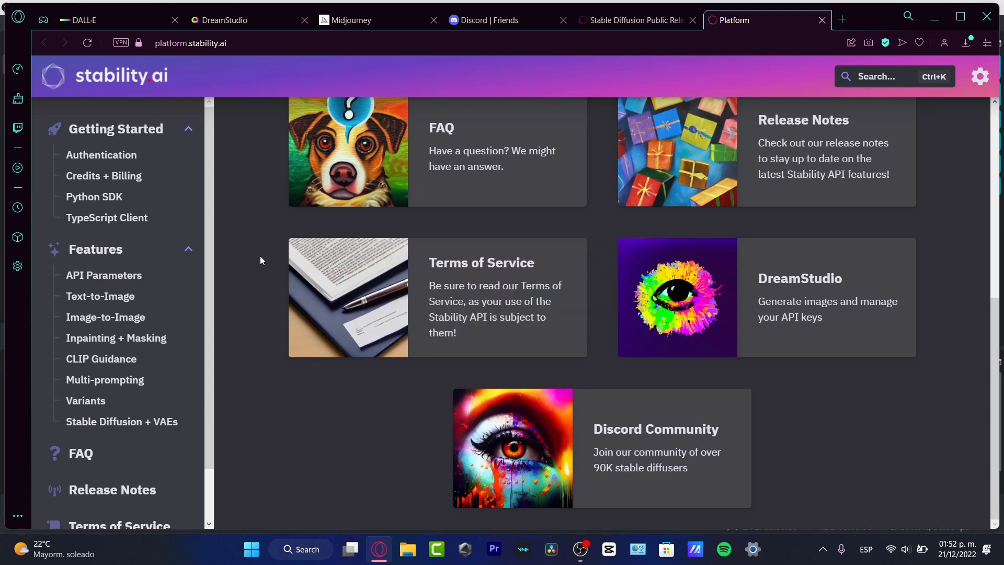
mouse_move(296, 73)
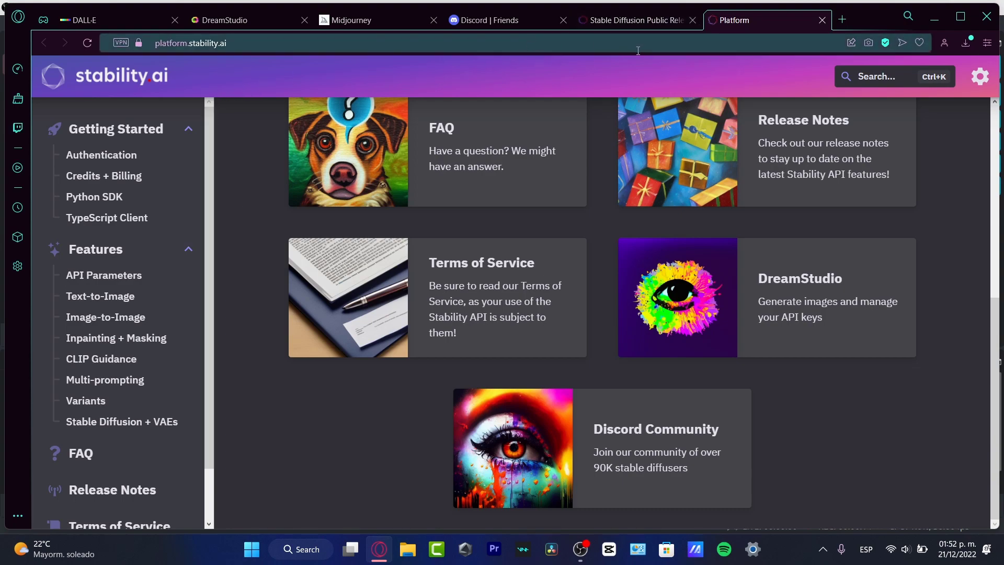
Step: Leave the Stability docs and bring up the Midjourney home page
left_click(349, 20)
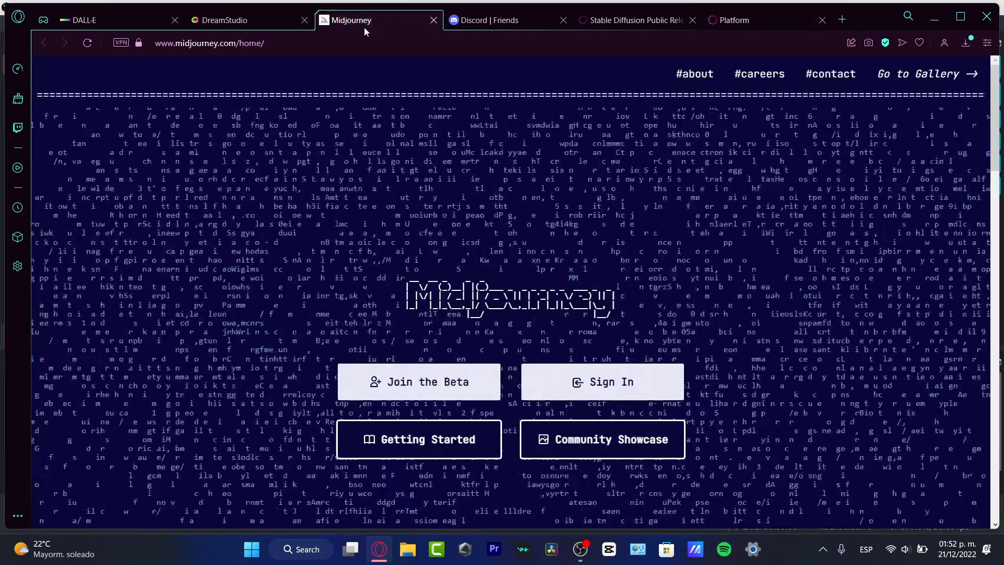
left_click(96, 20)
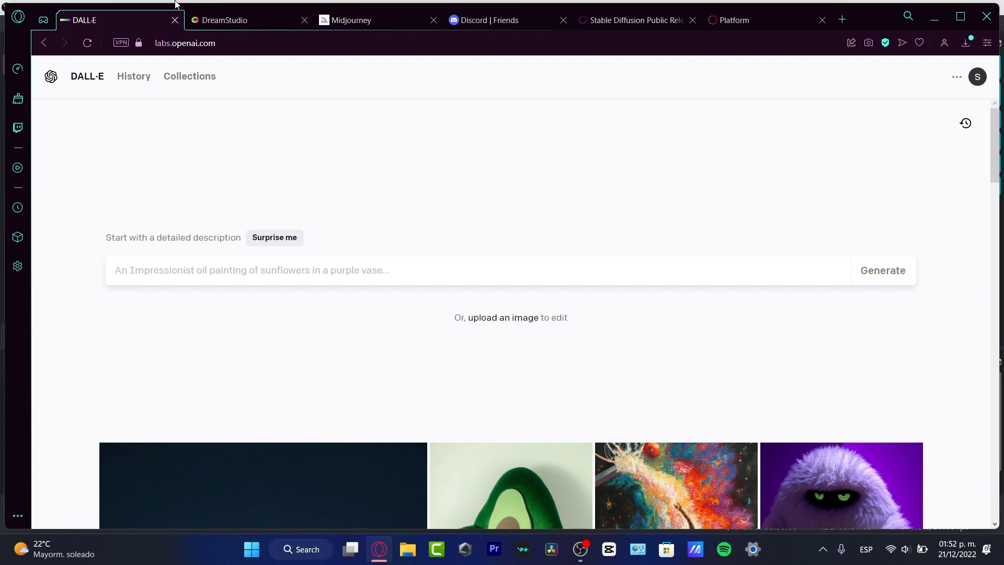
mouse_move(242, 20)
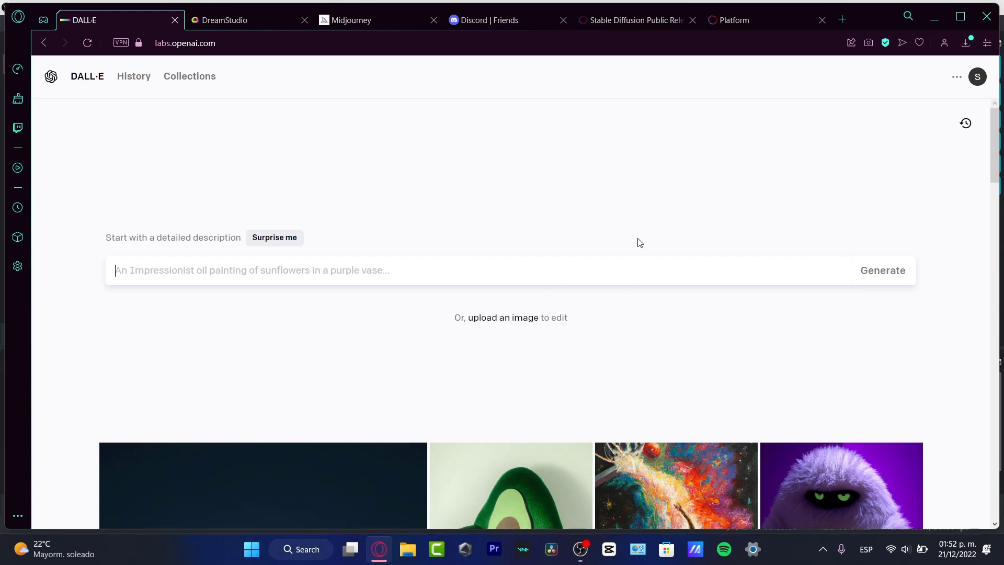
scroll("down", 3)
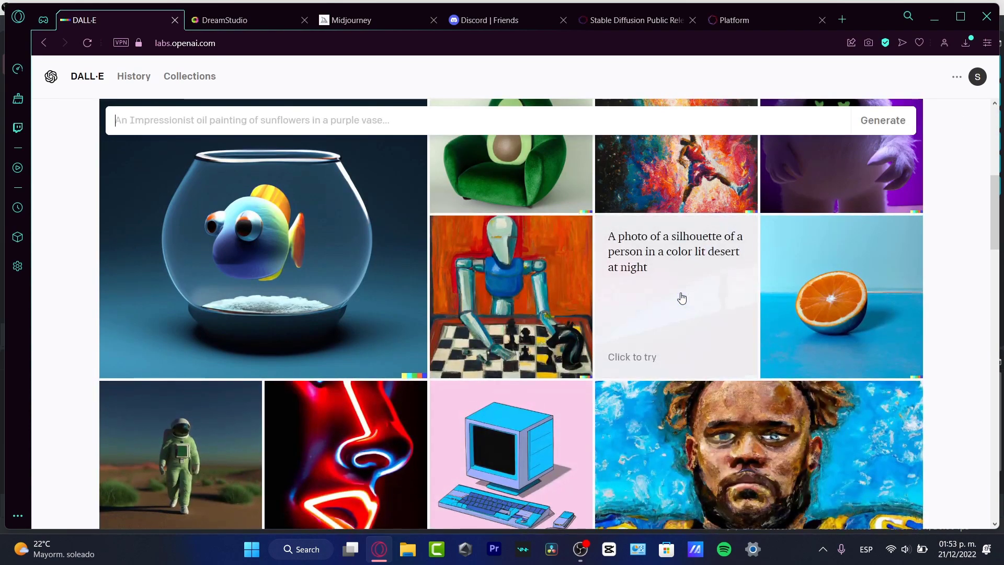
scroll("down", 3)
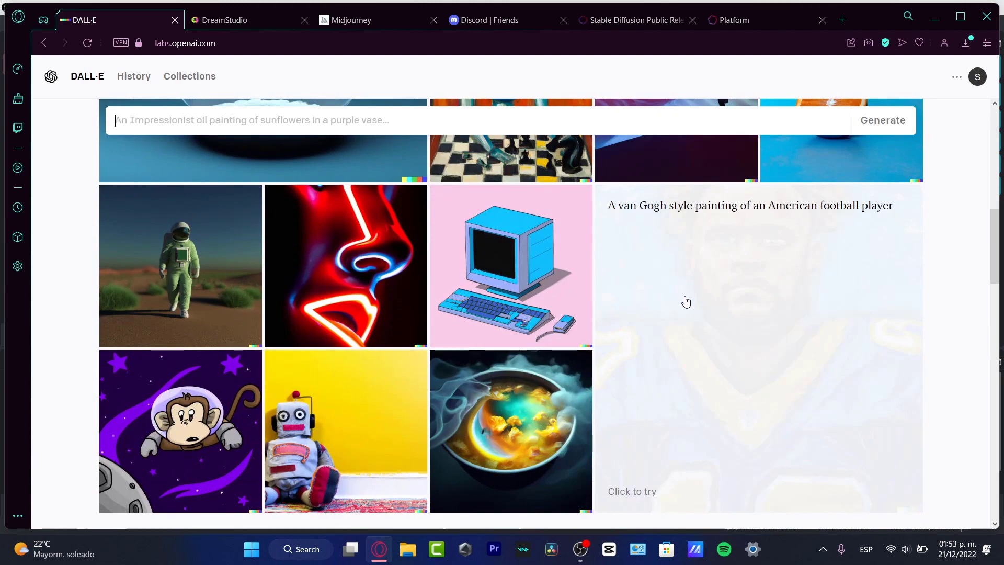
scroll("down", 3)
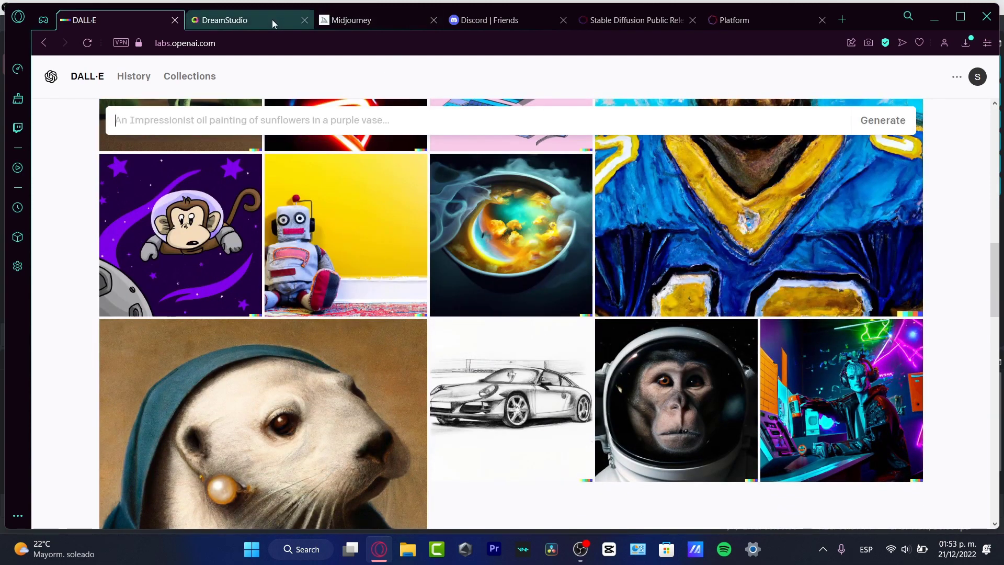
Step: Check the DreamStudio generator and release post, then return to the Stability API docs
left_click(224, 20)
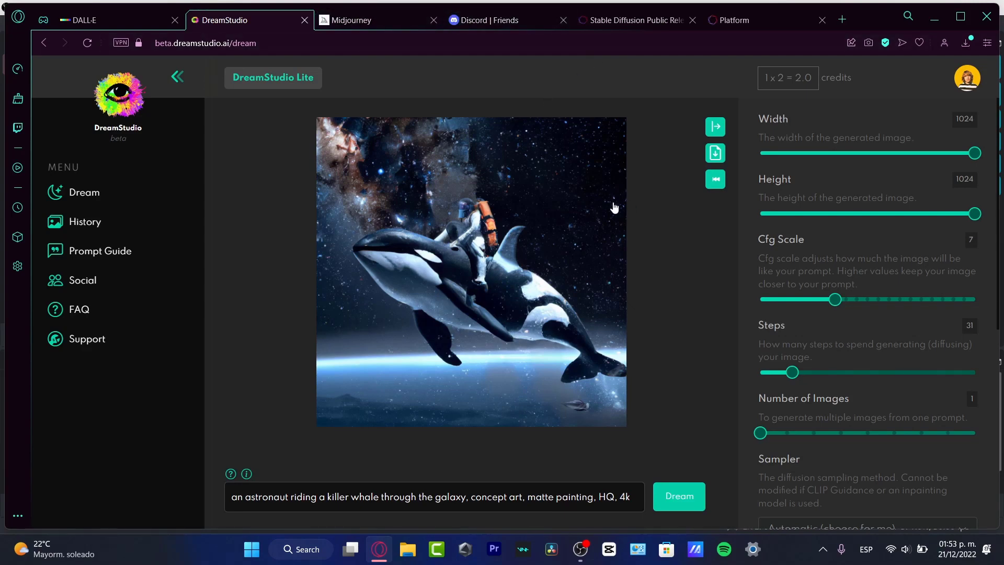
left_click(630, 20)
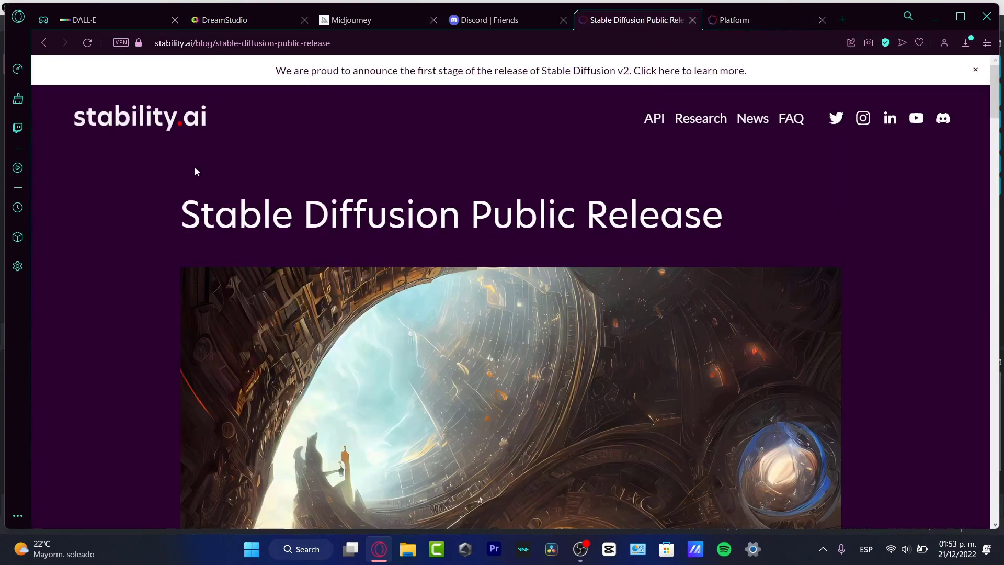
mouse_move(401, 150)
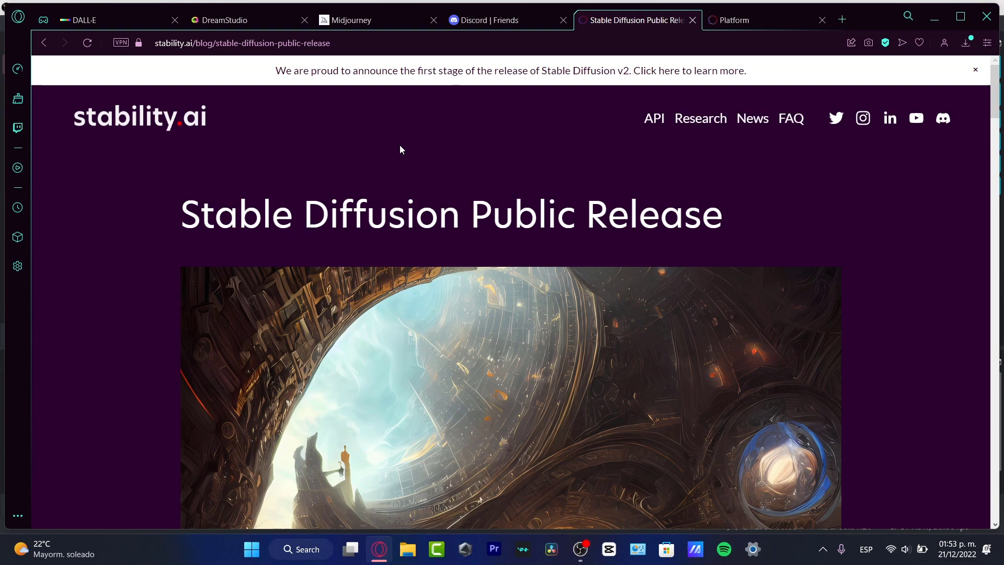
mouse_move(658, 118)
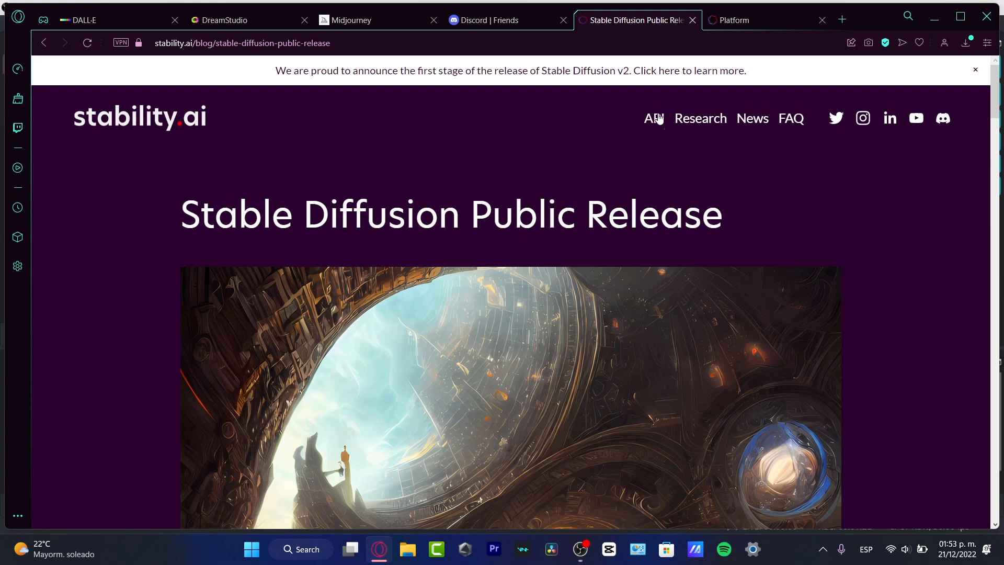
left_click(728, 20)
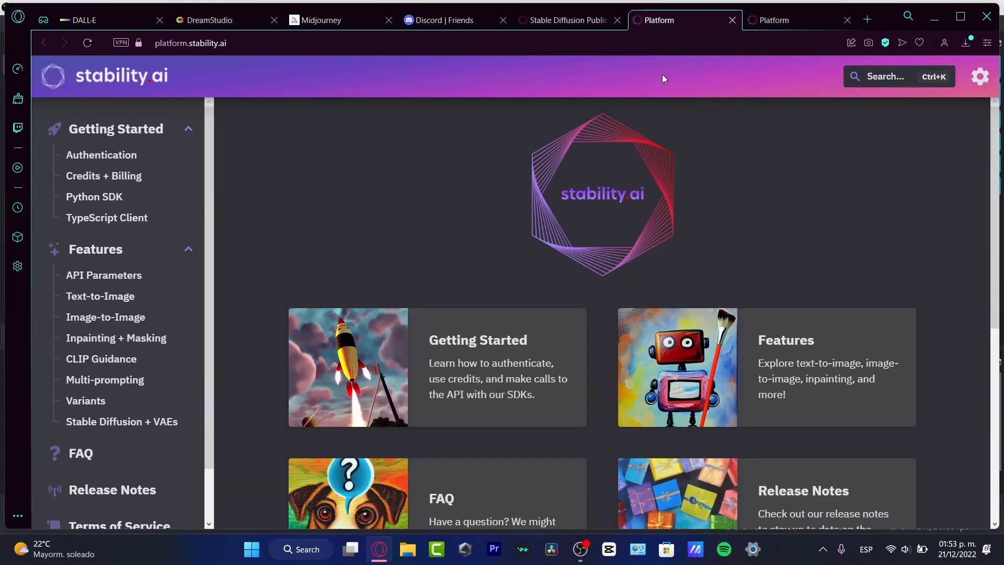
mouse_move(103, 176)
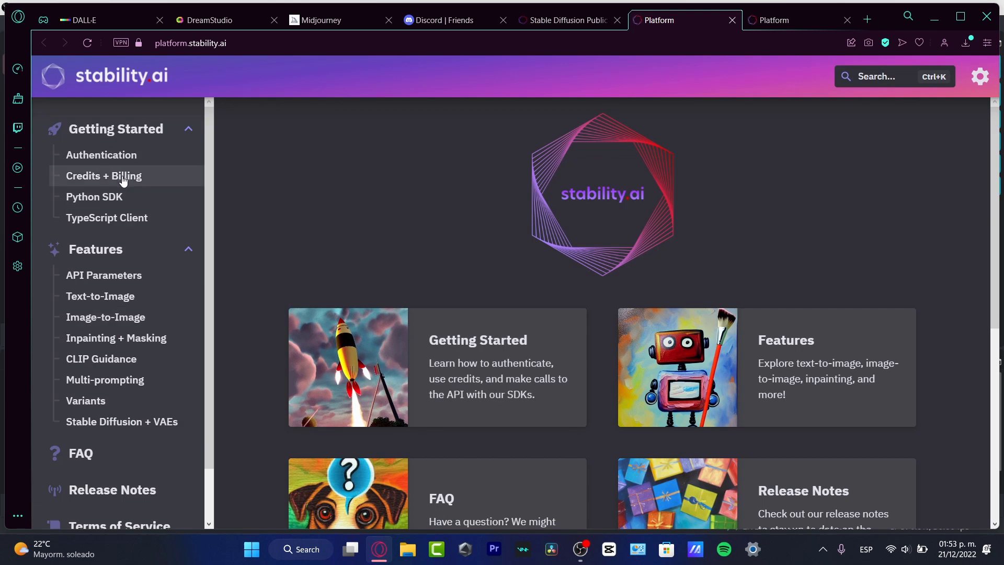
Step: Navigate to the Stable Diffusion with Additional VAE's guide and skim its example
scroll("down", 3)
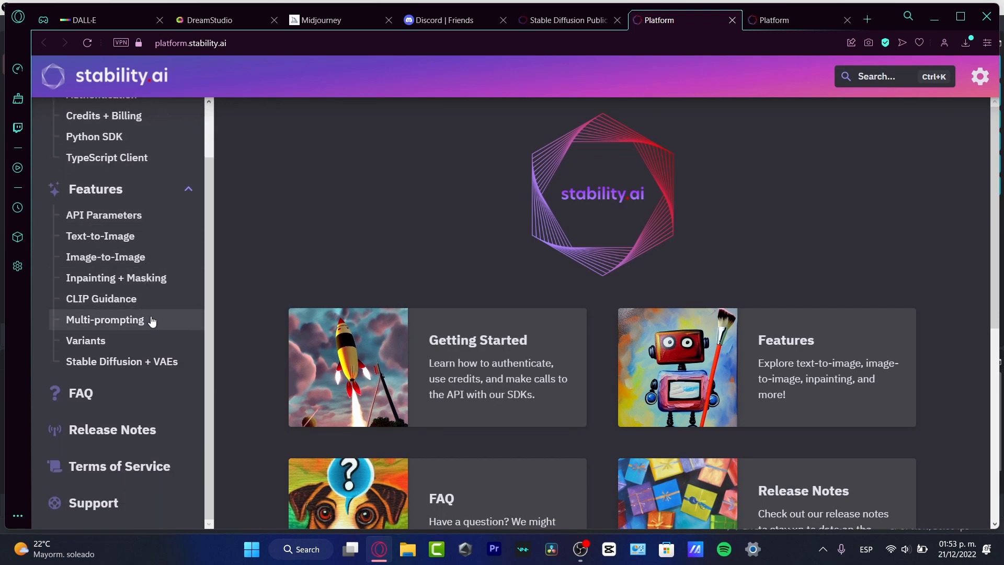
mouse_move(472, 346)
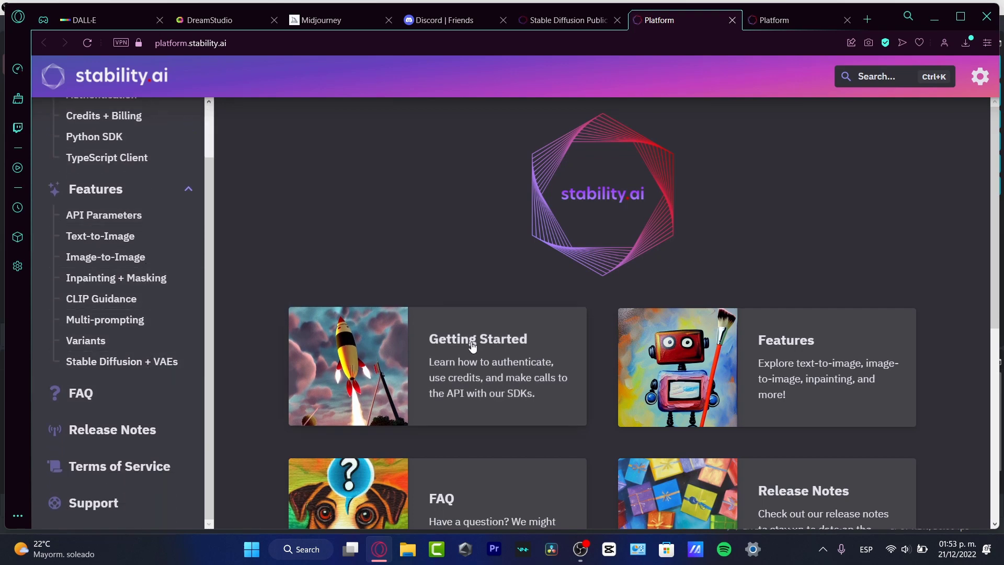
left_click(121, 360)
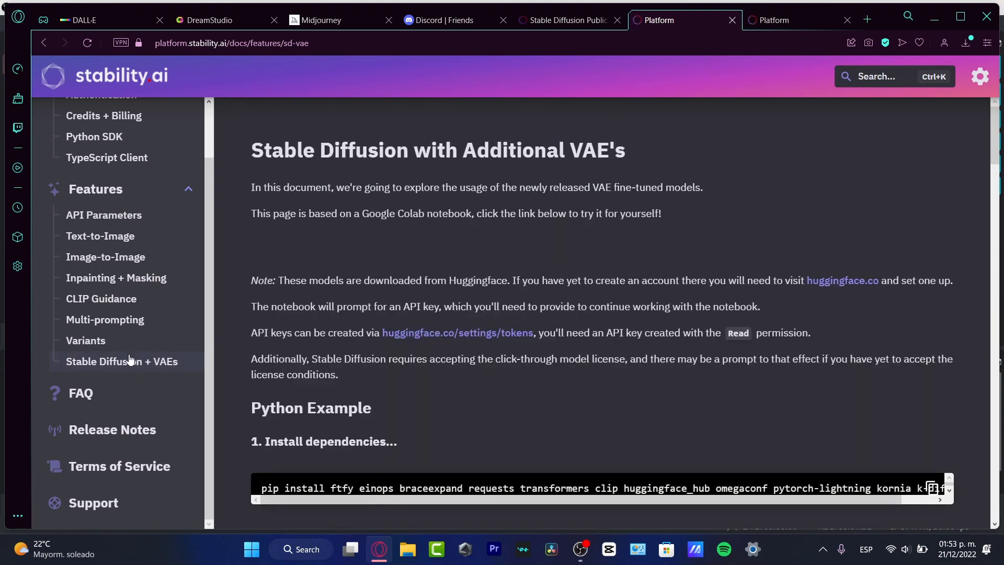
scroll("down", 3)
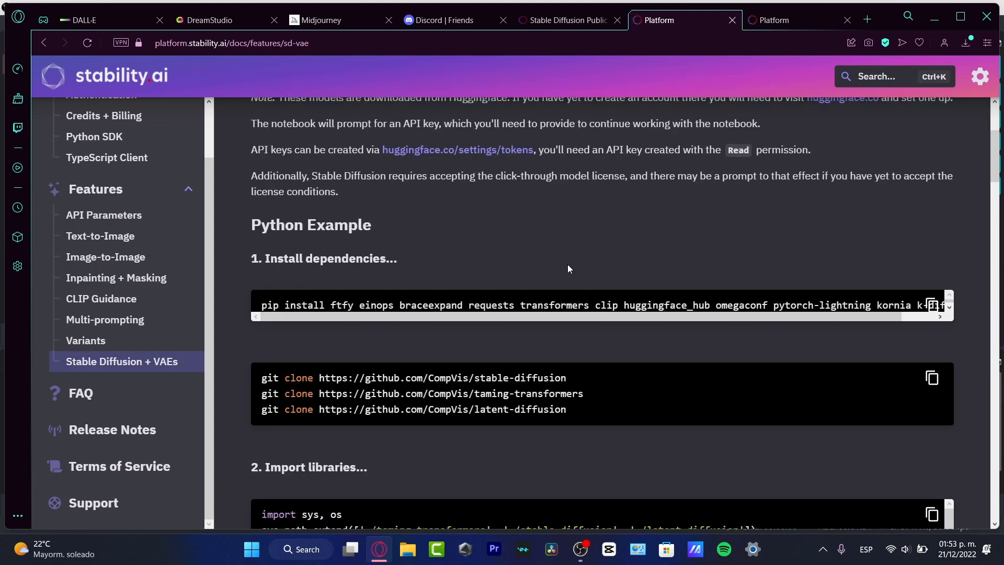
scroll("up", 3)
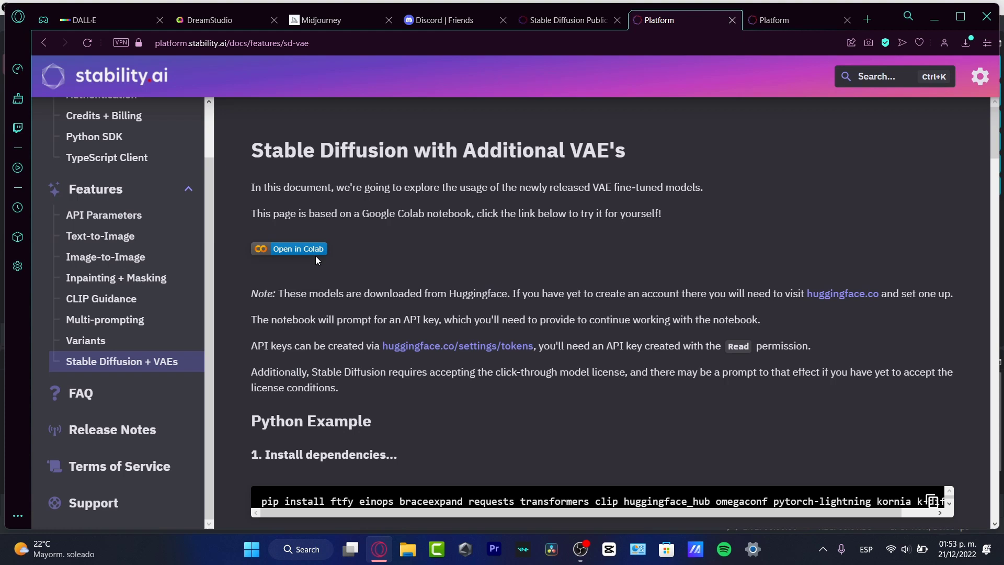
Step: Load the VAE demo notebook in Colab and skim its installation and preparation cells
left_click(296, 249)
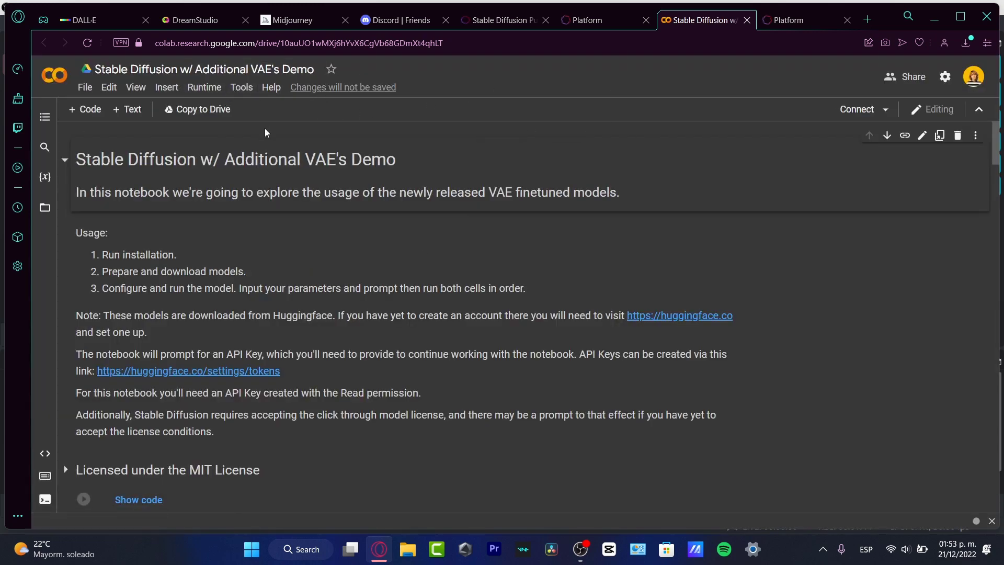
mouse_move(271, 87)
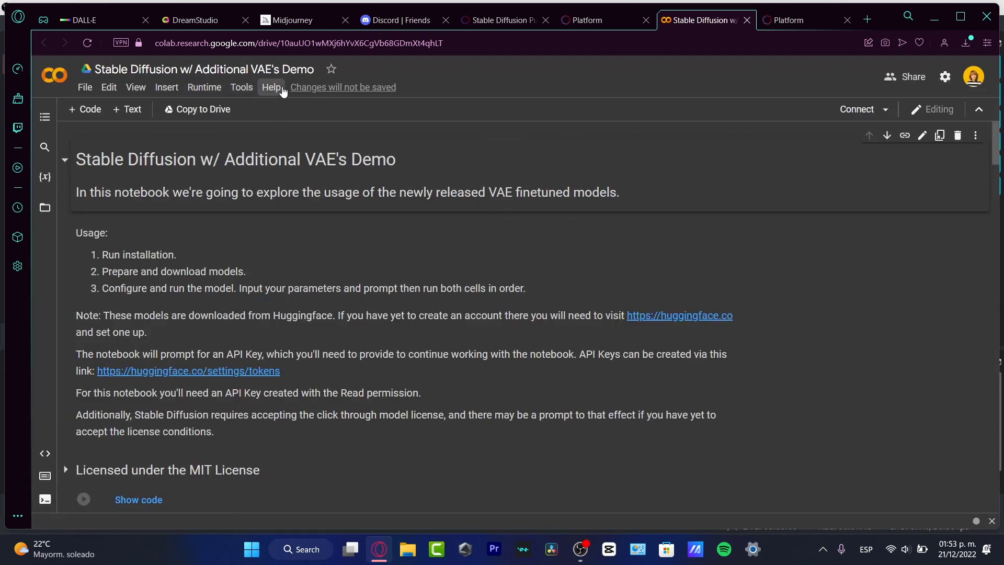
mouse_move(546, 209)
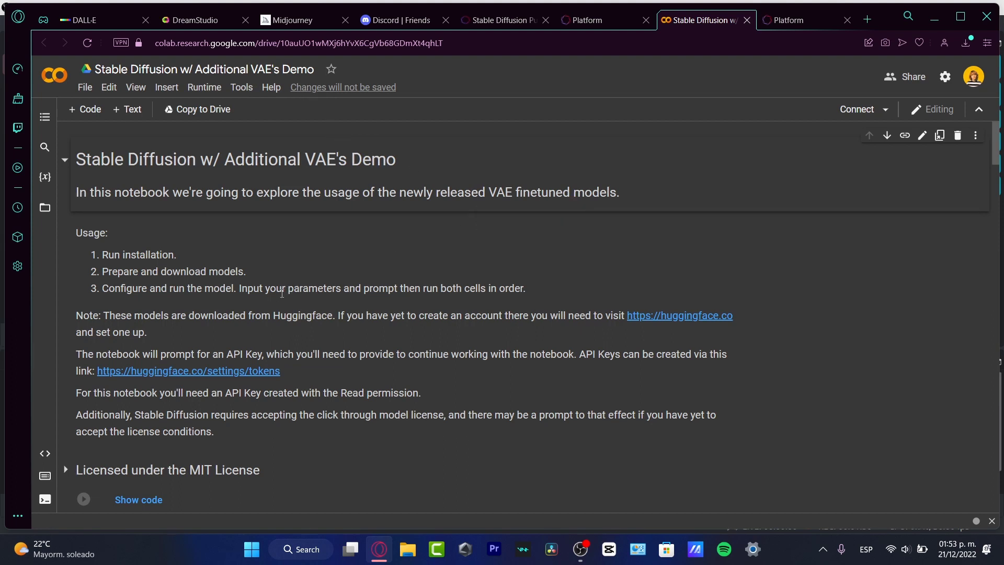
mouse_move(672, 328)
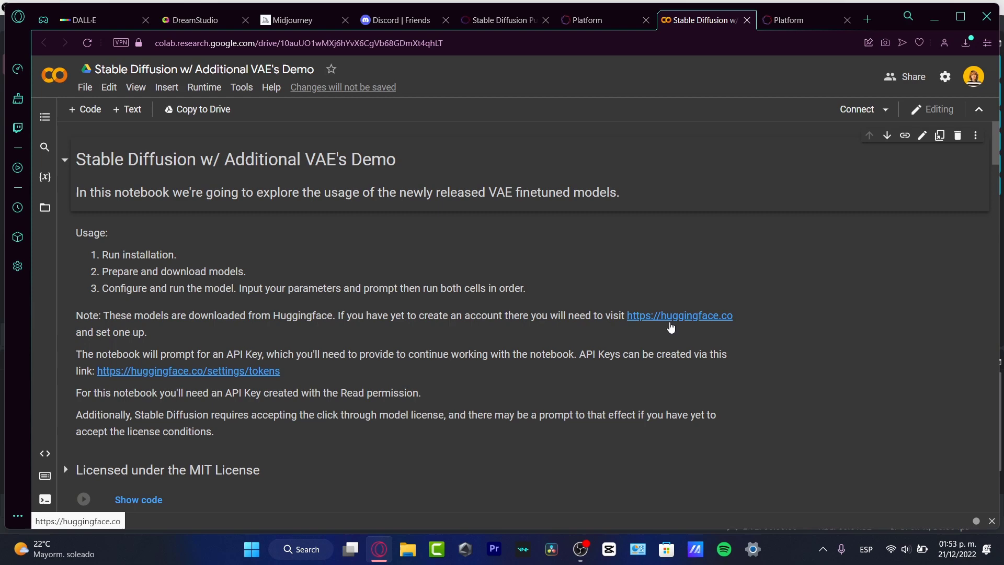
mouse_move(240, 350)
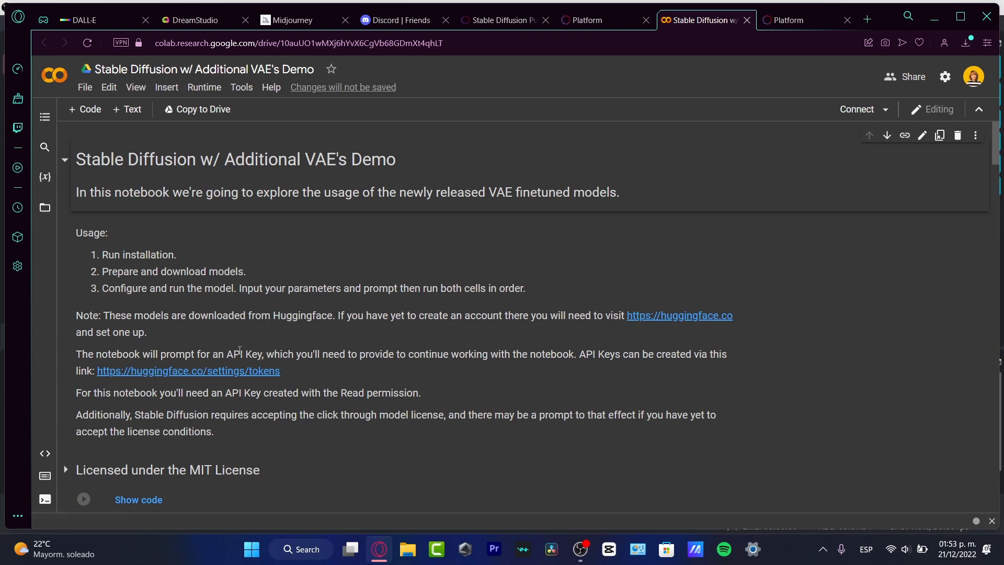
scroll("down", 3)
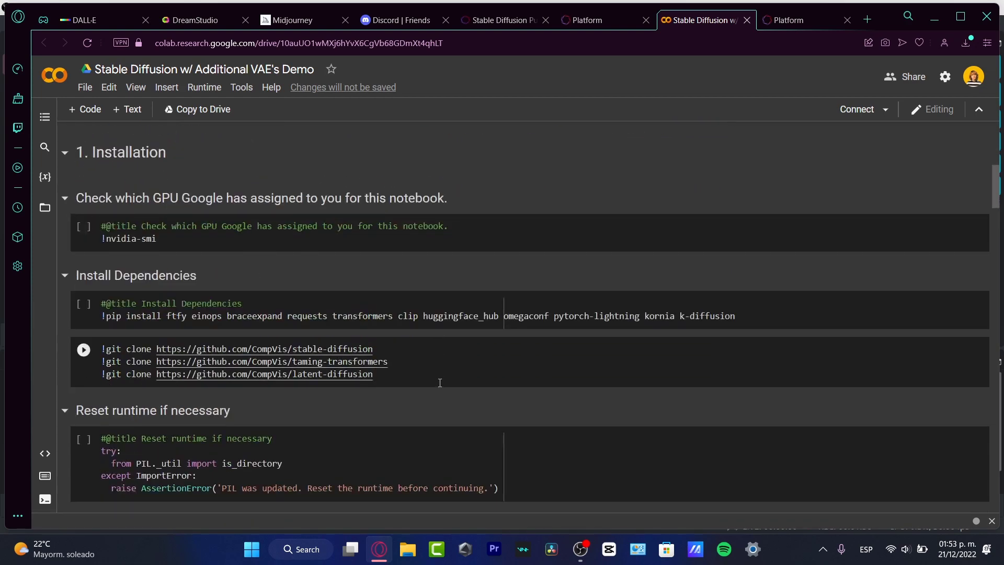
scroll("down", 3)
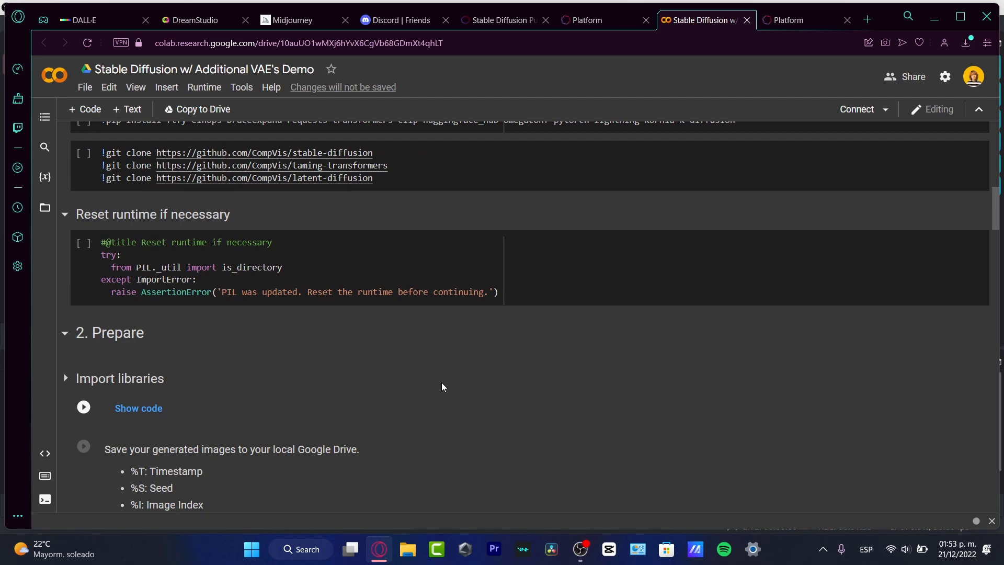
scroll("up", 3)
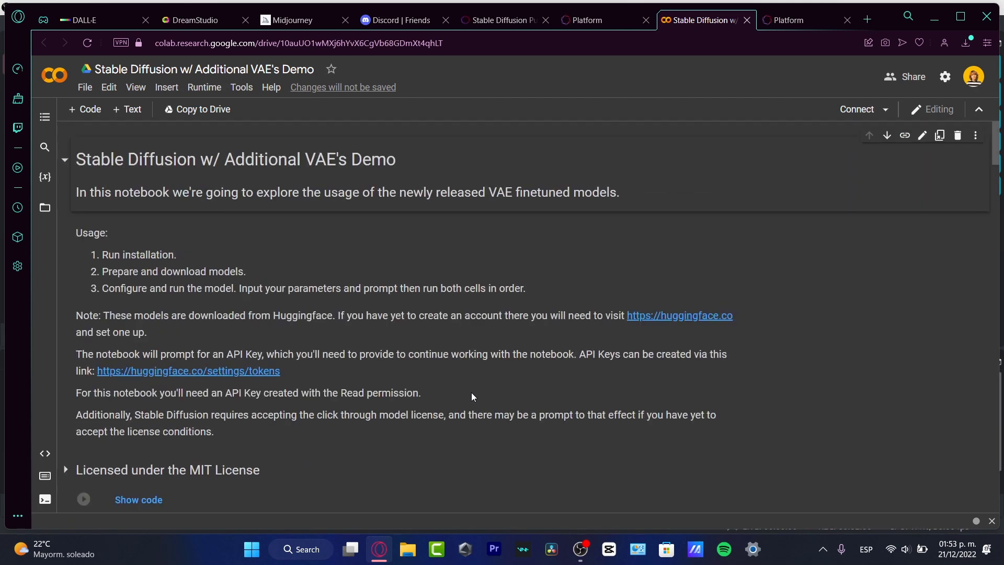
mouse_move(548, 313)
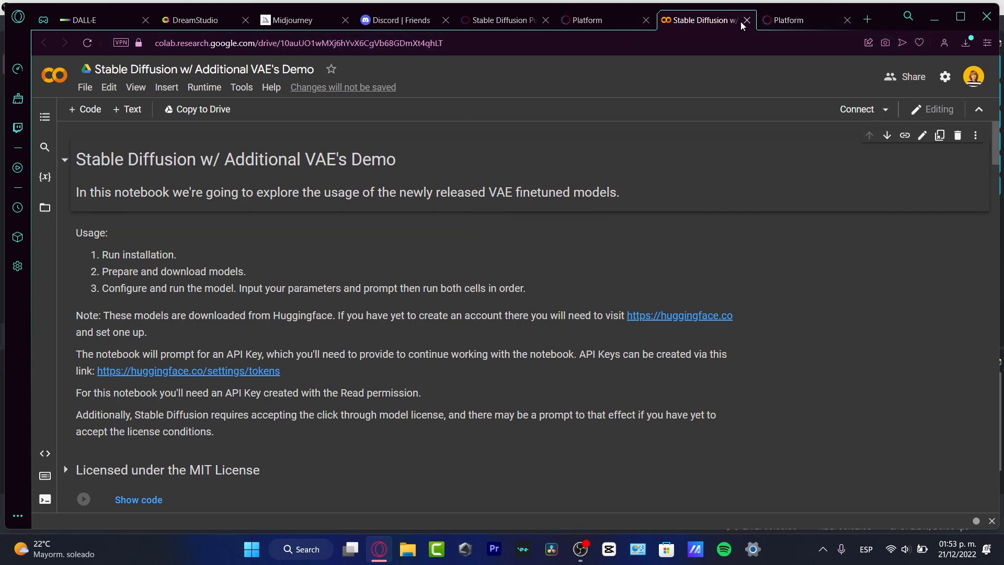
Step: Glance at DreamStudio's astronaut-on-killer-whale image, then return to Midjourney
left_click(189, 20)
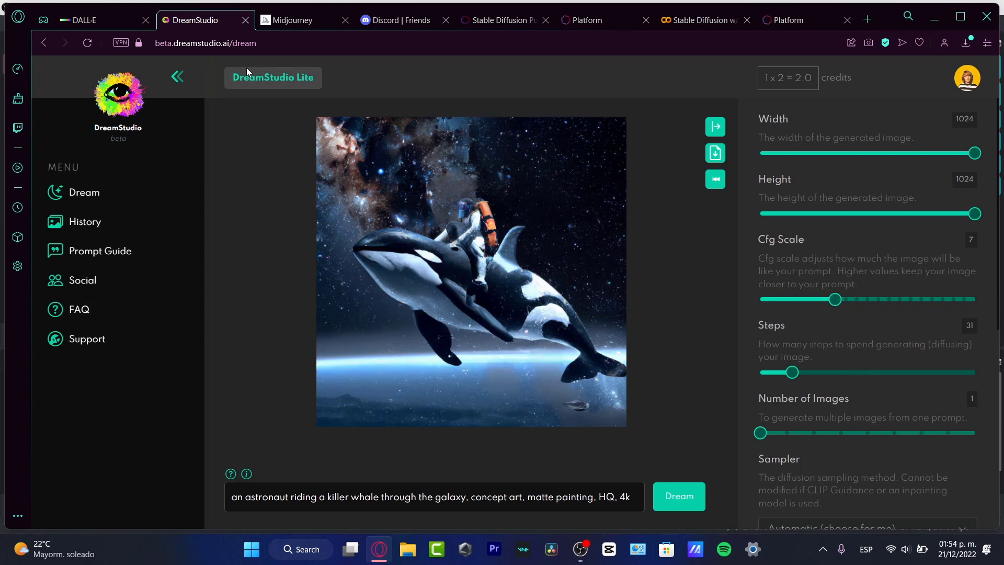
mouse_move(449, 401)
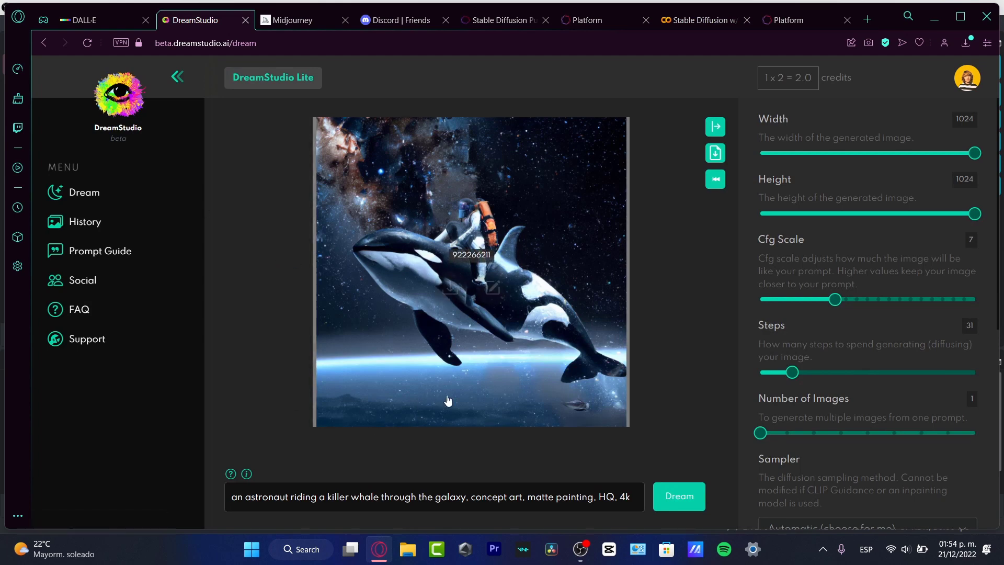
mouse_move(666, 272)
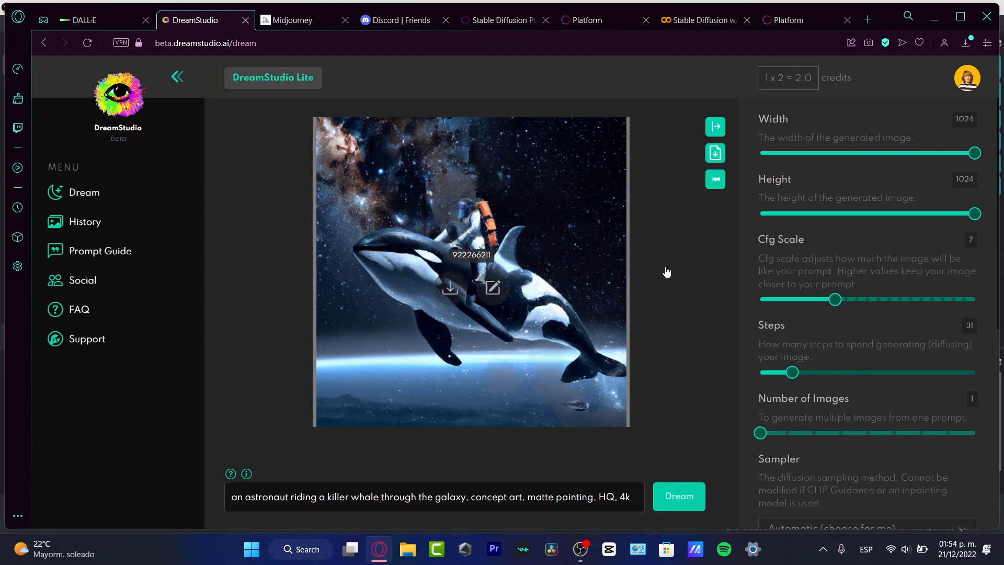
left_click(299, 20)
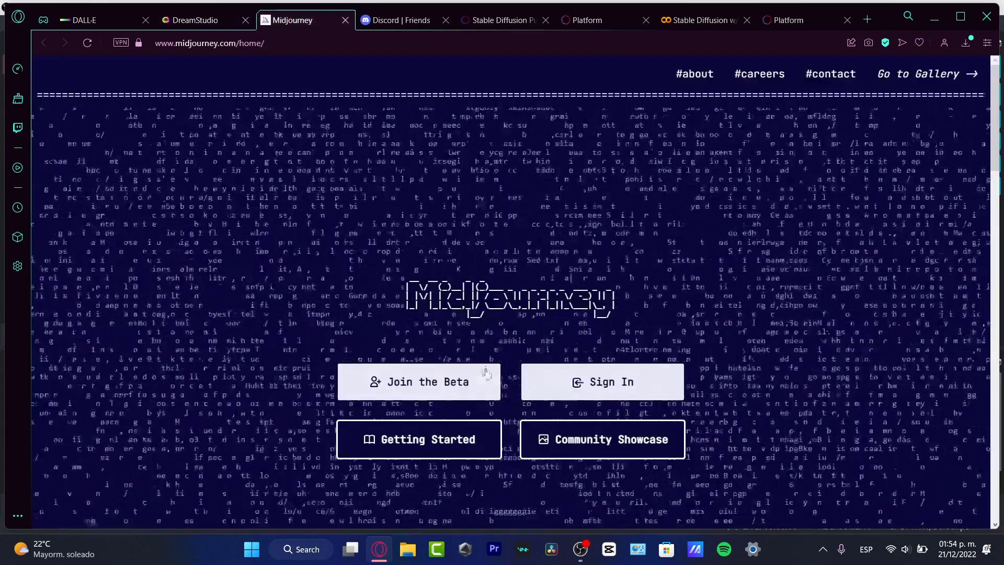
Step: Join the Midjourney beta and accept its Discord server invite
left_click(418, 382)
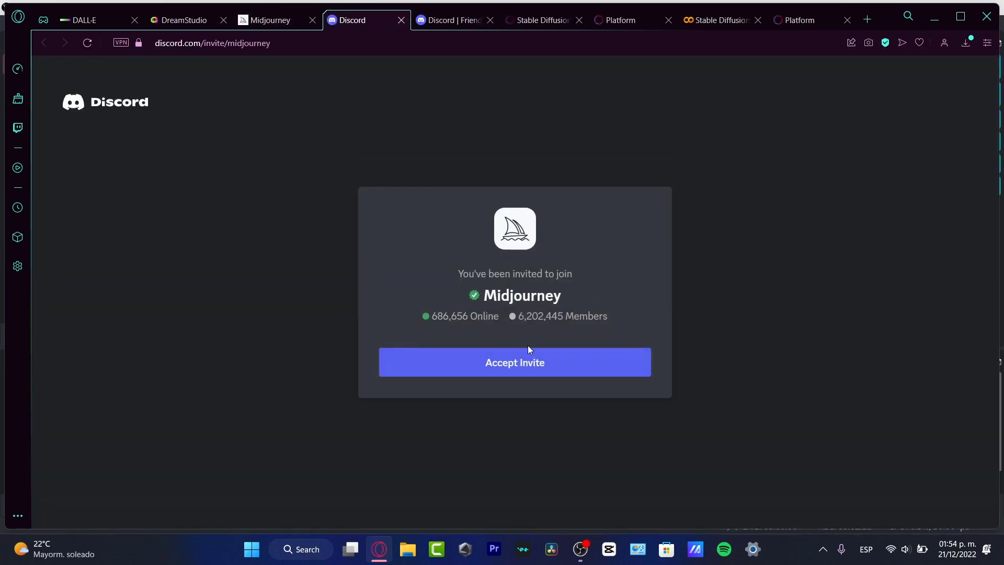
left_click(514, 362)
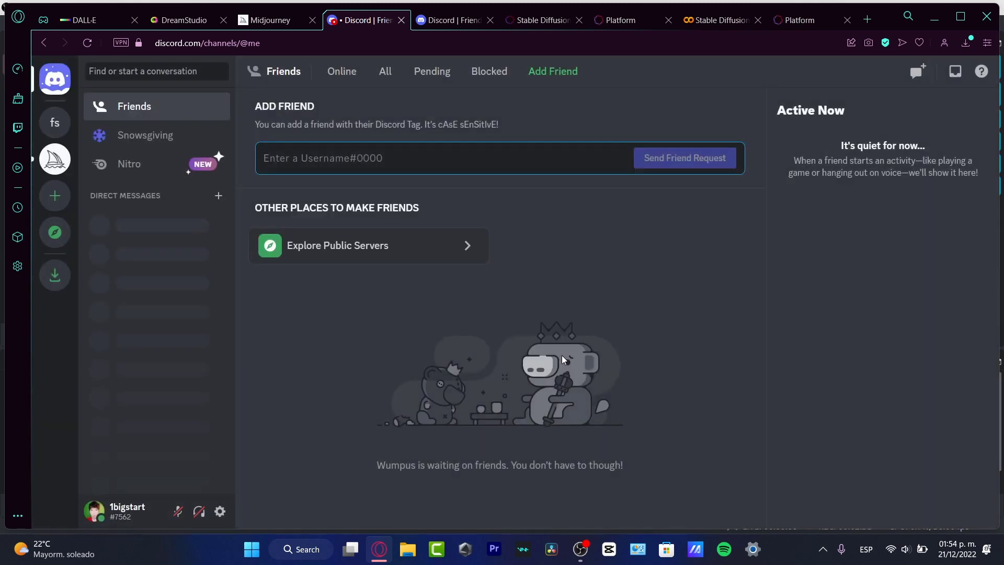
Step: Enter the Midjourney server, dismiss the Nitro promo and browse announcements and rules
left_click(55, 159)
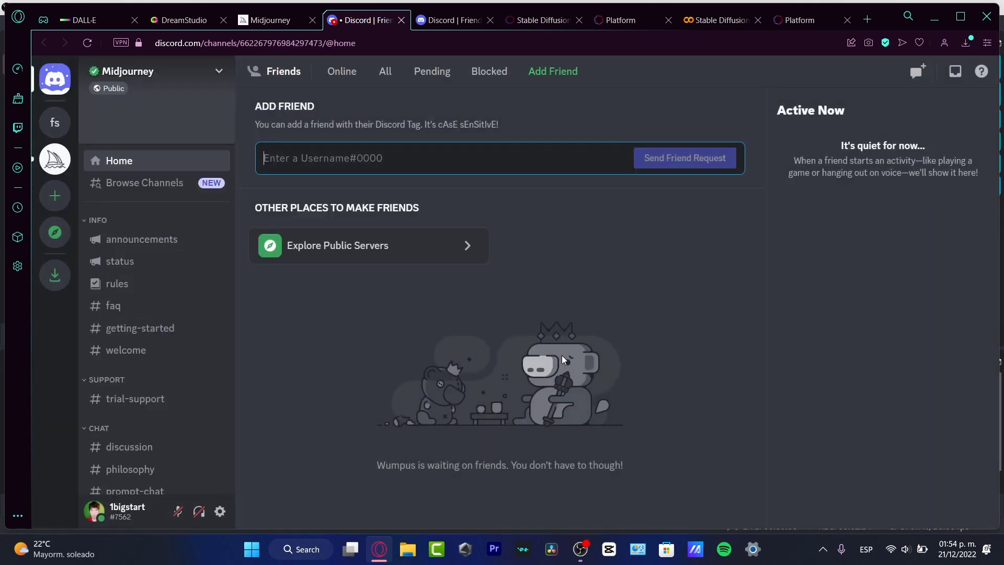
left_click(118, 160)
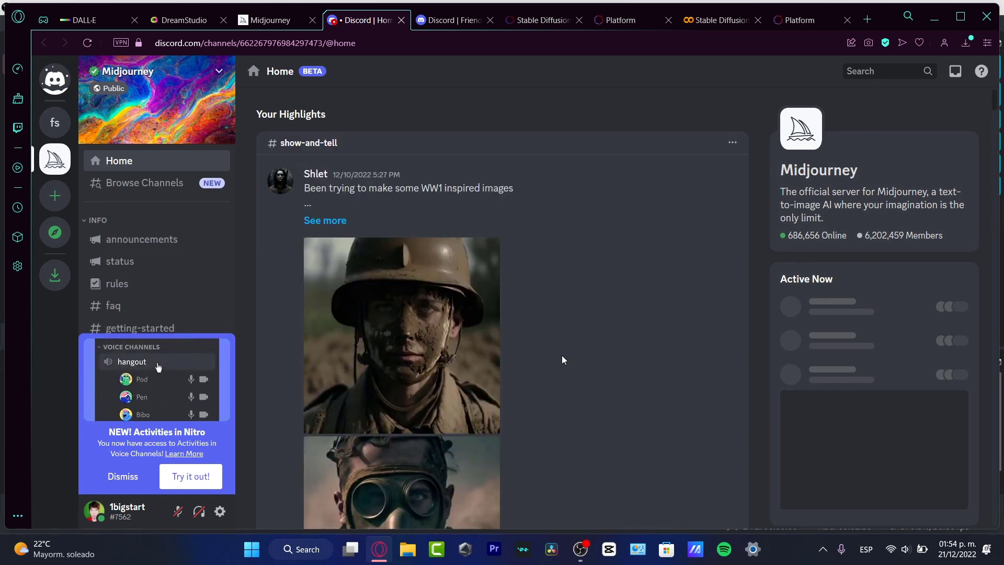
left_click(132, 360)
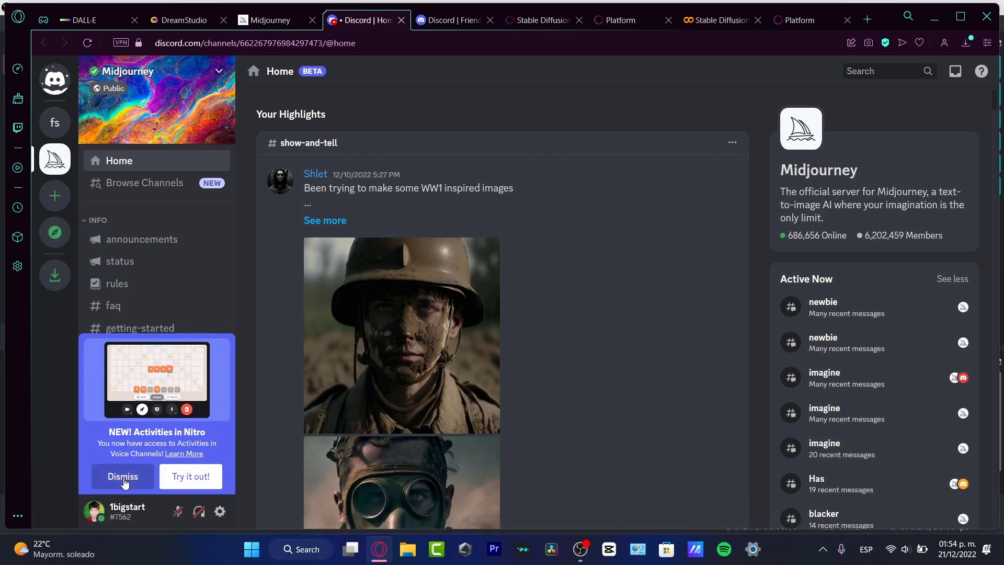
left_click(123, 476)
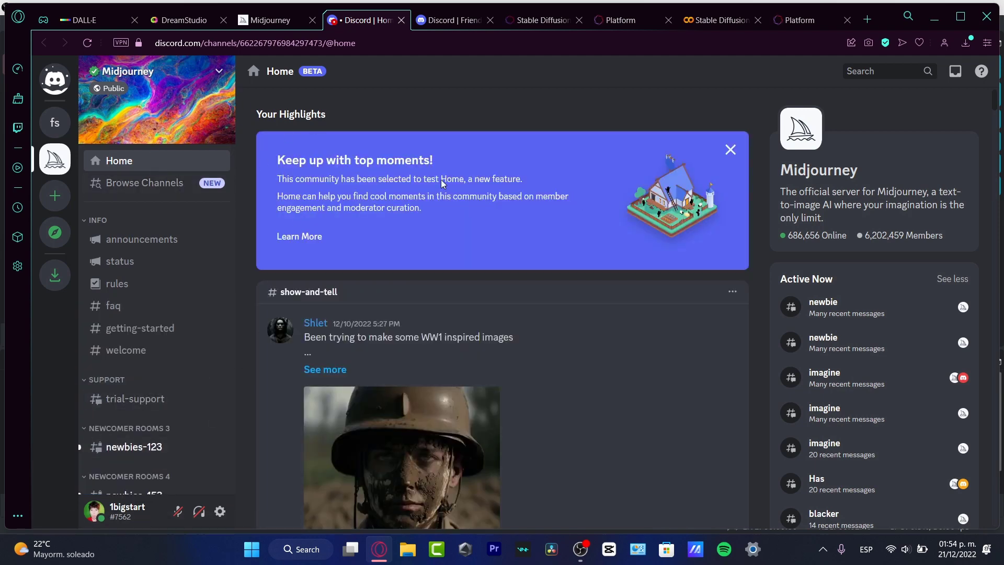
left_click(144, 182)
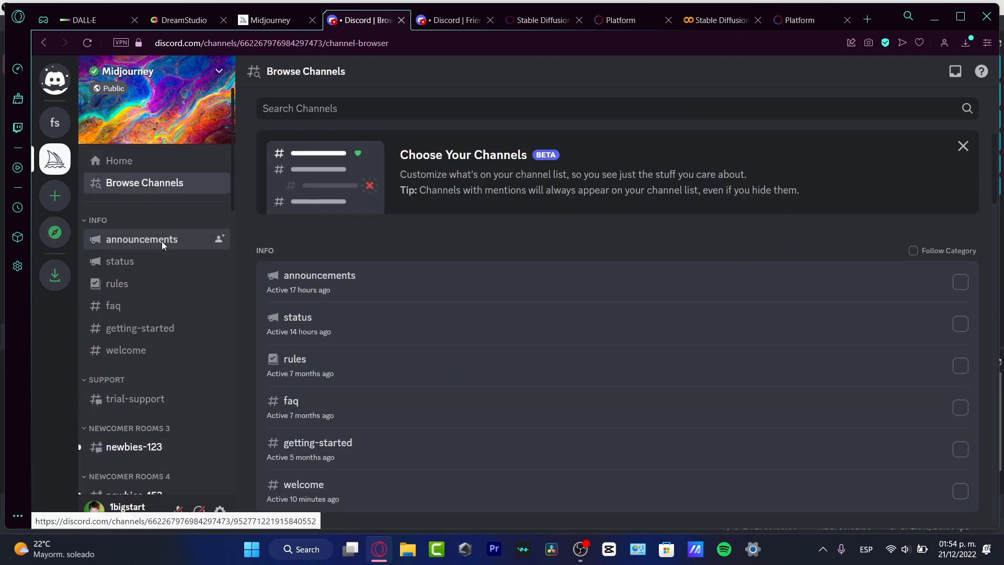
left_click(141, 239)
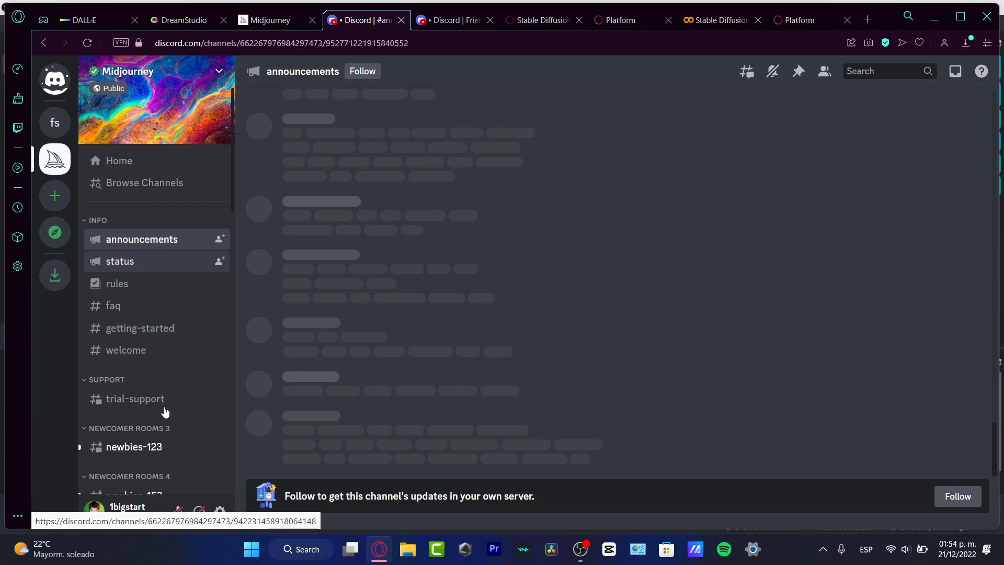
left_click(116, 284)
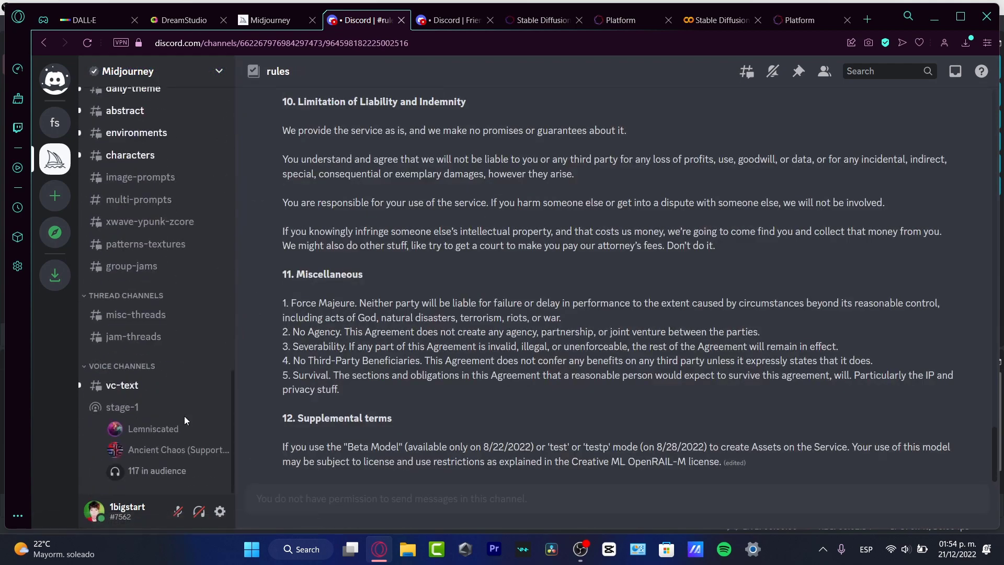
Step: Join the stage-1 stage as a listener and block microphone access
left_click(121, 407)
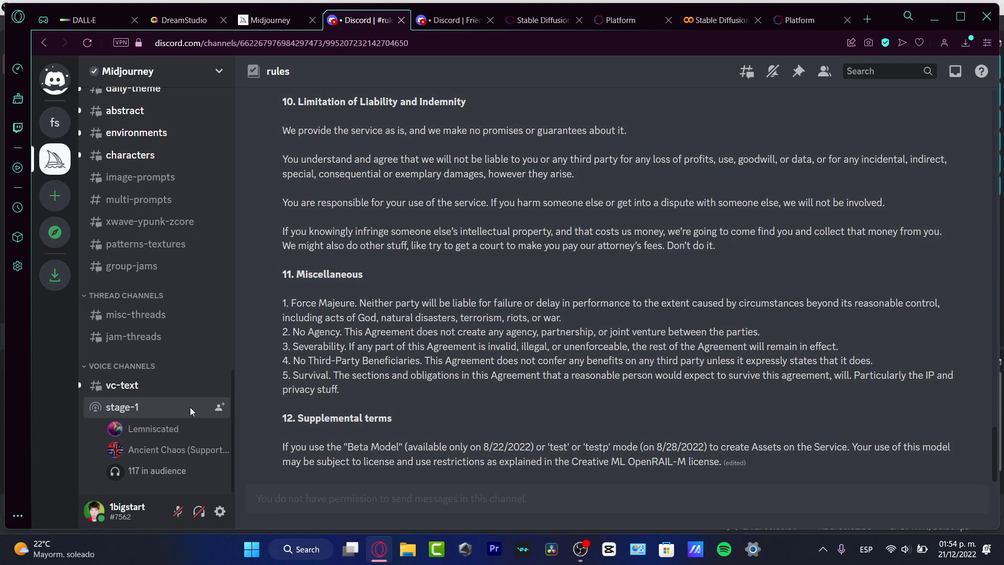
left_click(122, 407)
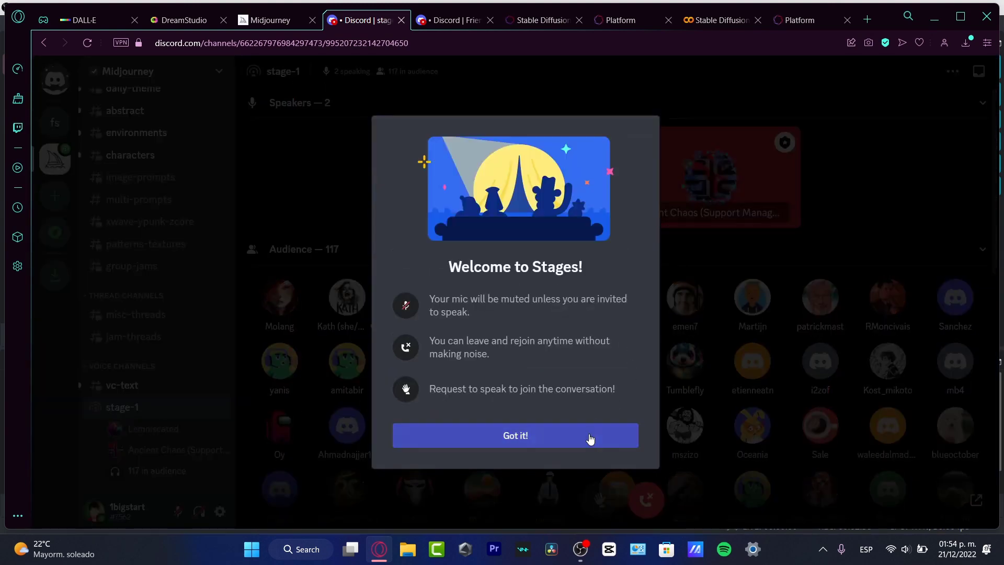
left_click(514, 435)
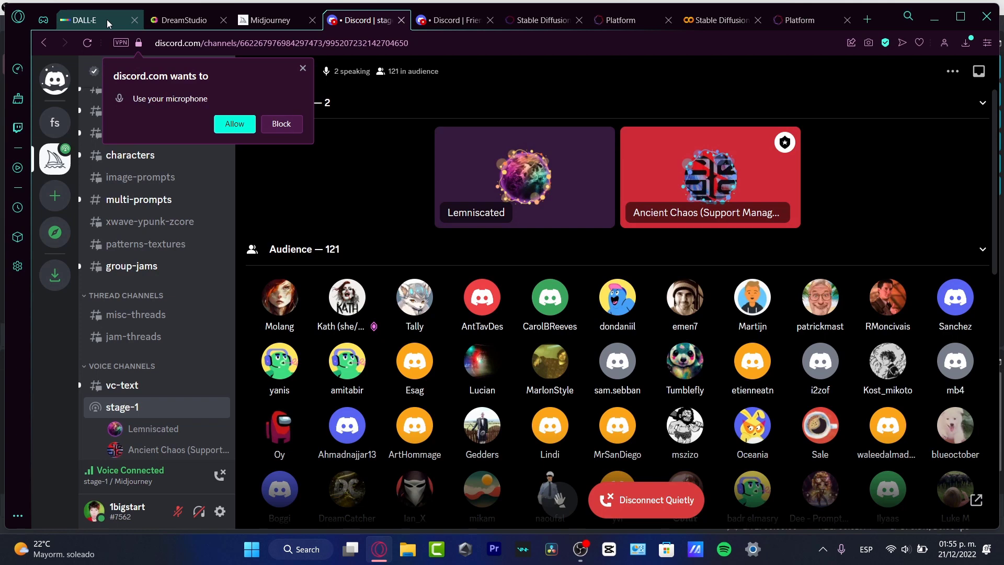
left_click(280, 123)
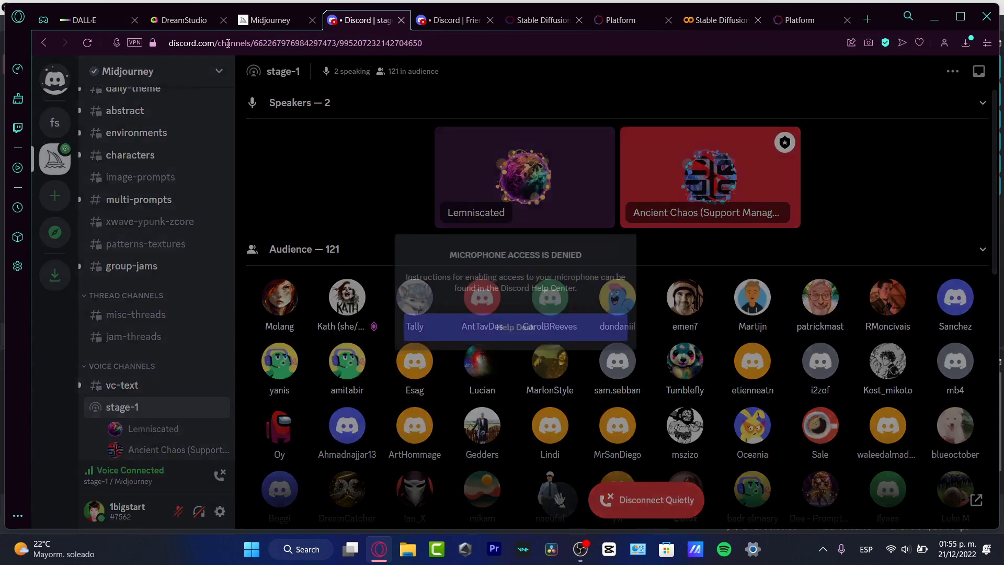
Step: Return to DALL·E and browse down its generation history
left_click(87, 20)
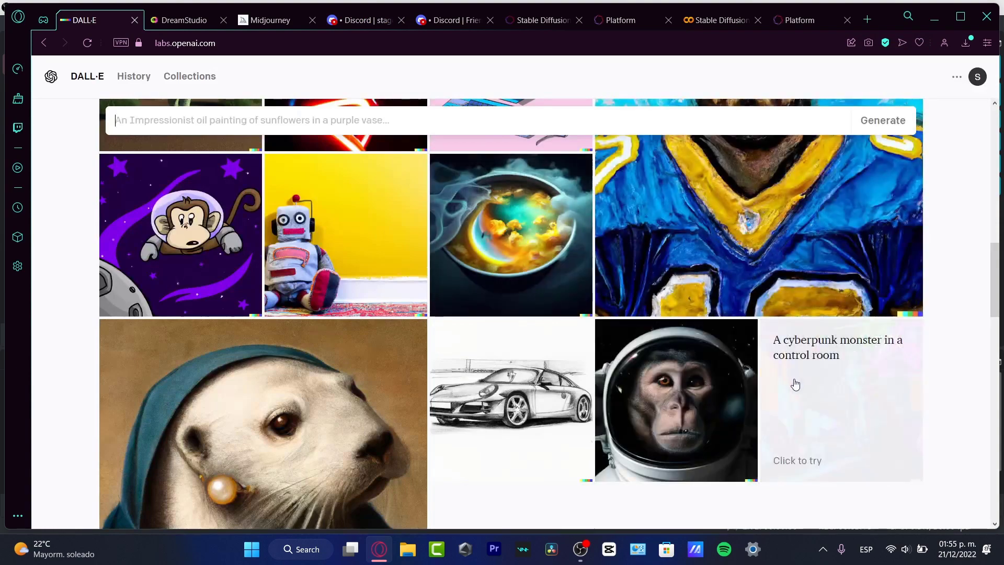
scroll("up", 3)
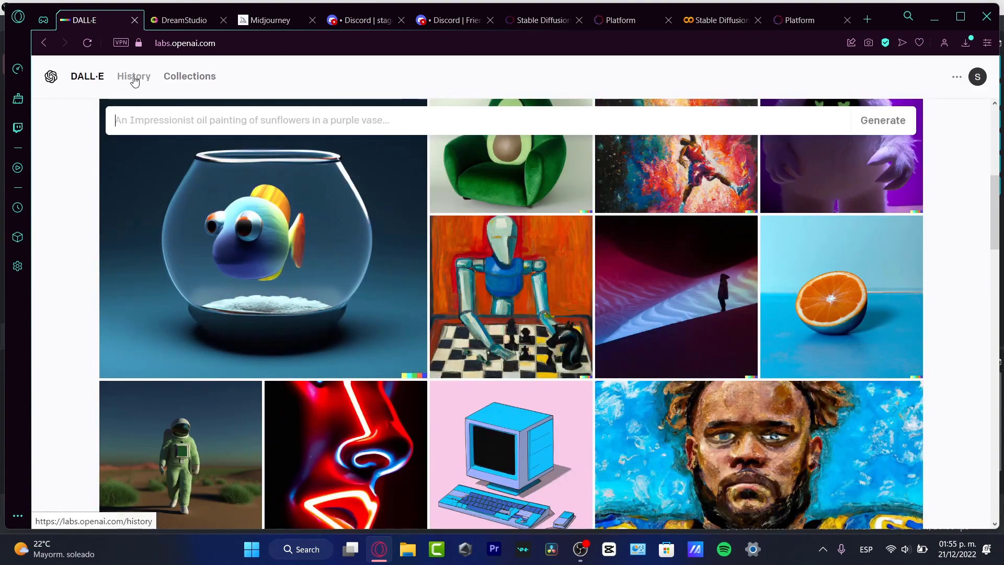
left_click(133, 77)
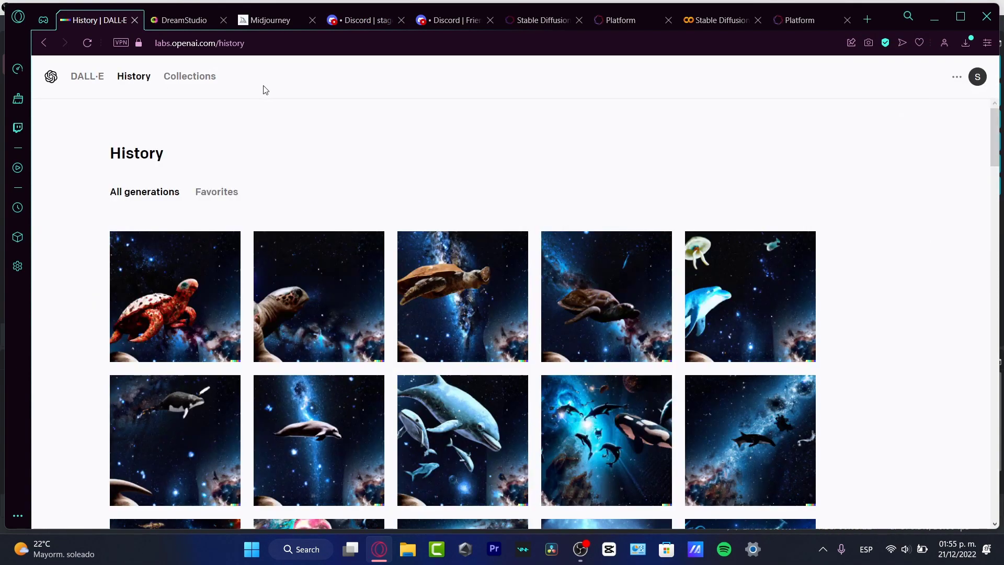
scroll("down", 3)
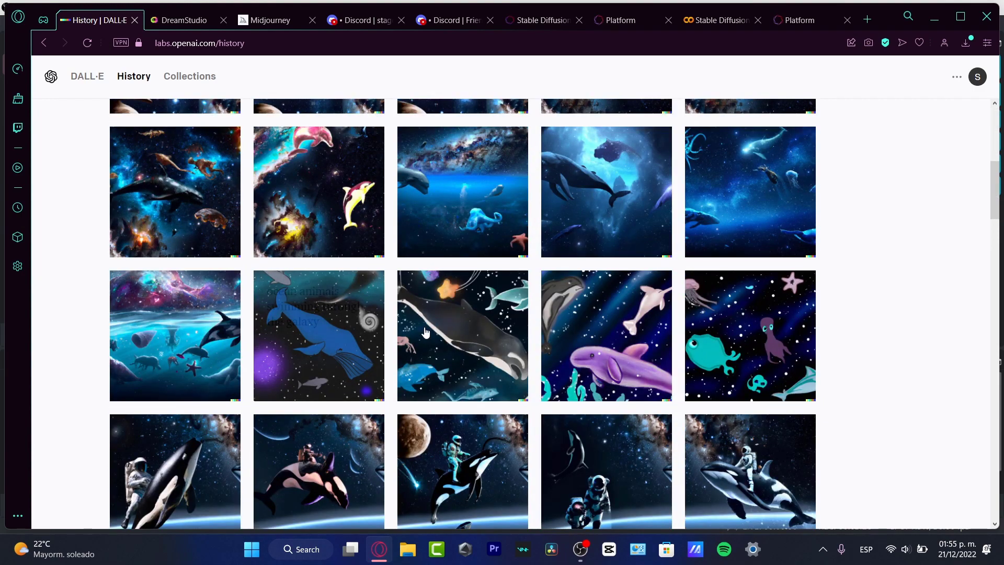
scroll("down", 3)
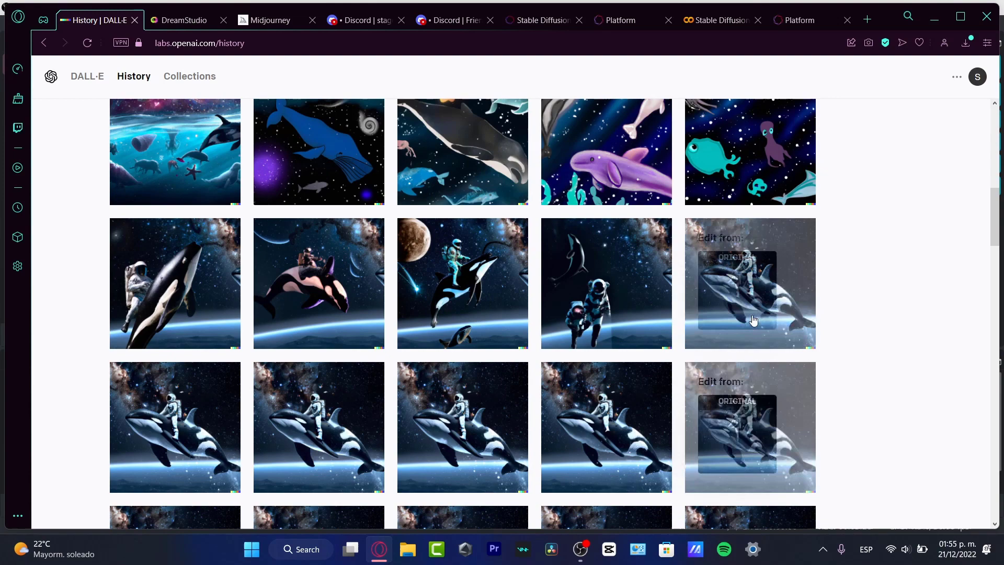
mouse_move(754, 295)
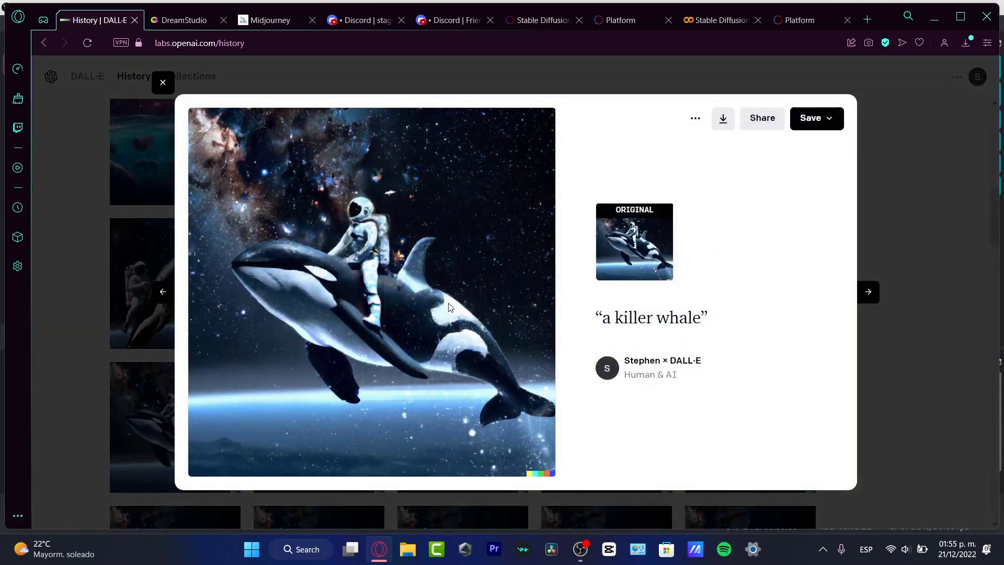
mouse_move(932, 321)
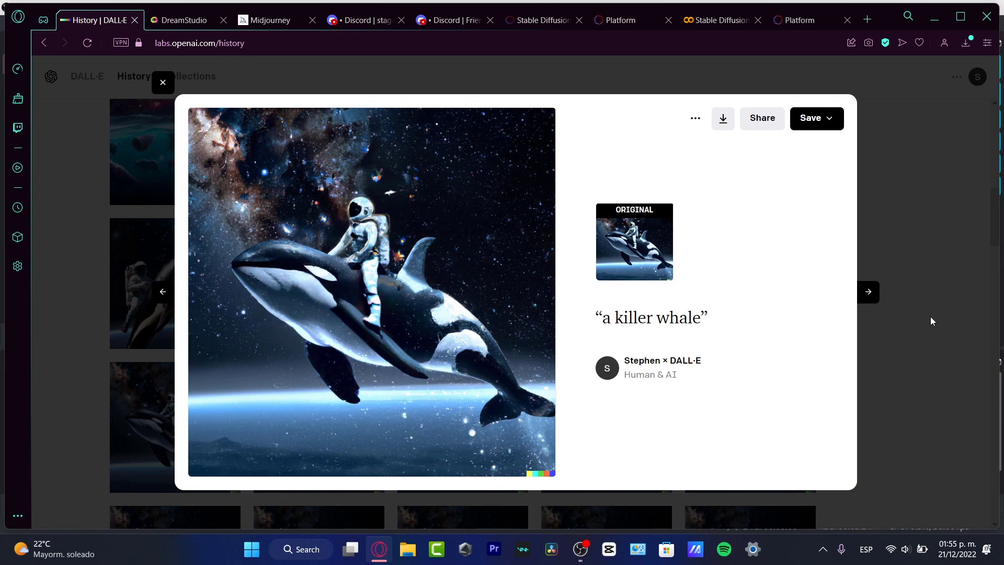
Step: Bring the astronaut-on-orca image with the orange backpack into the detail view
left_click(162, 81)
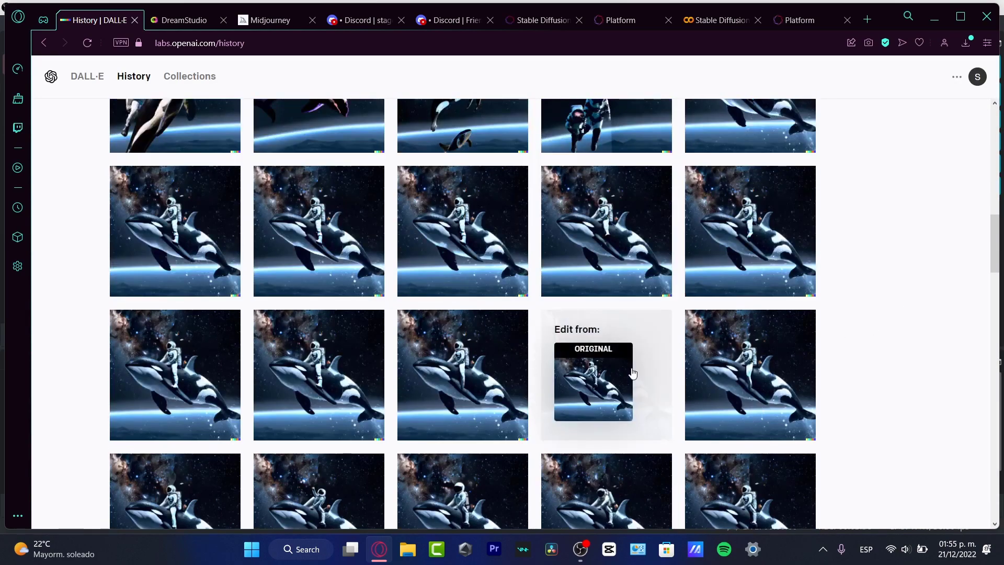
scroll("down", 3)
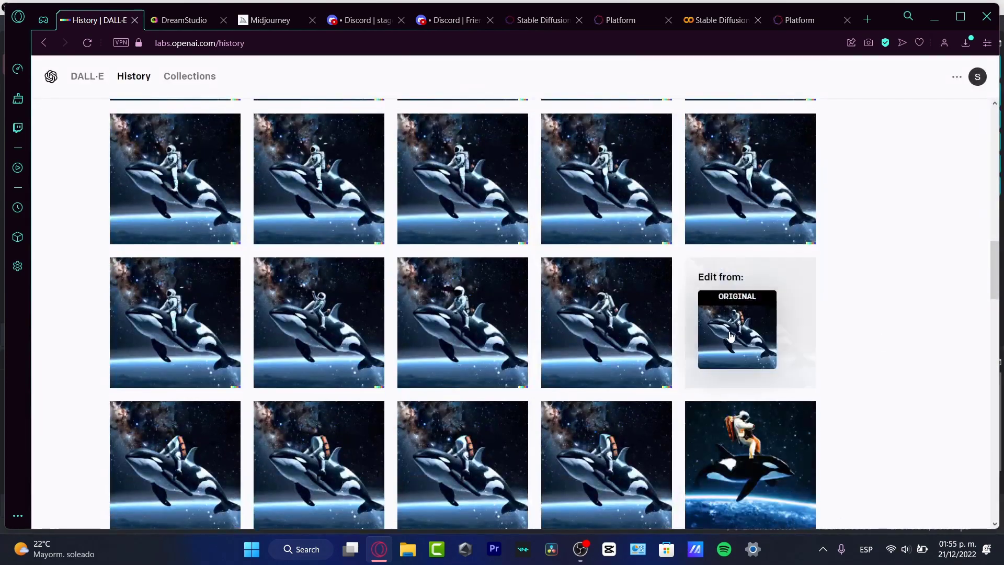
scroll("down", 3)
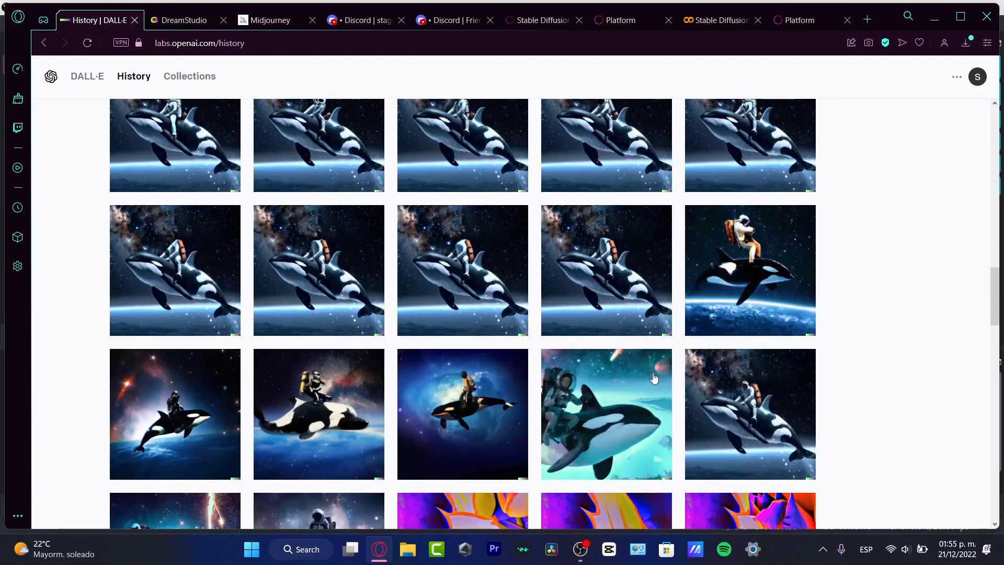
left_click(748, 270)
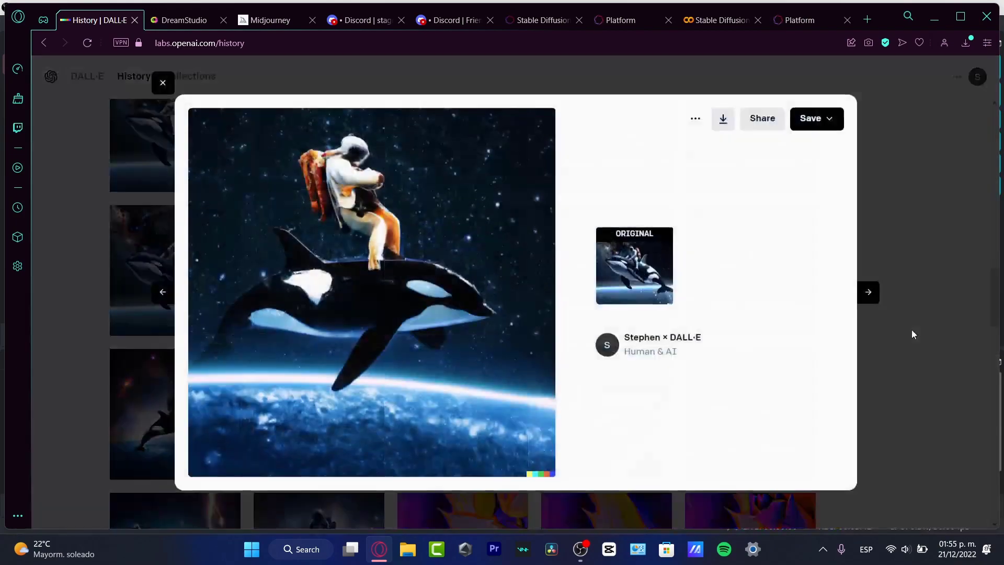
Step: View the starry-galaxy astronaut image and prompt, then switch to DreamStudio
left_click(162, 82)
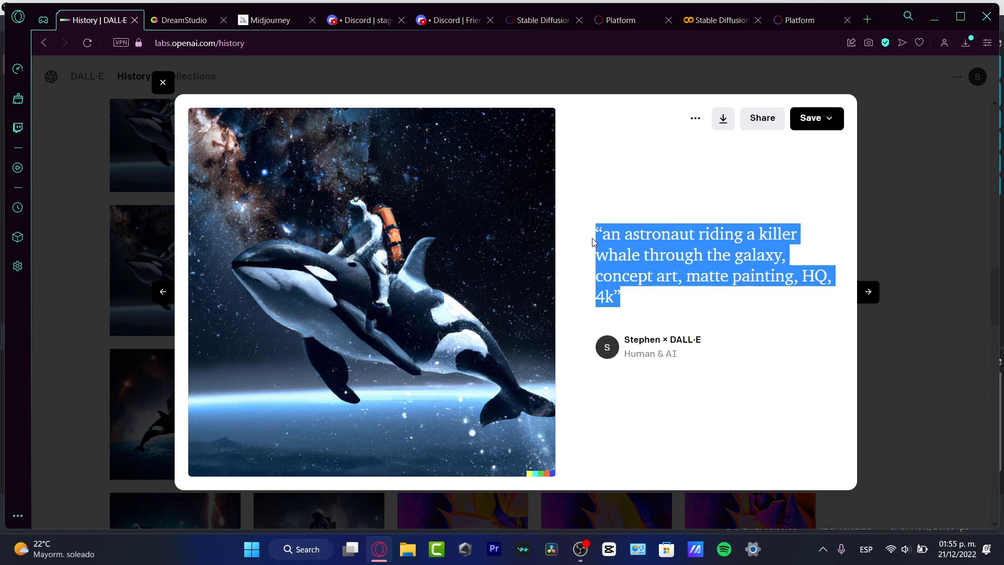
mouse_move(435, 229)
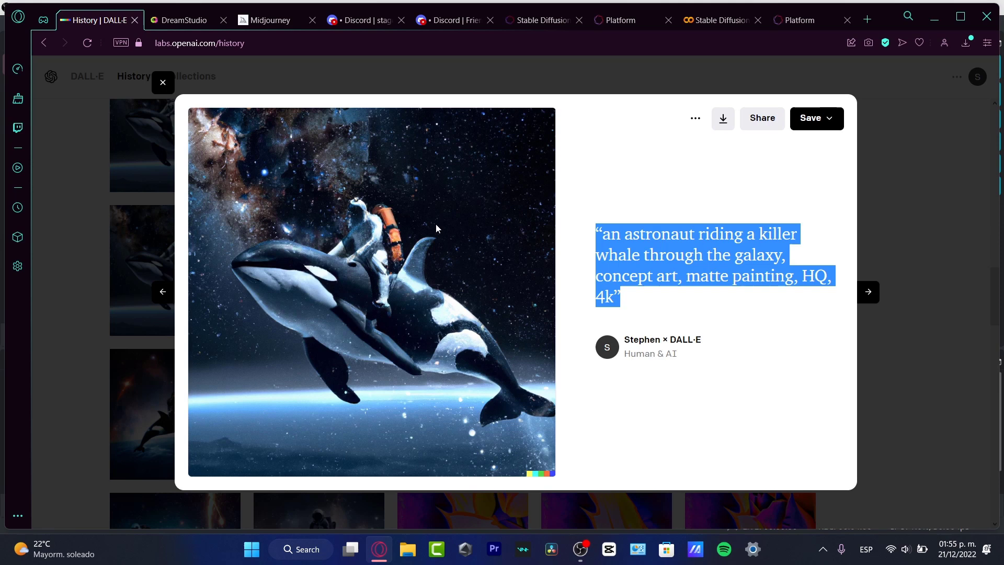
mouse_move(427, 232)
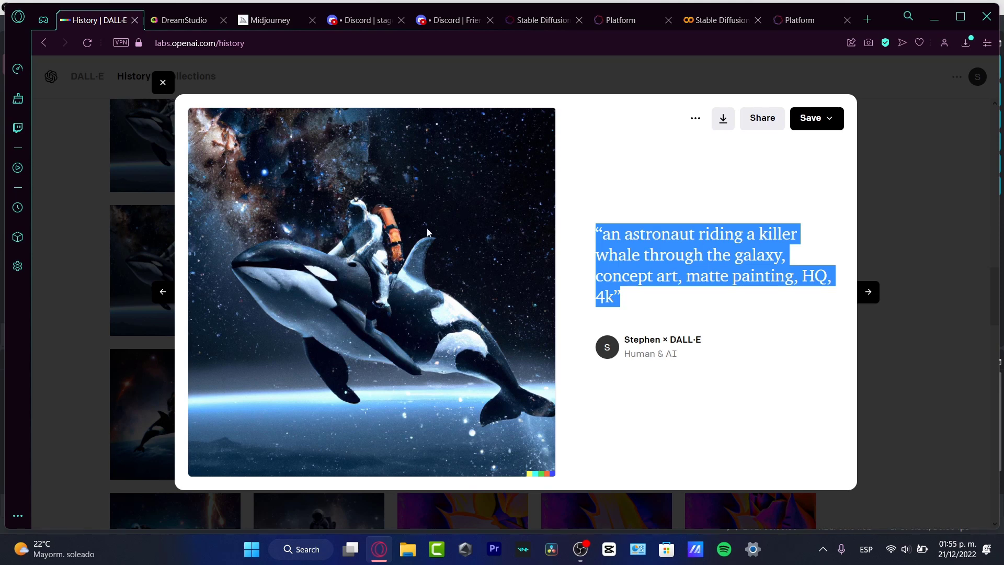
mouse_move(512, 201)
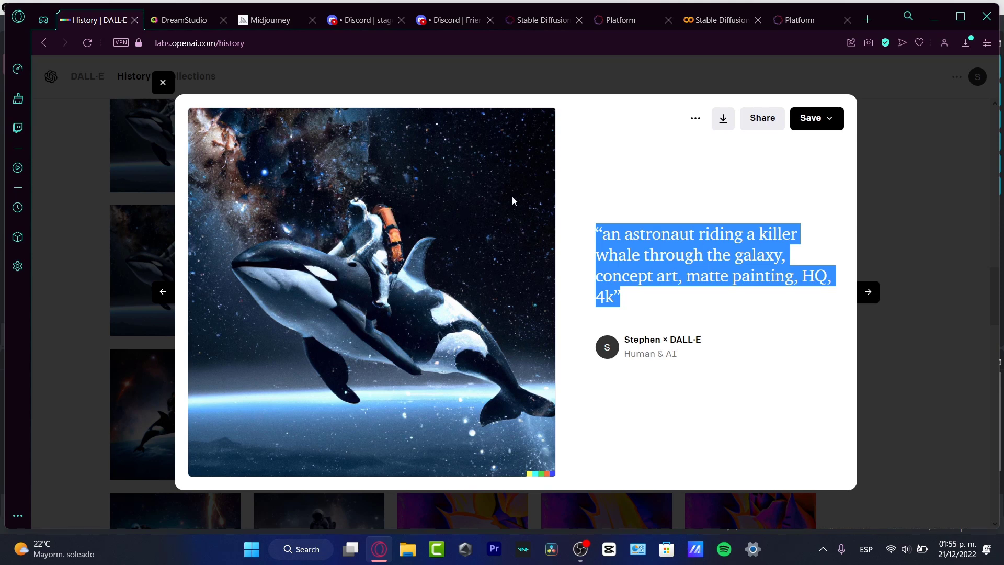
mouse_move(513, 455)
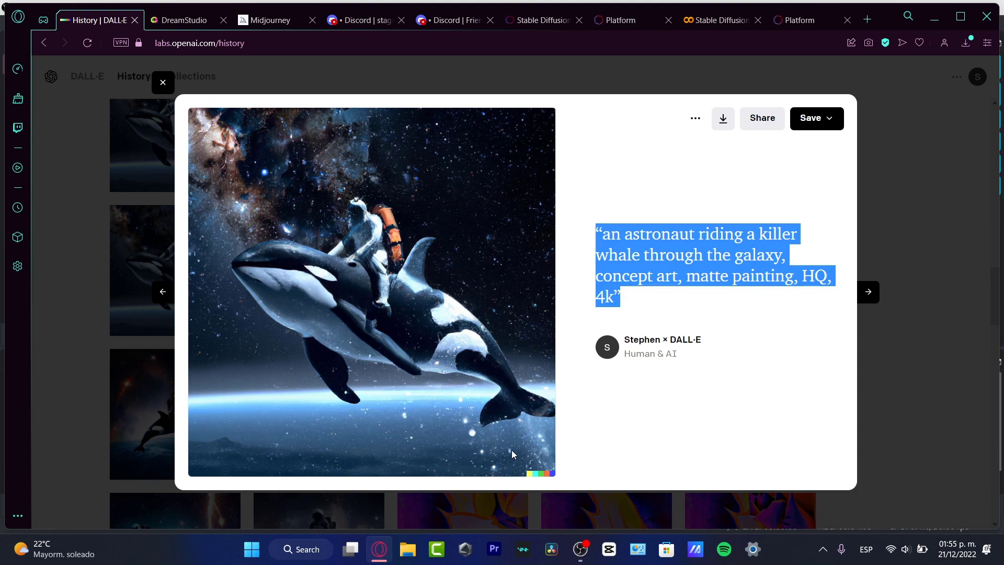
mouse_move(483, 381)
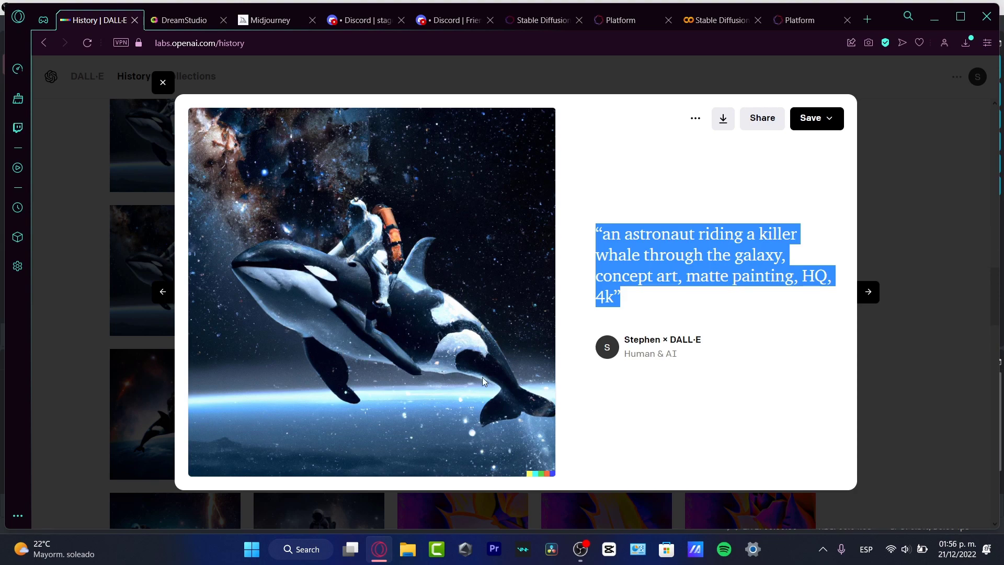
mouse_move(107, 332)
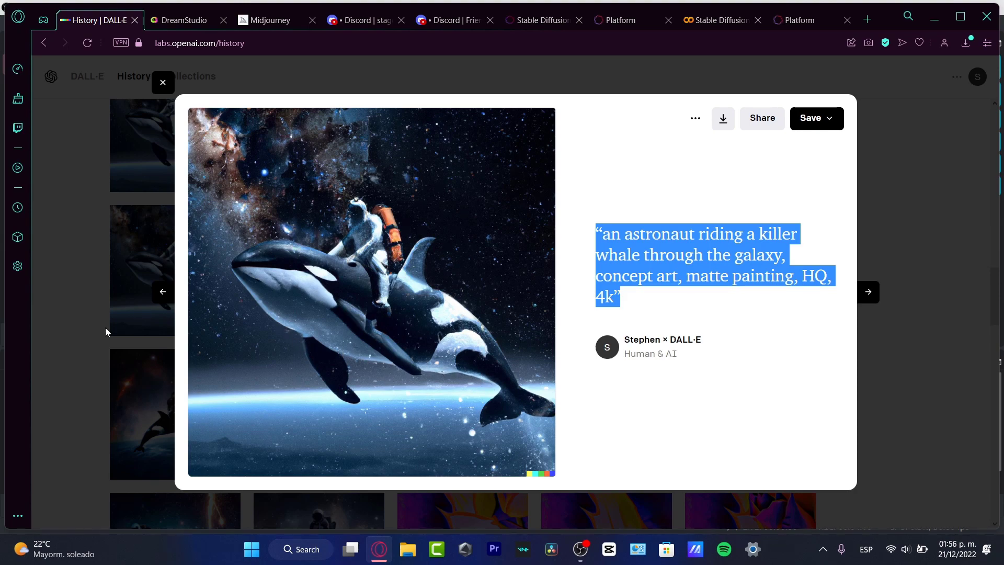
left_click(186, 20)
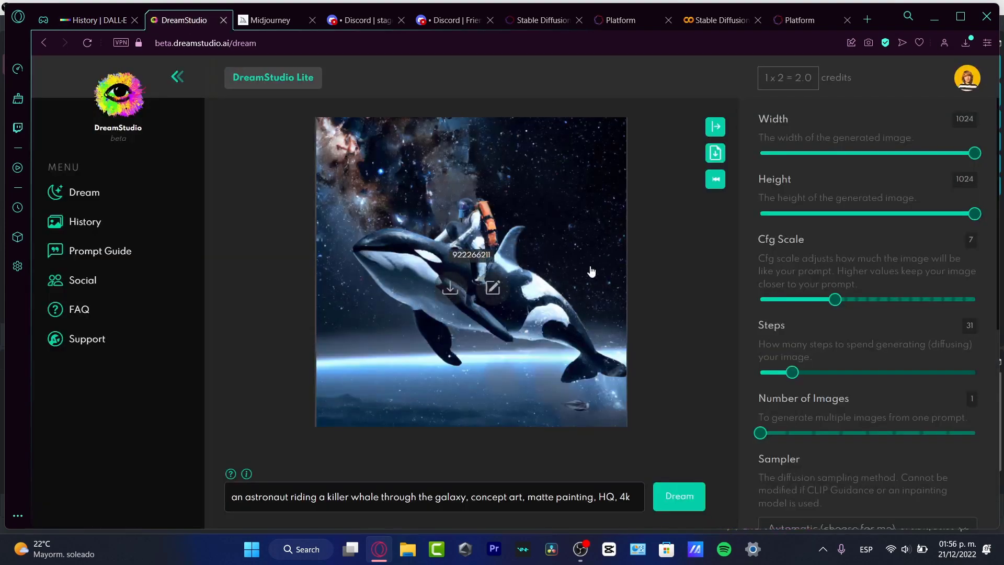
mouse_move(620, 344)
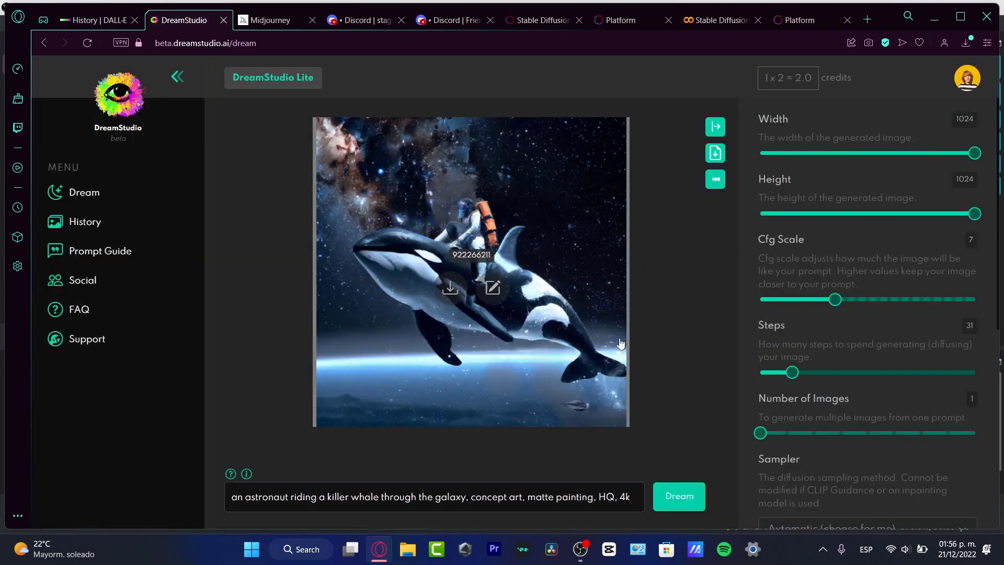
mouse_move(142, 133)
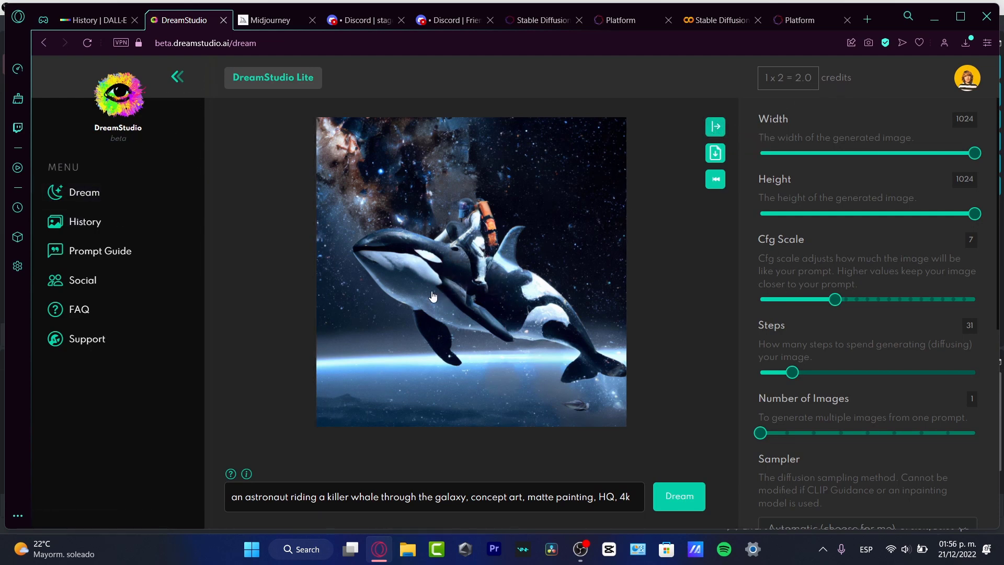
Step: Redream an earlier history generation and browse the resulting astronaut-on-orca images
left_click(206, 43)
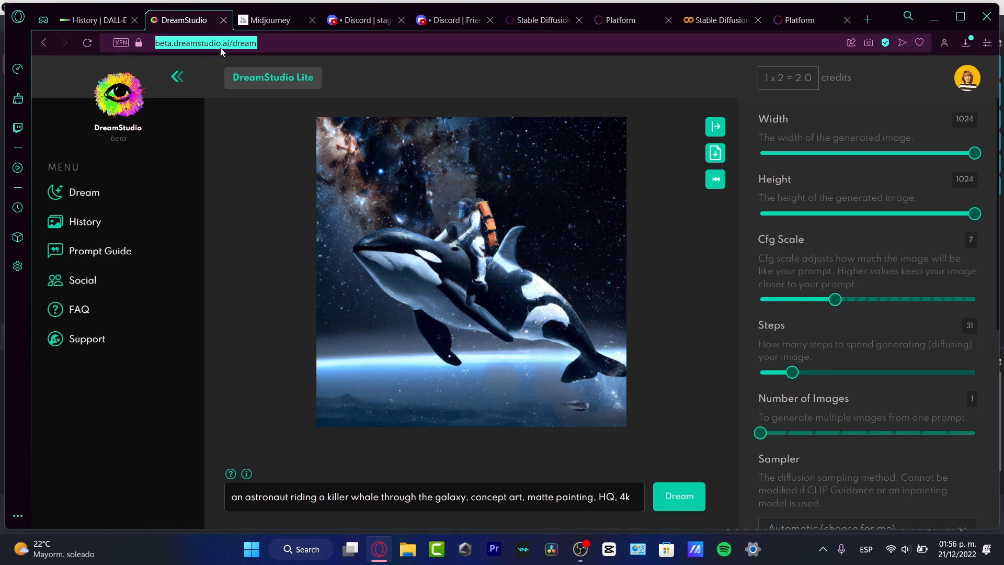
left_click(84, 222)
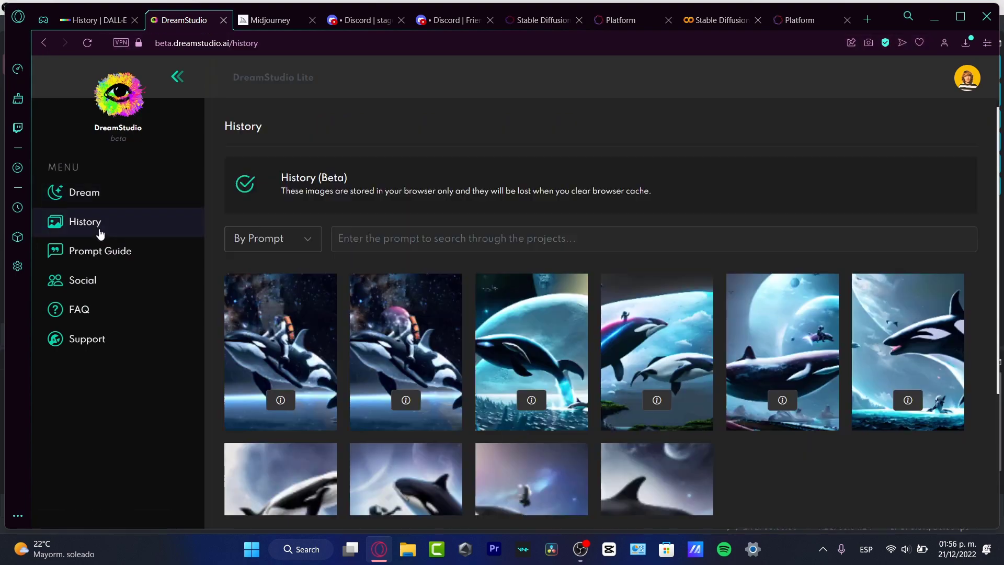
scroll("down", 3)
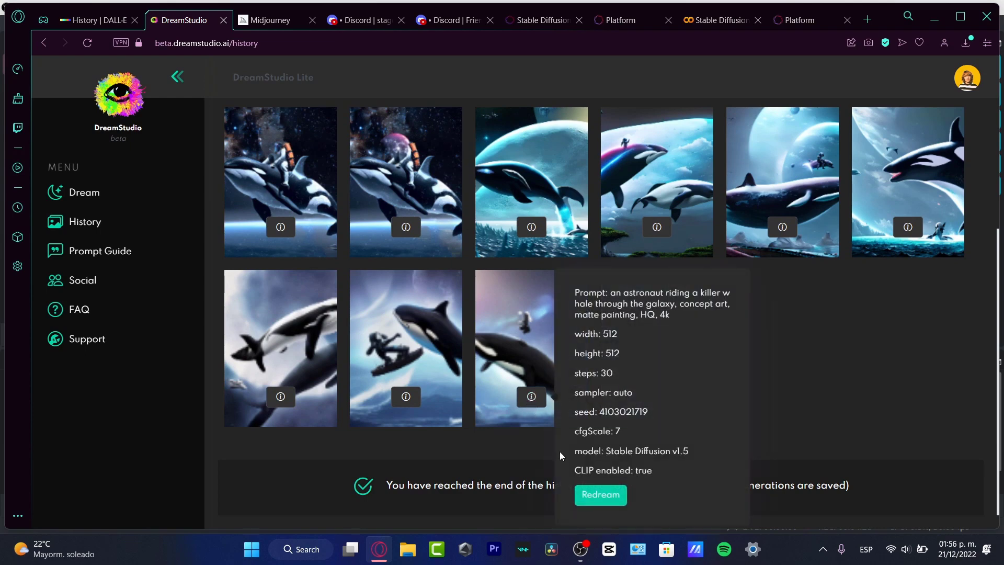
left_click(600, 494)
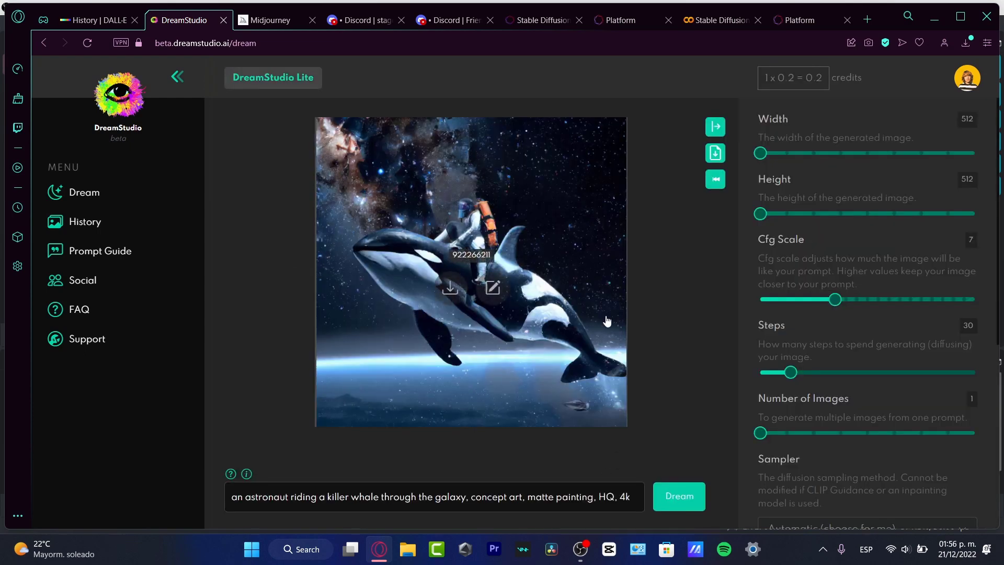
mouse_move(708, 195)
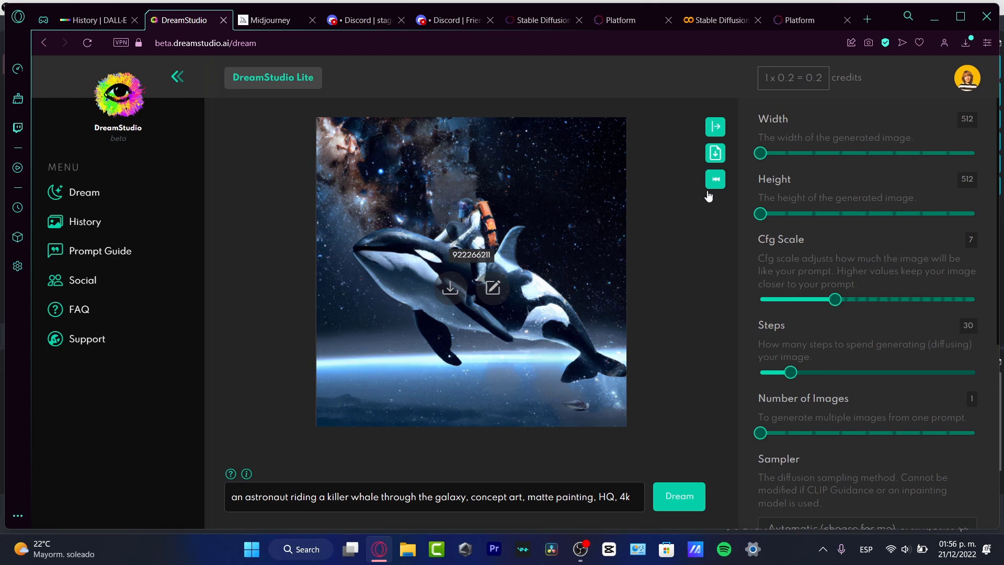
mouse_move(715, 179)
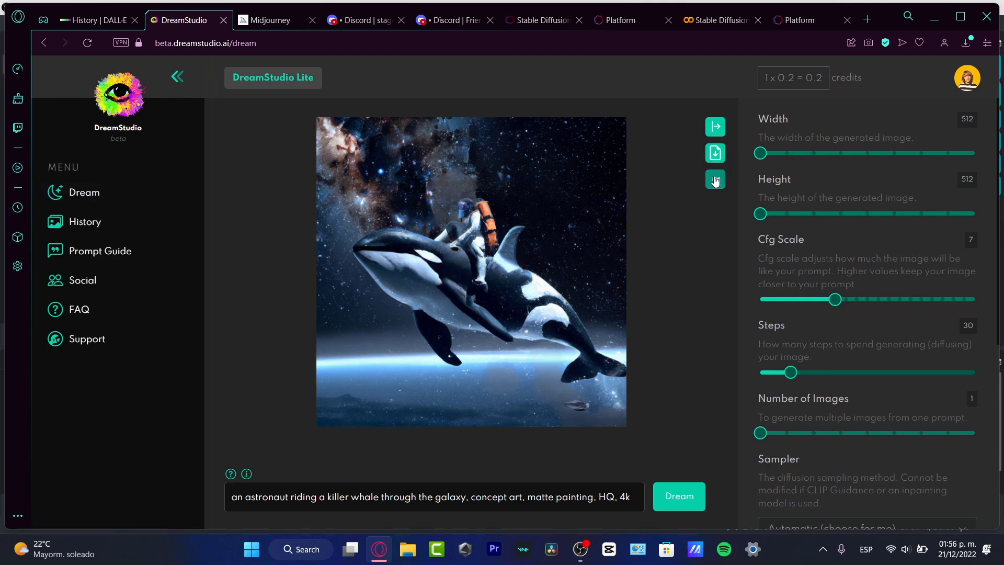
left_click(715, 180)
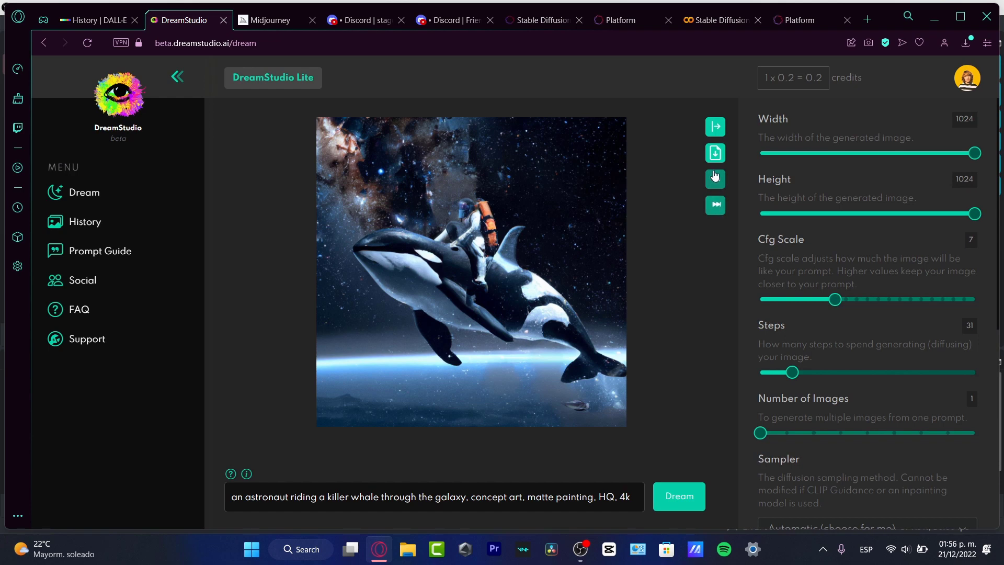
left_click(677, 495)
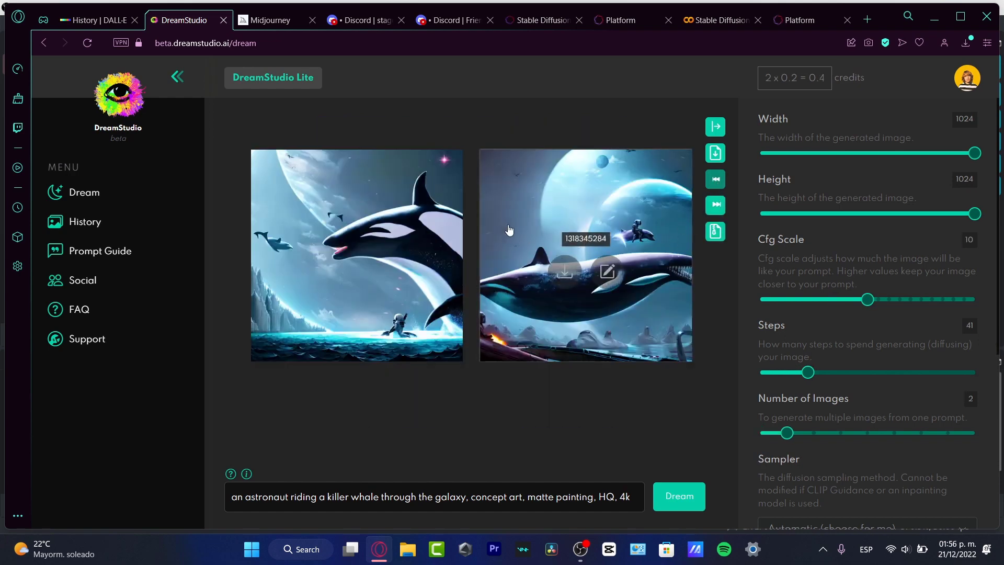
mouse_move(434, 315)
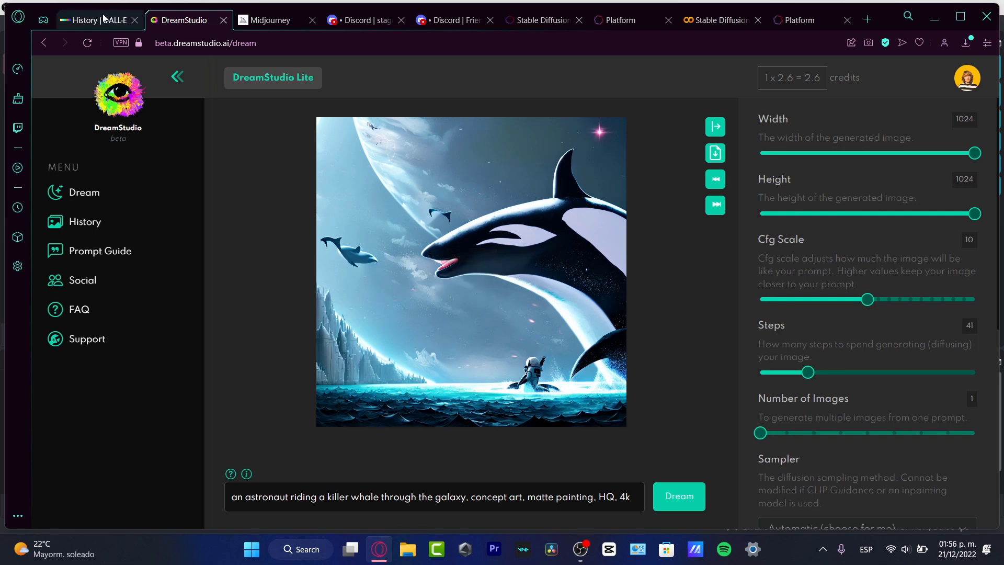
Step: Return to Discord and enter the Midjourney server's newbies-123 channel
left_click(90, 19)
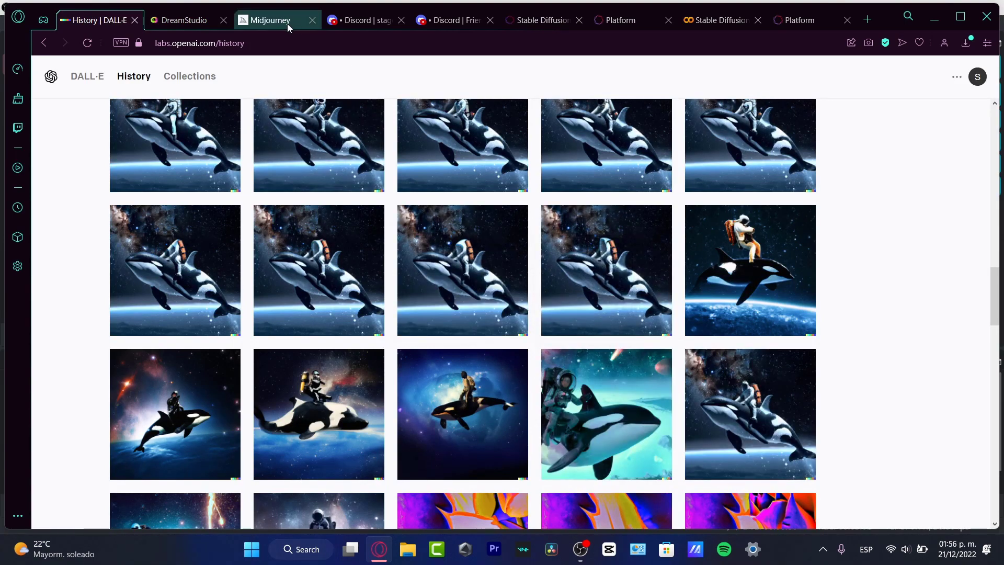
left_click(362, 19)
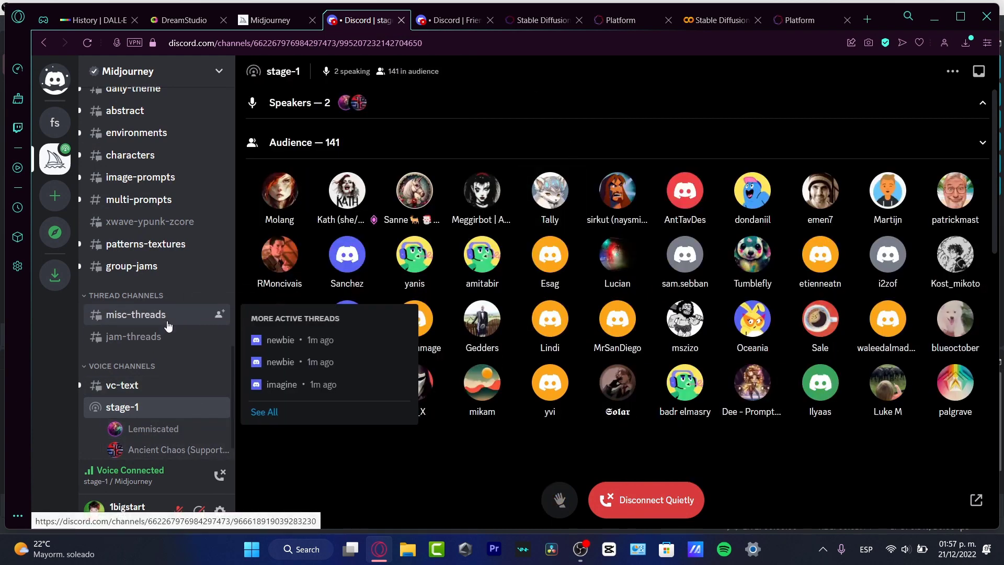
scroll("up", 3)
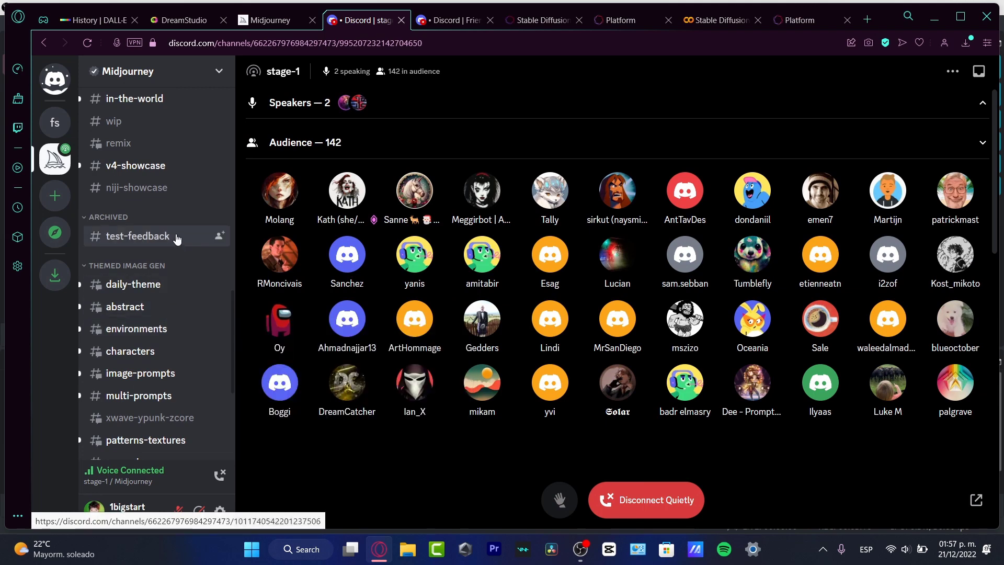
scroll("up", 3)
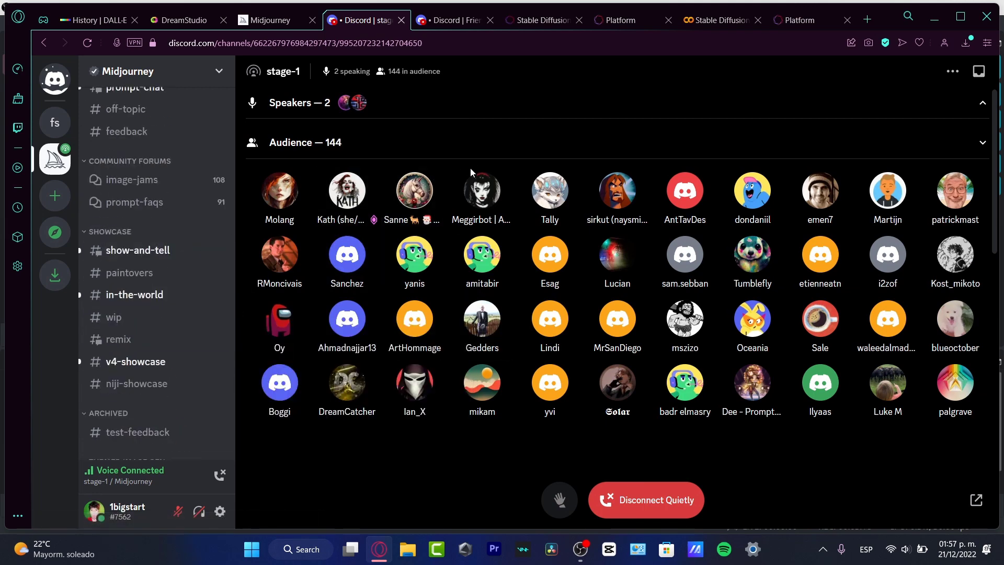
scroll("up", 3)
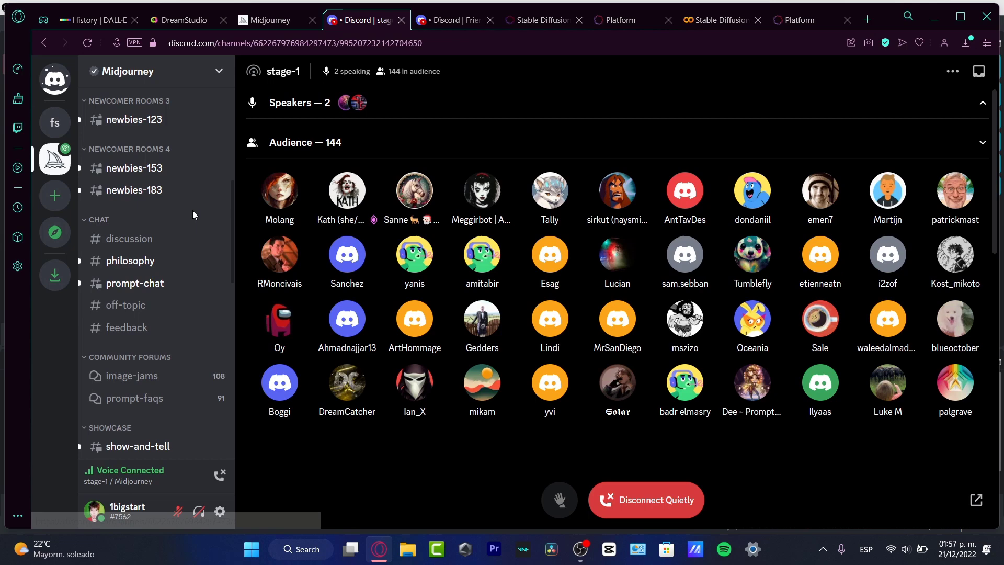
scroll("up", 3)
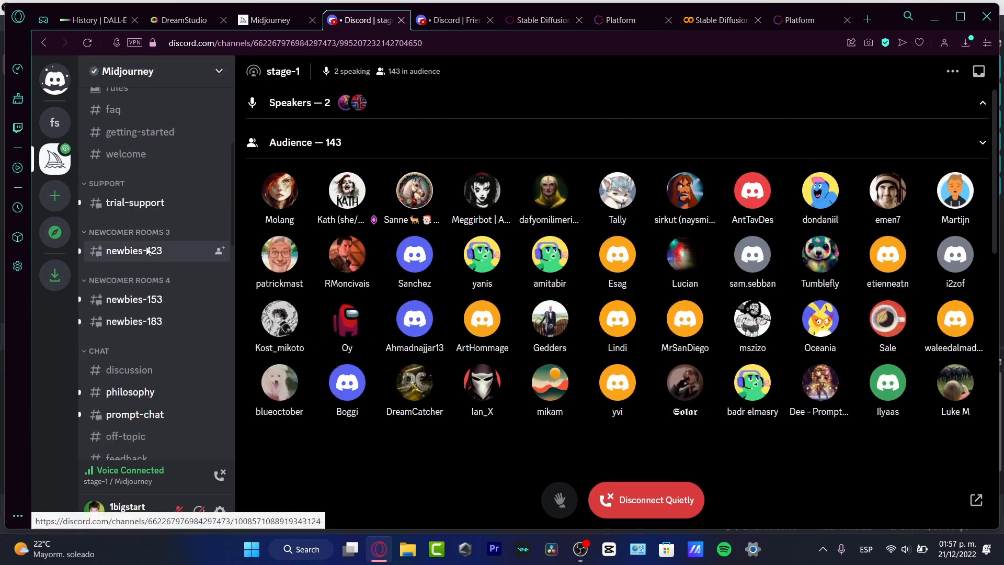
left_click(135, 250)
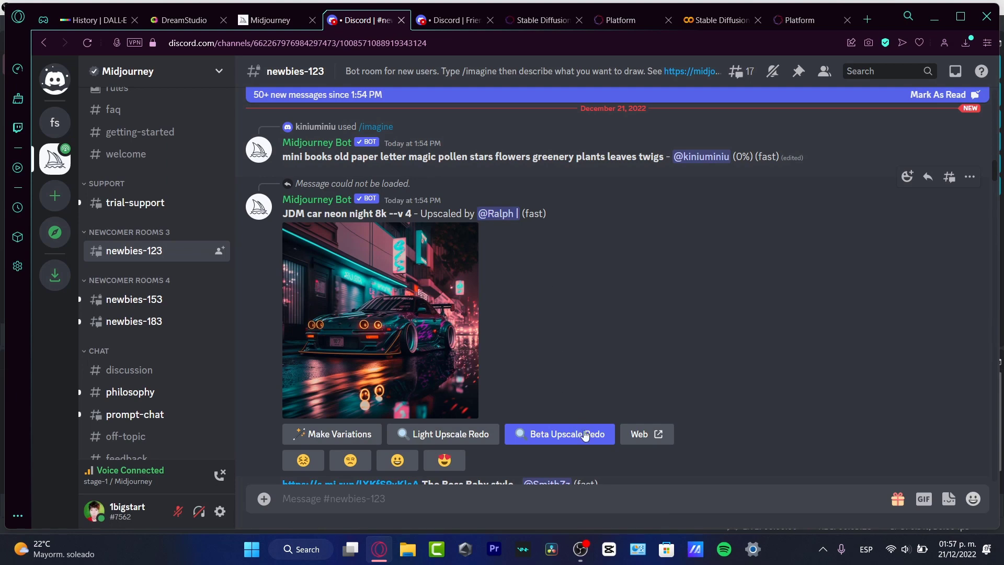
mouse_move(492, 418)
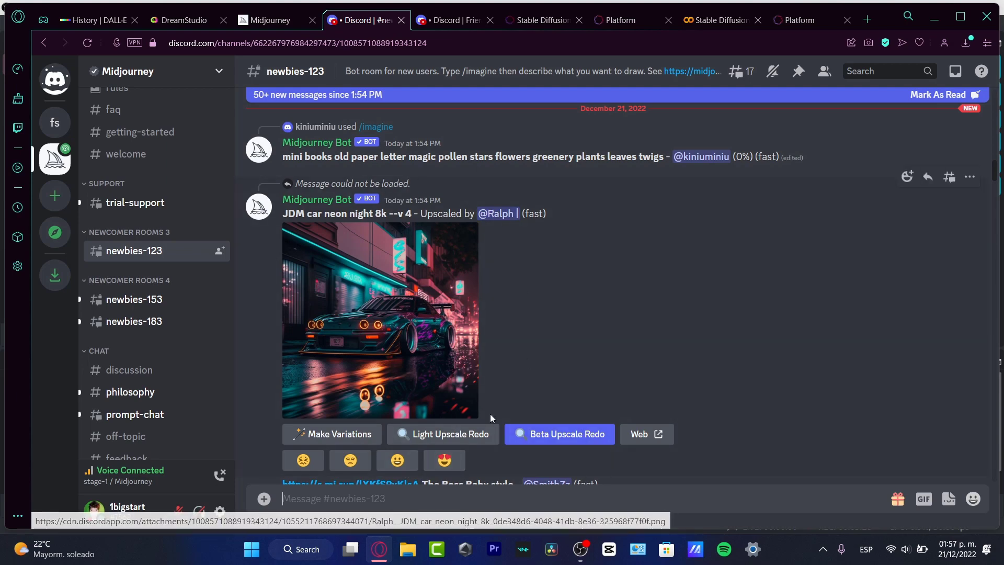
mouse_move(313, 370)
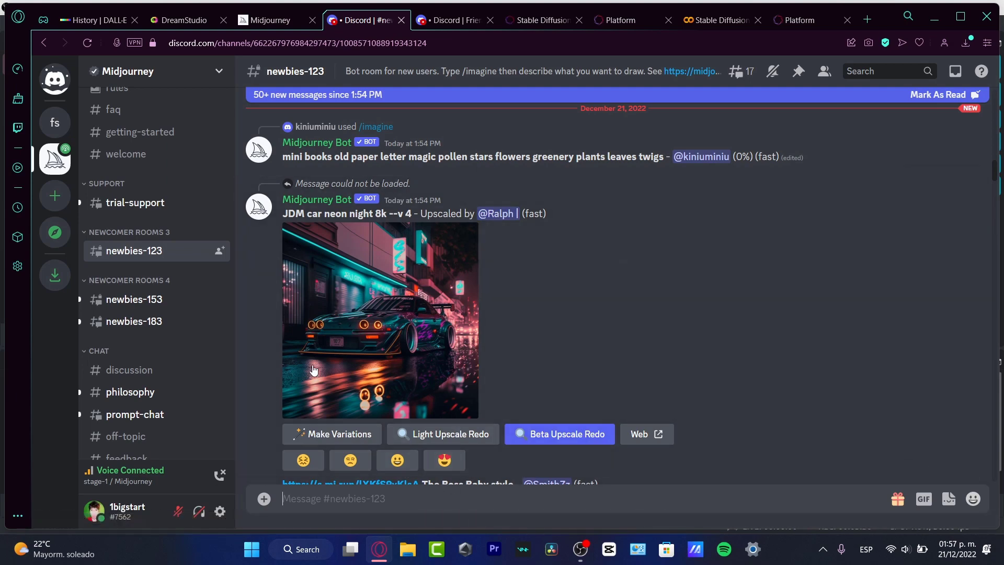
Step: Send the astronaut riding a killer whale /imagine prompt to the Midjourney bot in newbies-123
left_click(96, 20)
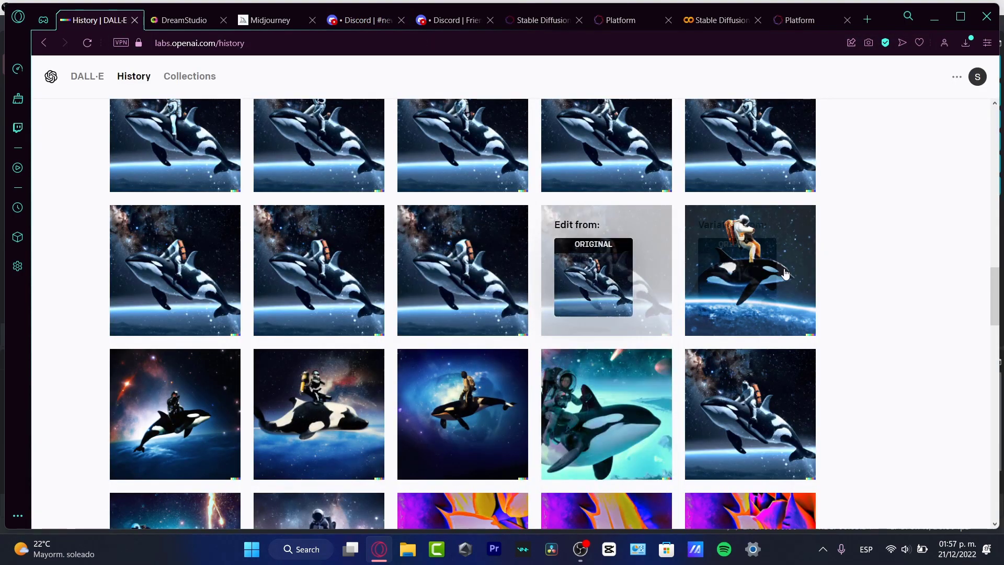
left_click(750, 270)
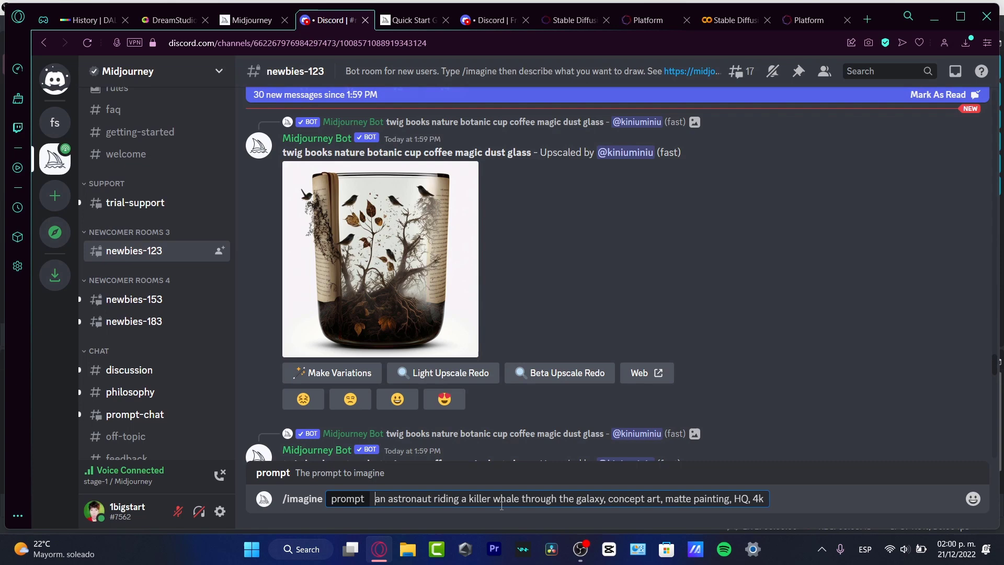
key("Return")
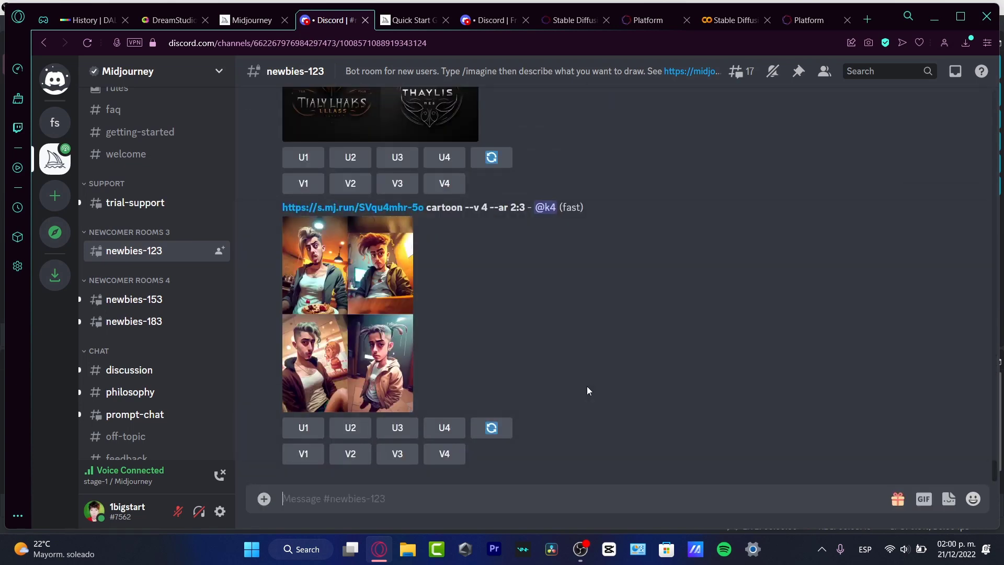
left_click(85, 19)
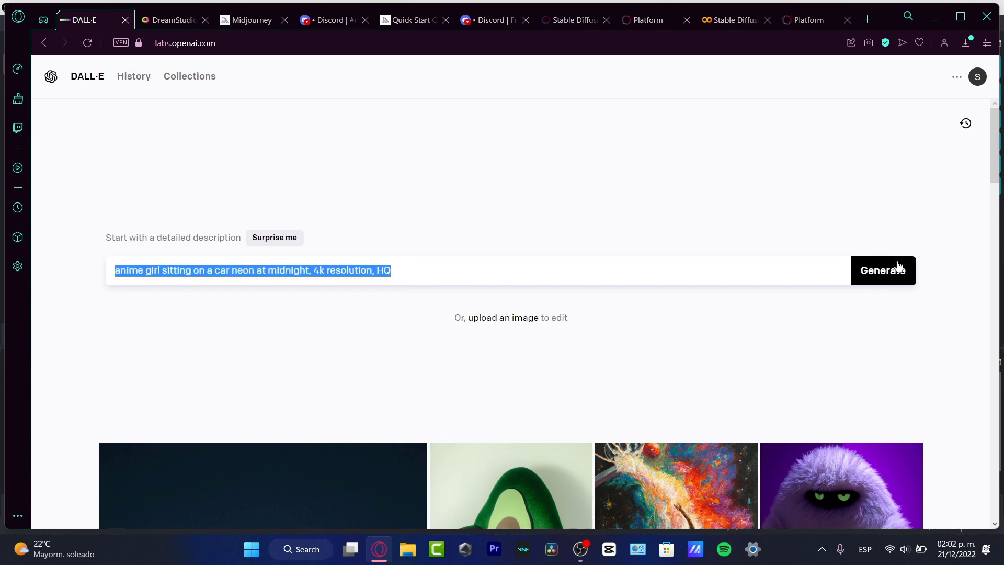
Step: Generate DALL·E images for 'anime girl sitting on a car neon at midnight, 4k resolution, HQ'
left_click(173, 20)
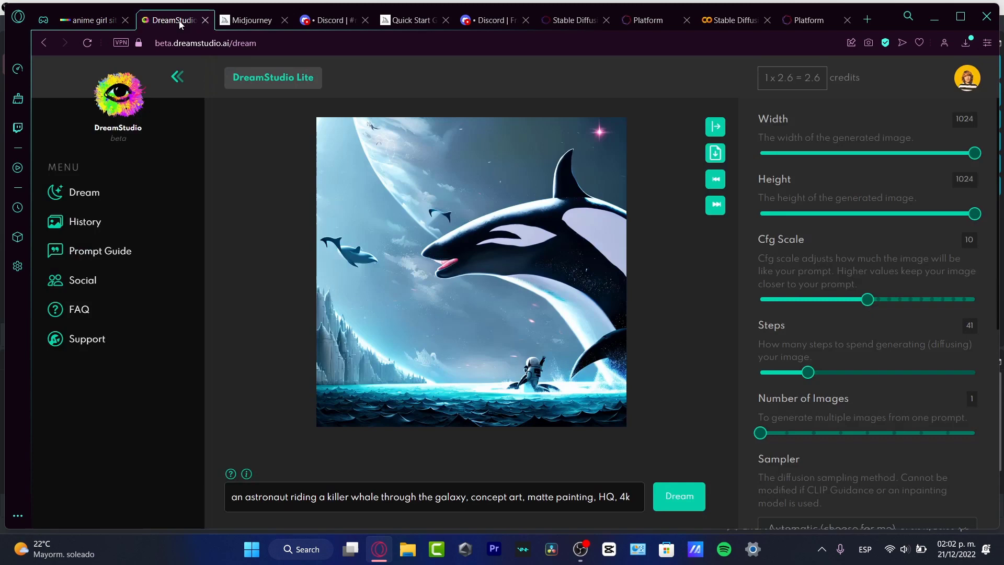
mouse_move(966, 88)
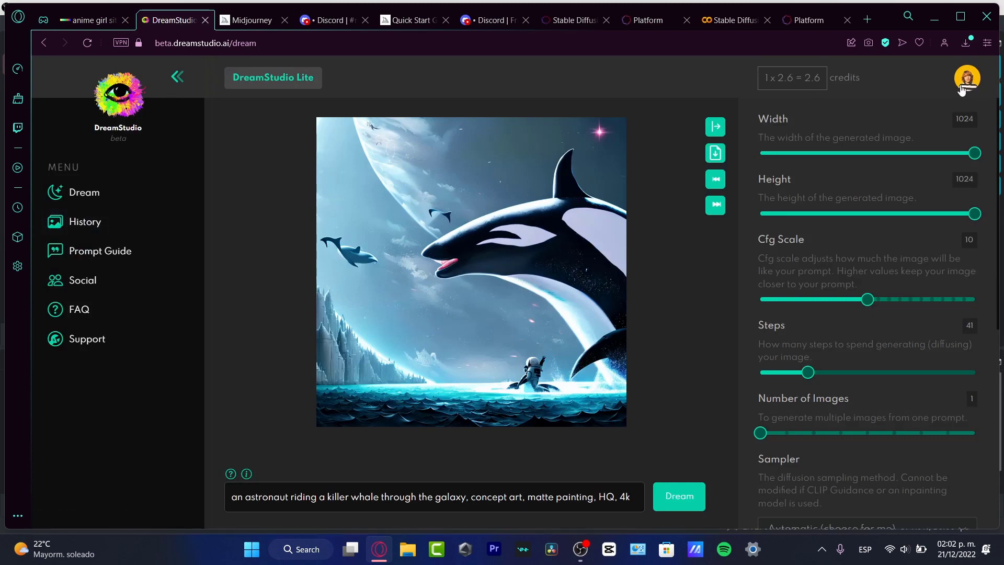
Step: Replace DreamStudio's astronaut whale prompt with the anime-girl neon car prompt and dream it
left_click(966, 76)
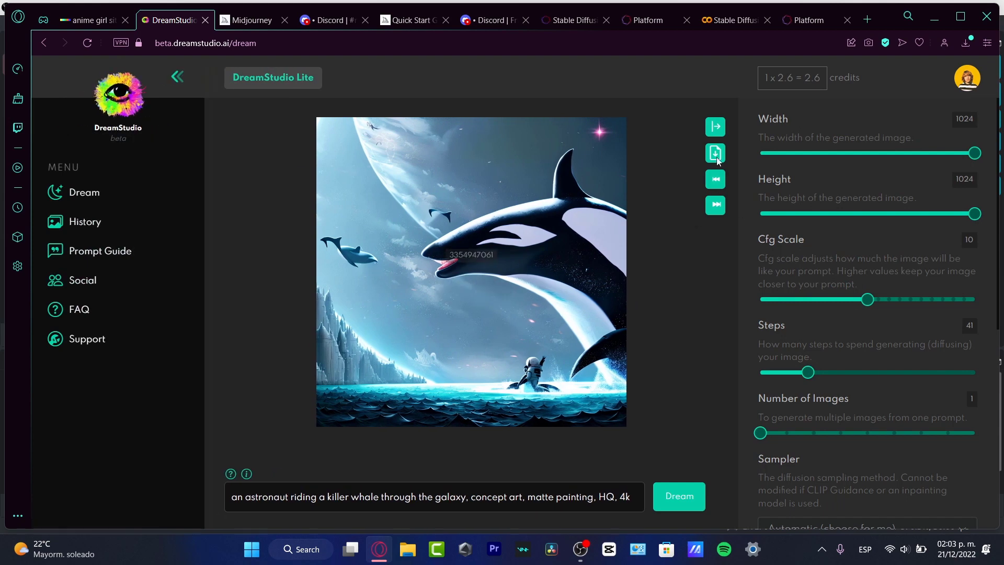
mouse_move(715, 153)
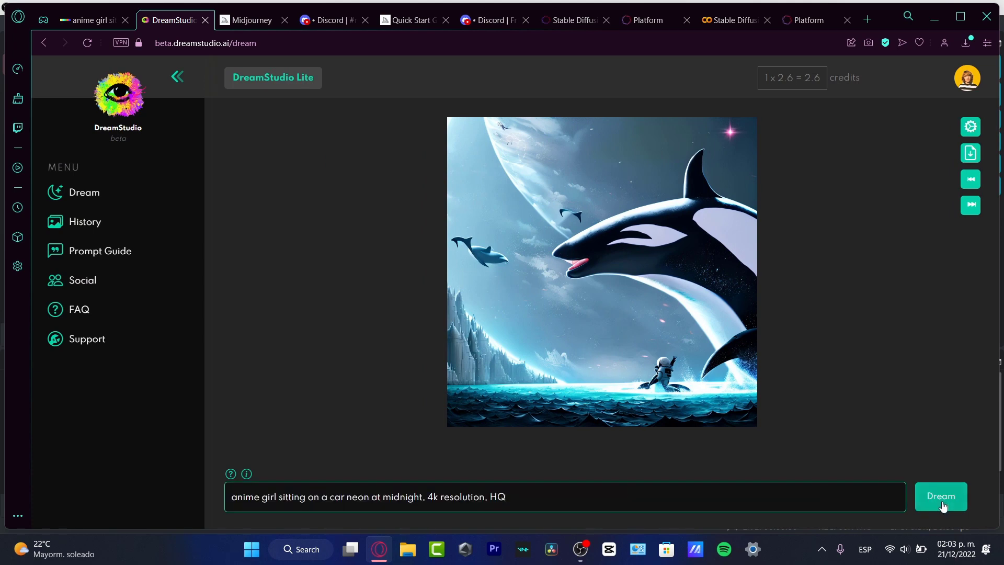
left_click(940, 496)
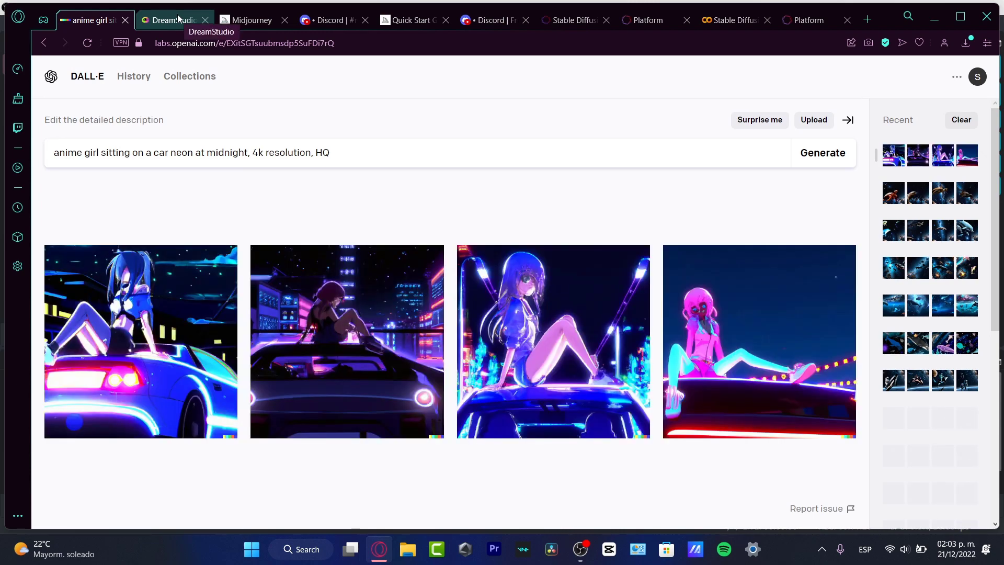
mouse_move(291, 216)
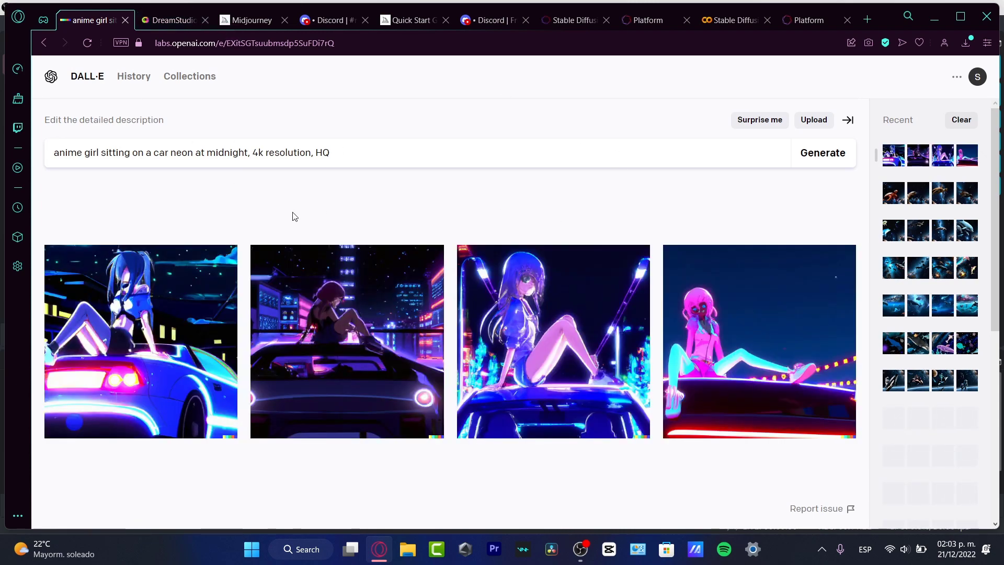
Step: Browse the four anime-girl results and load the neon city image into the edit canvas
left_click(140, 341)
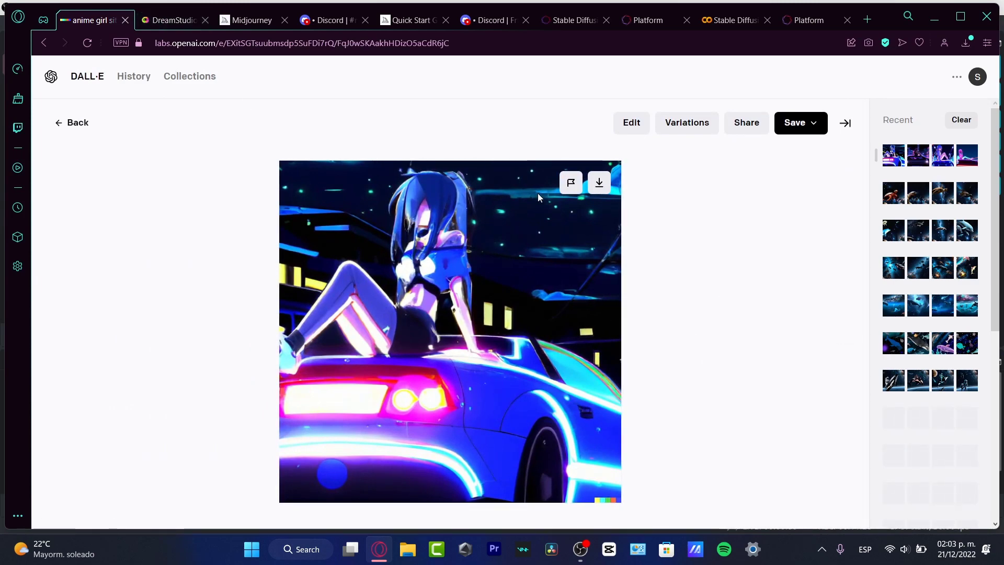
mouse_move(844, 332)
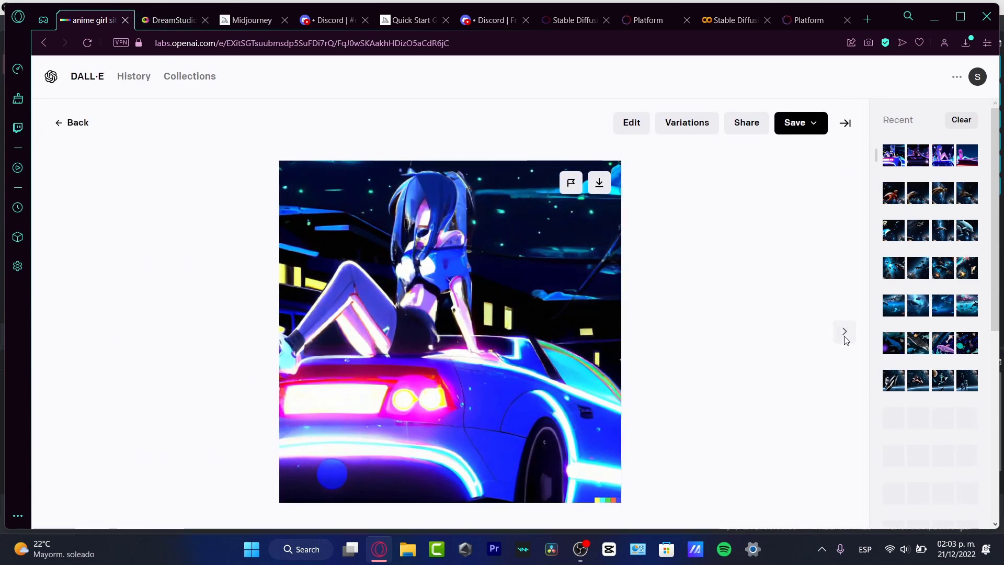
left_click(844, 332)
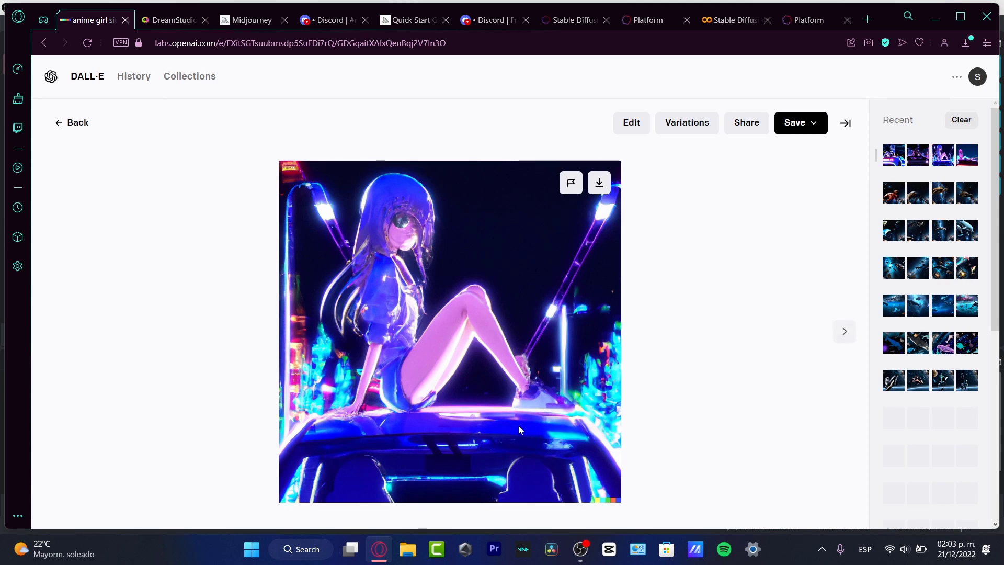
mouse_move(844, 331)
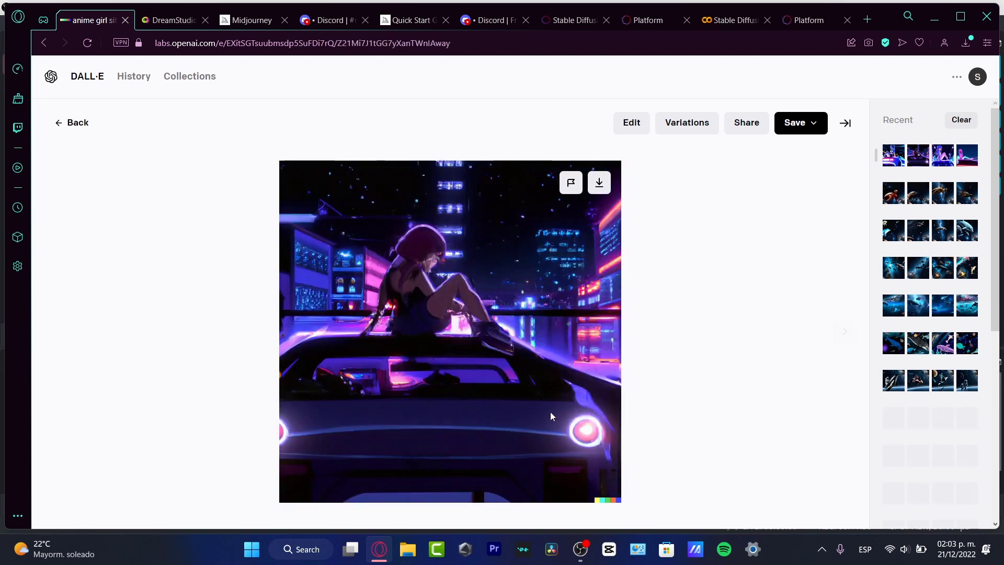
mouse_move(638, 138)
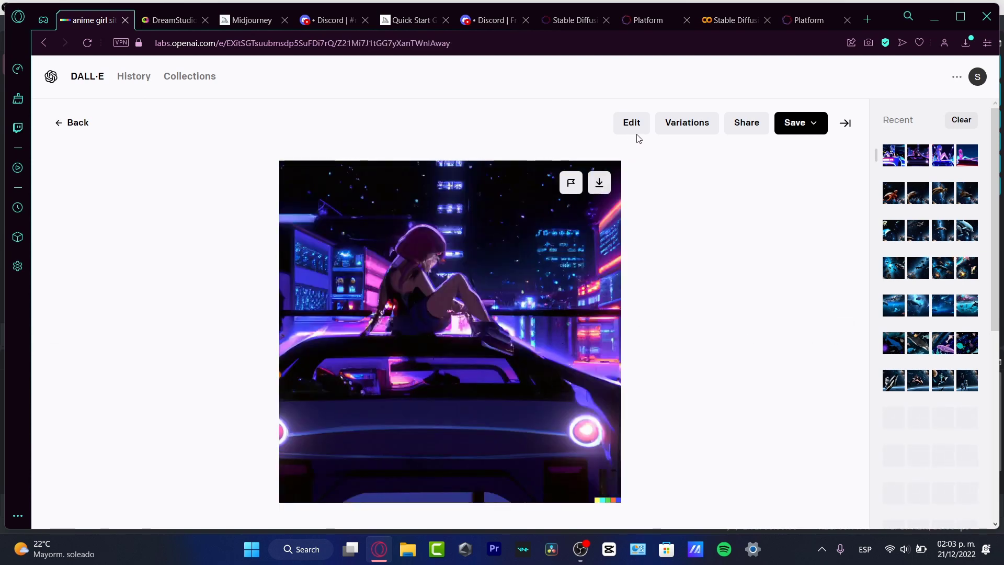
left_click(629, 122)
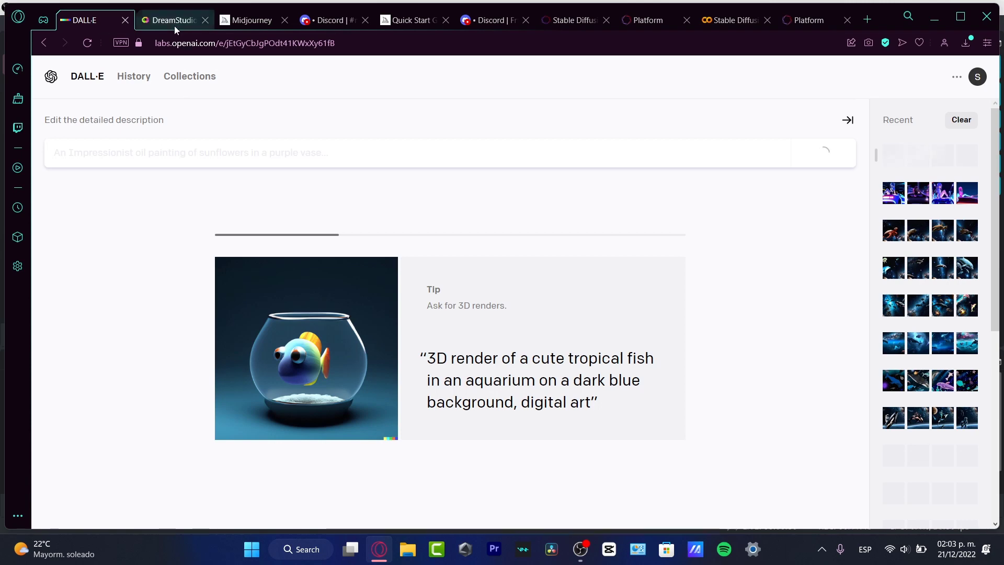
Step: Show DreamStudio's settings with 1024×1024 size, 150 steps and 5 images for the neon-car prompt
left_click(169, 19)
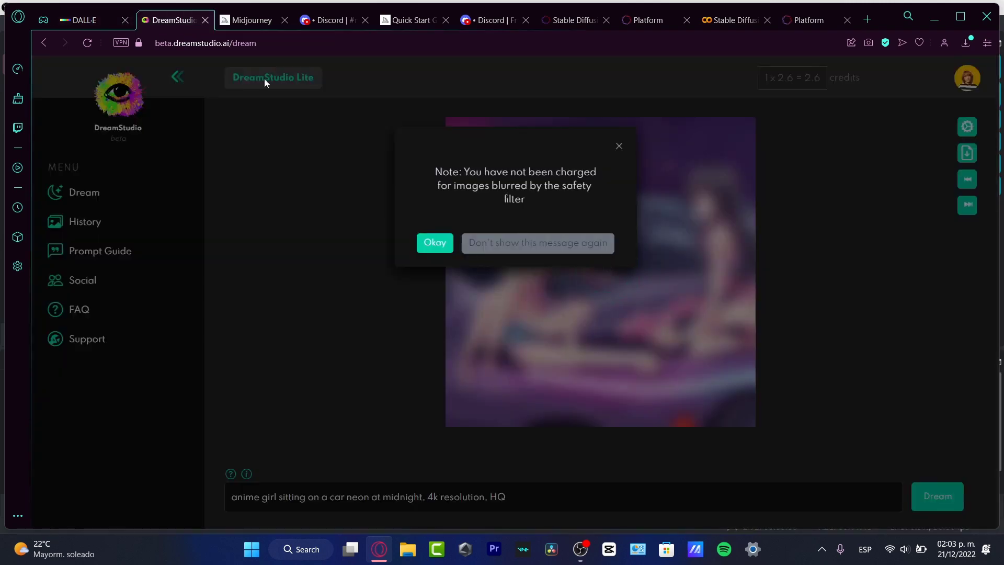
mouse_move(487, 259)
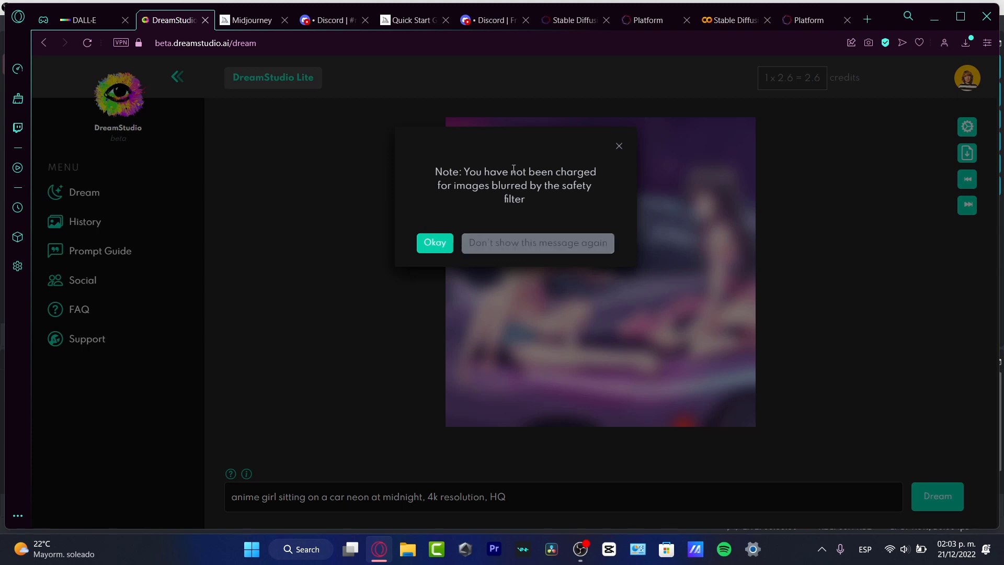
mouse_move(565, 202)
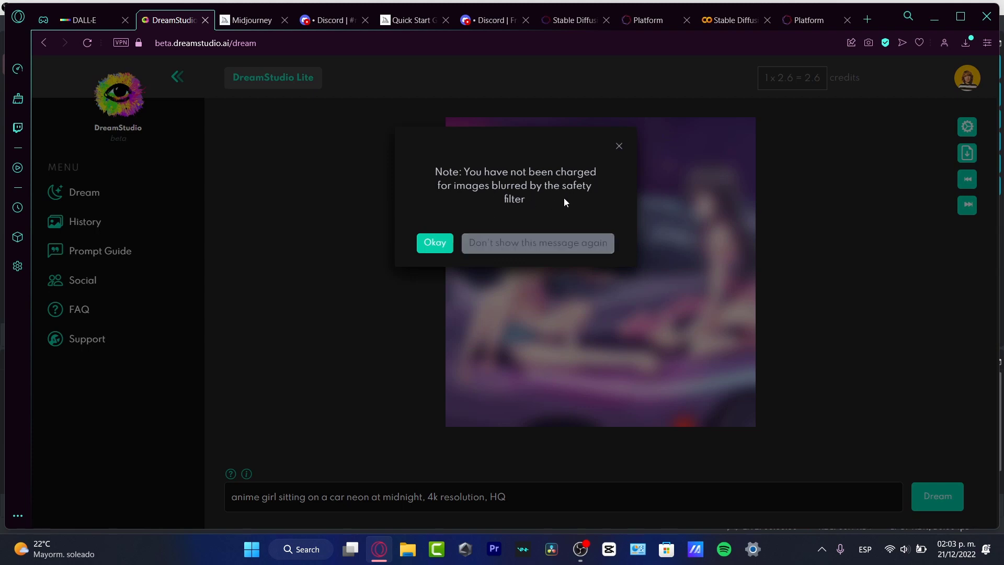
mouse_move(434, 243)
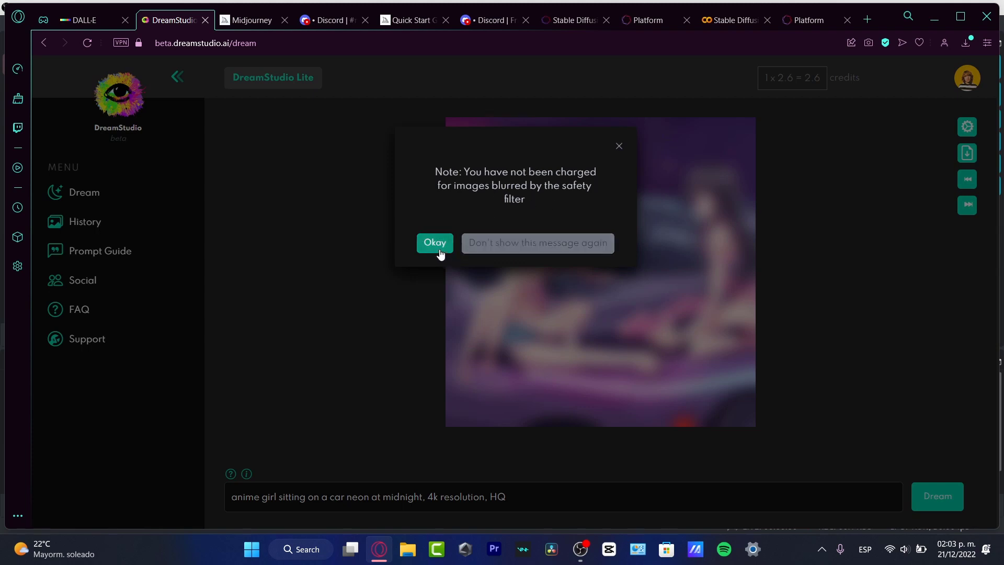
left_click(434, 243)
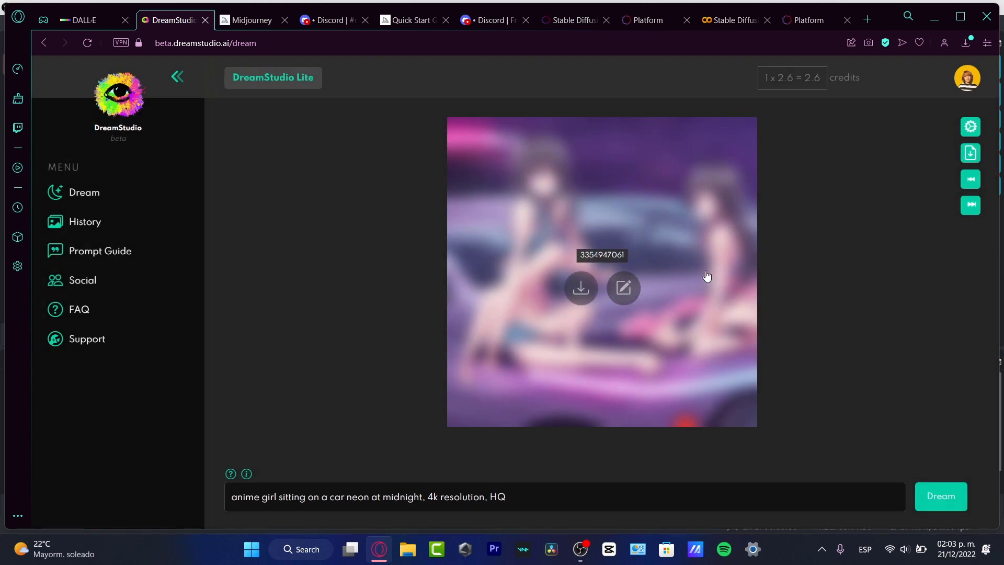
left_click(621, 286)
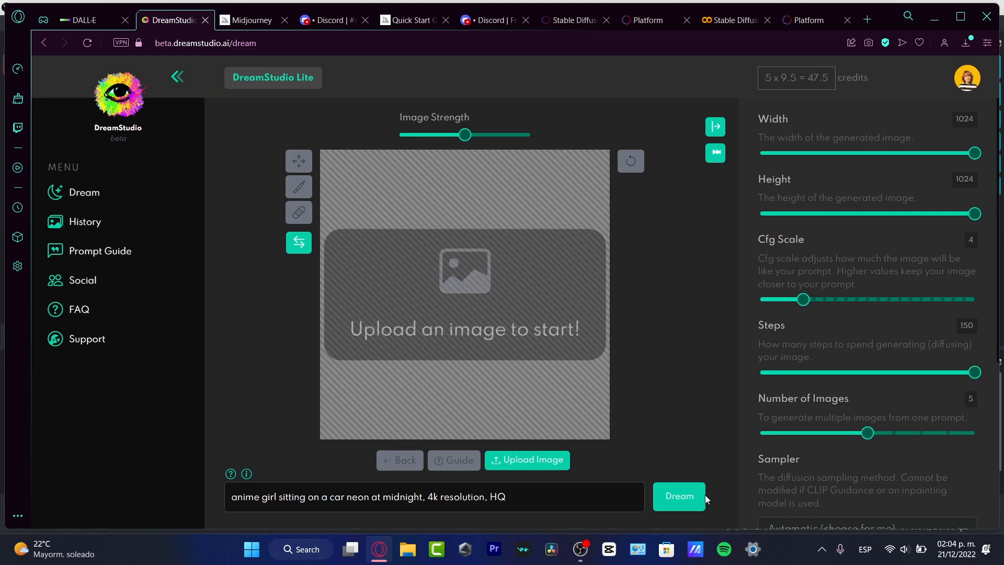
Step: Dream five 1024×1024 images on Stable Diffusion v1.5 with CLIP Guidance, then go to Midjourney
left_click(678, 495)
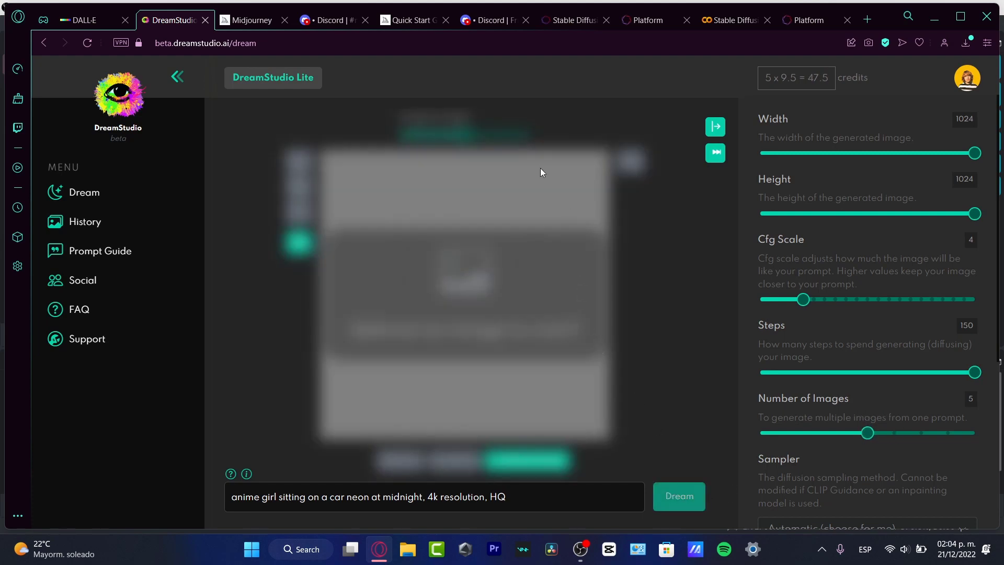
scroll("down", 3)
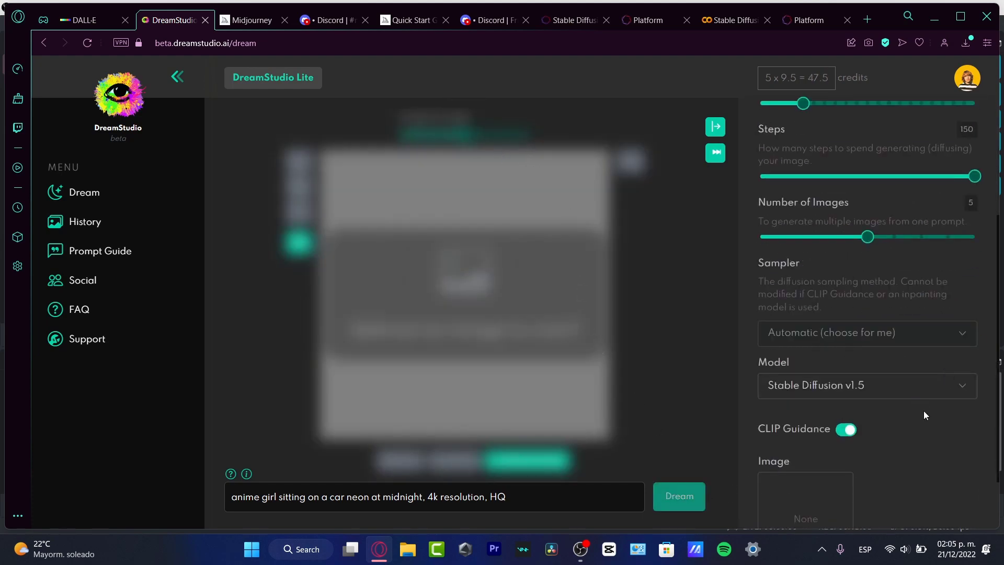
scroll("down", 3)
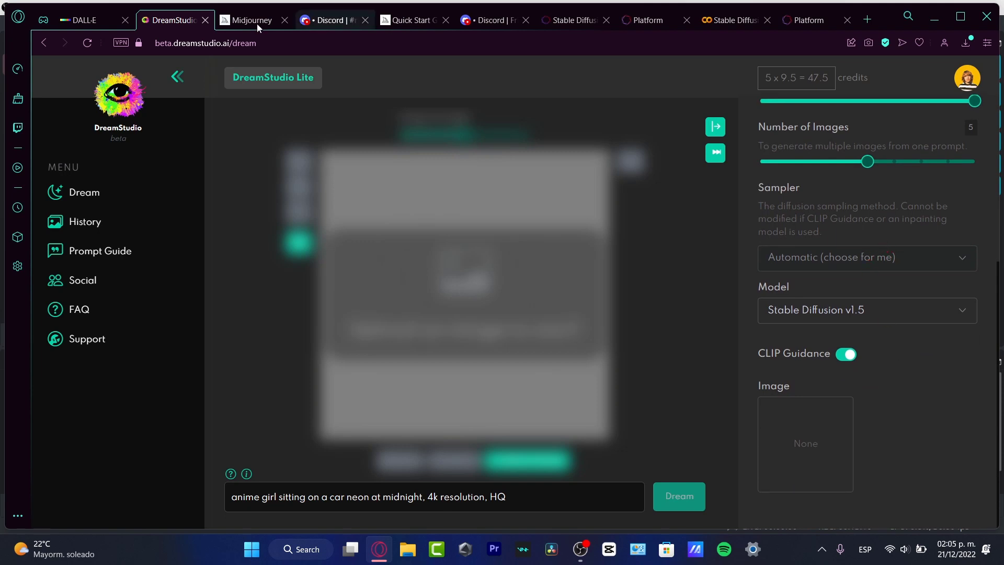
mouse_move(81, 20)
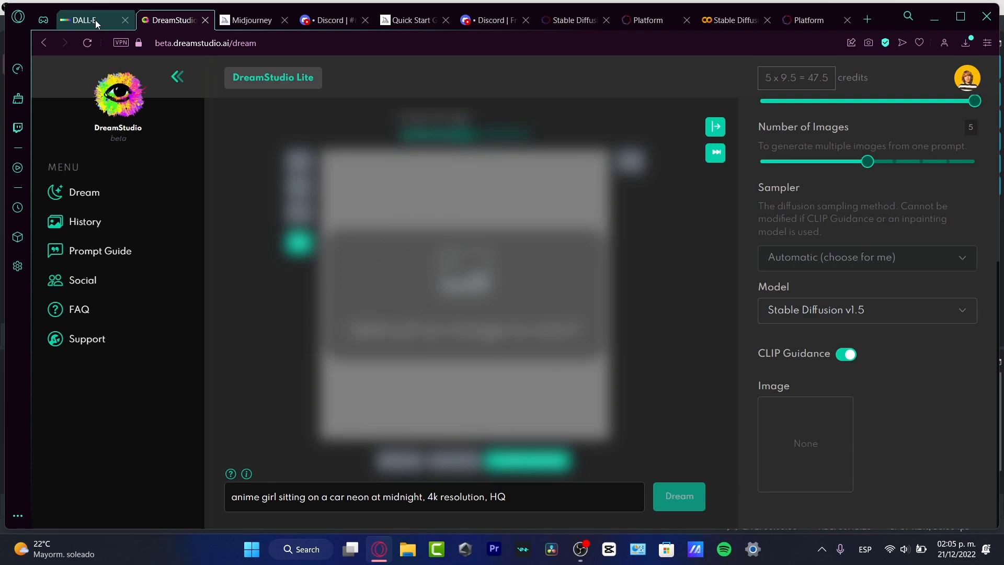
left_click(249, 20)
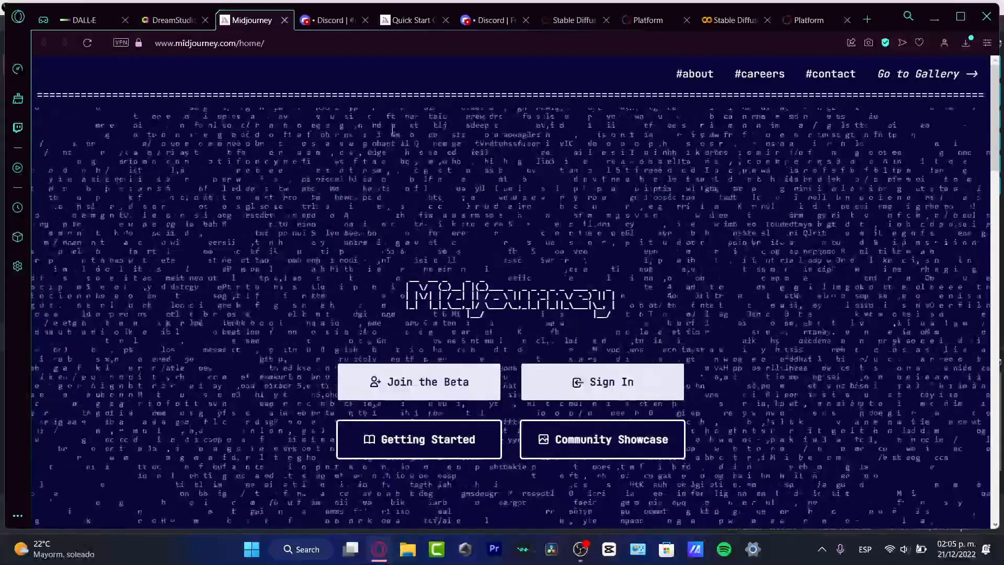
Step: Skim Midjourney's Quick Start Guide, check DreamStudio's progress and return to the DALL·E variations
left_click(332, 20)
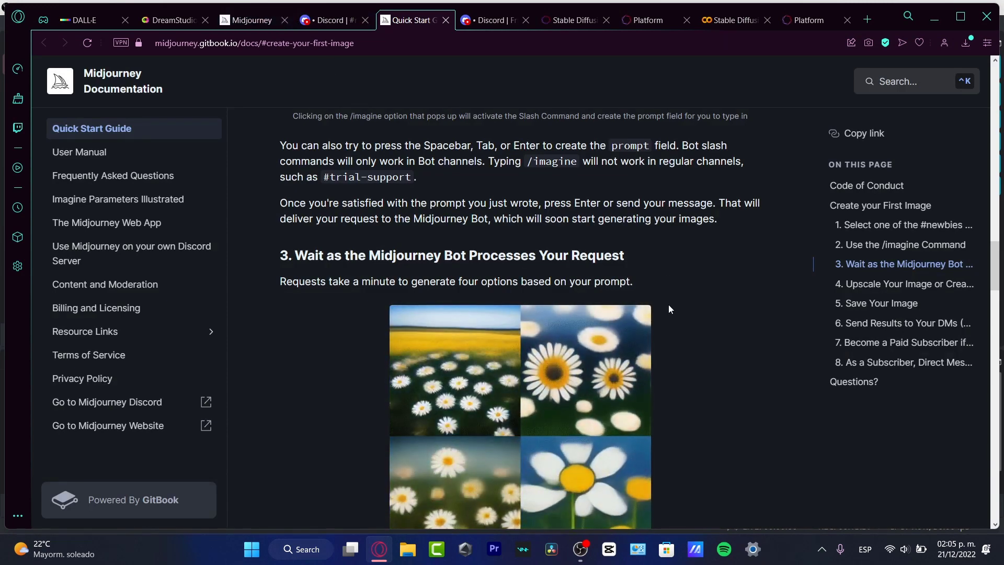
scroll("up", 3)
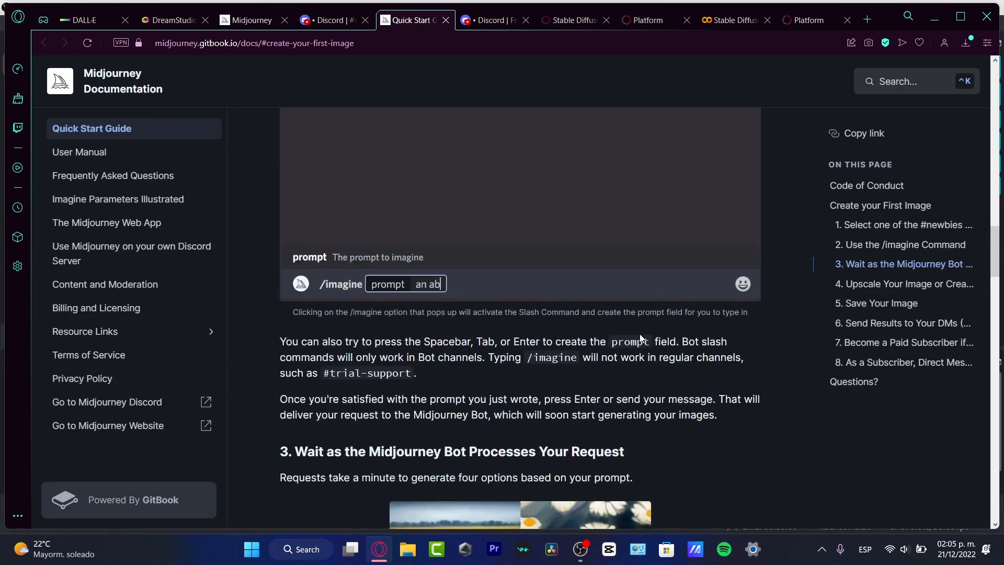
scroll("down", 3)
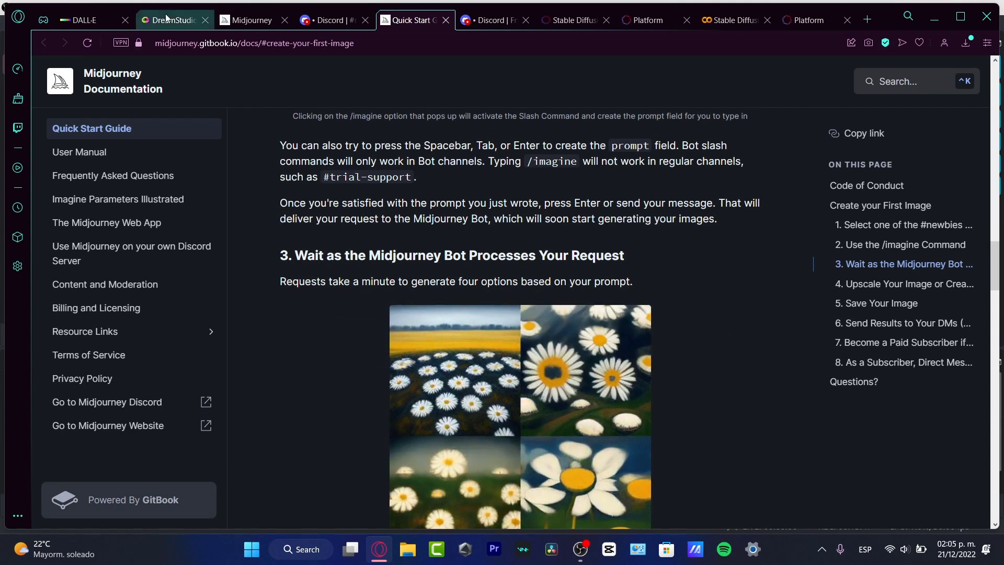
left_click(172, 20)
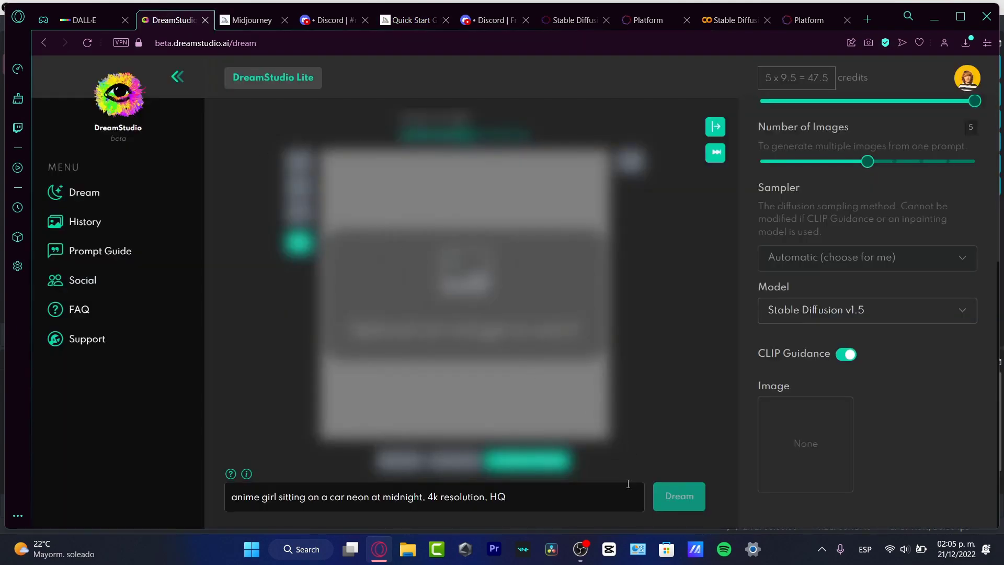
left_click(79, 20)
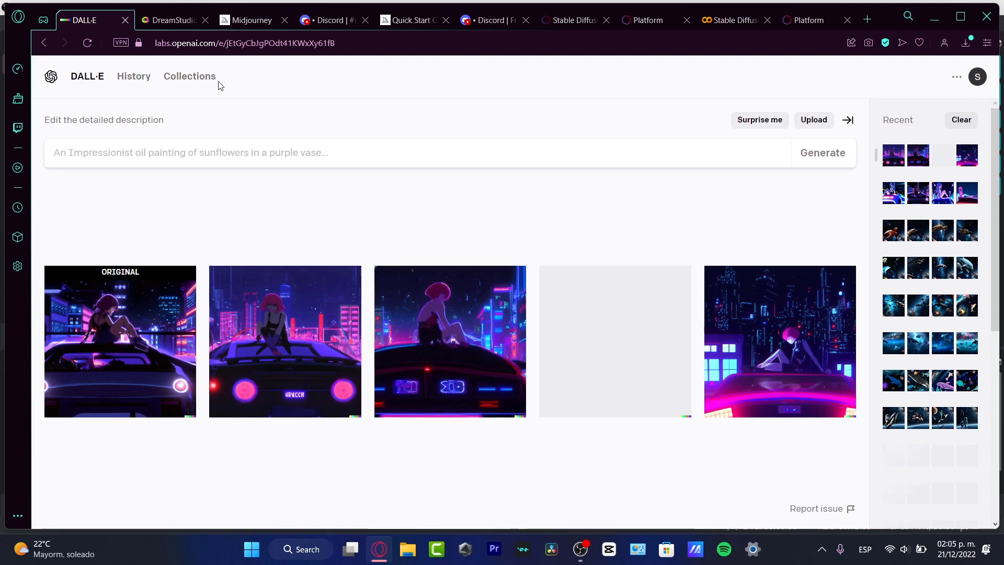
mouse_move(151, 357)
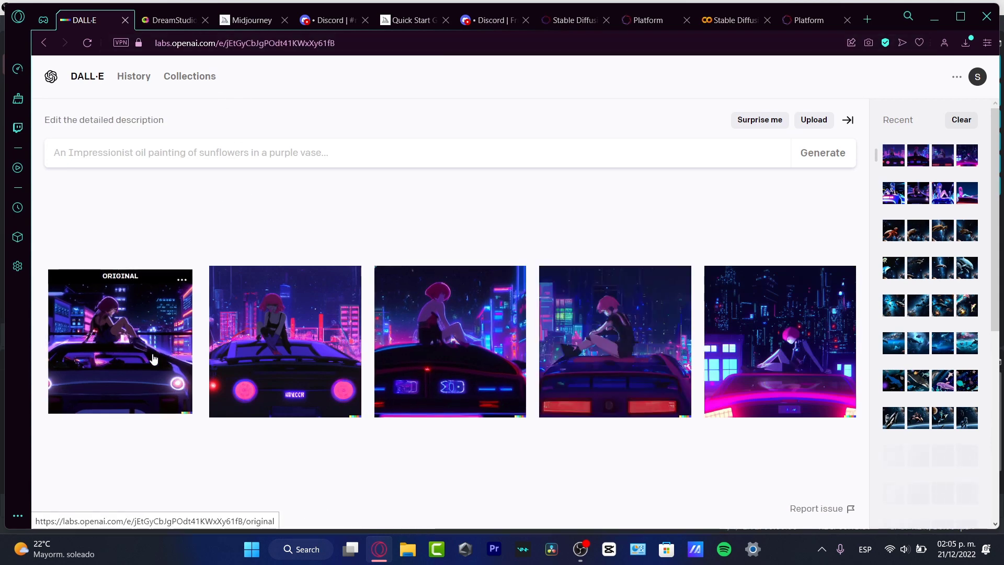
Step: View the variation of the girl on the car with red taillights large
left_click(119, 341)
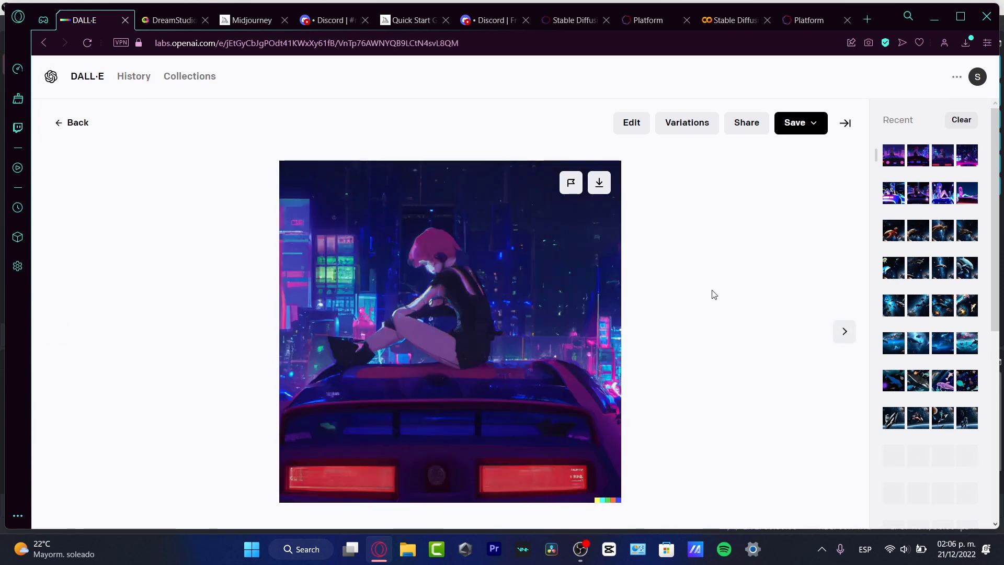
mouse_move(653, 215)
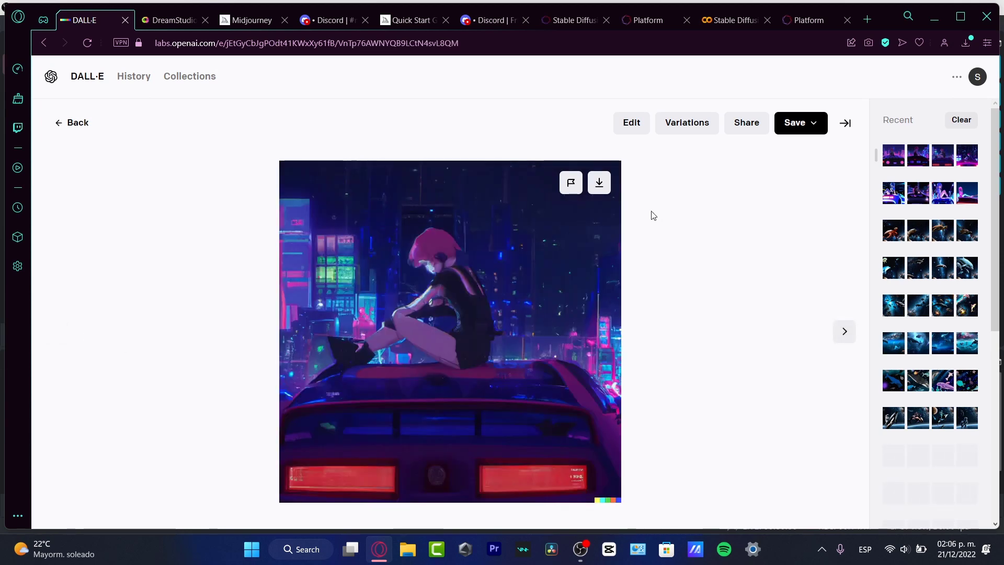
mouse_move(632, 123)
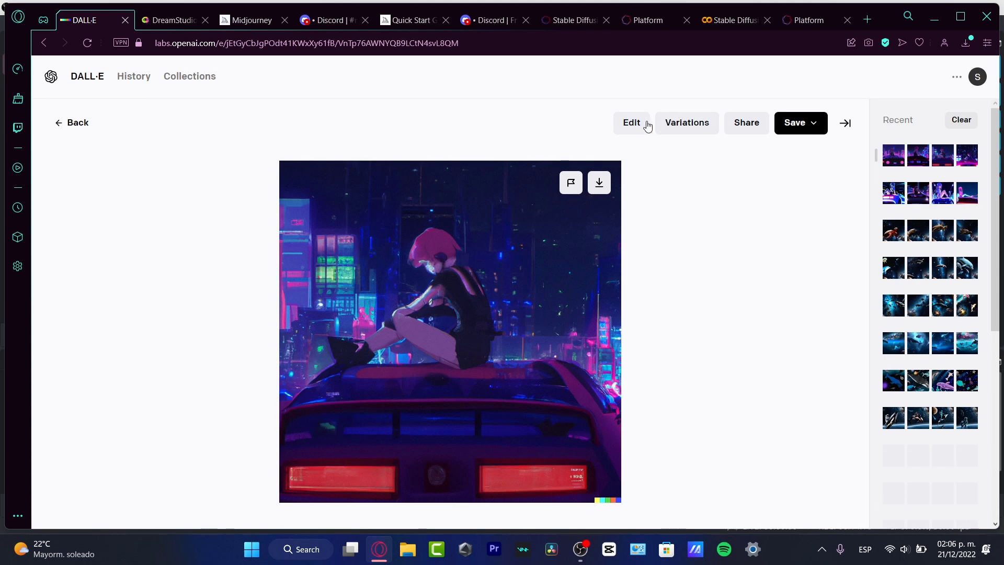
Step: Outpaint the taillight image leftward with a generation frame using the anime-girl neon car prompt
left_click(631, 122)
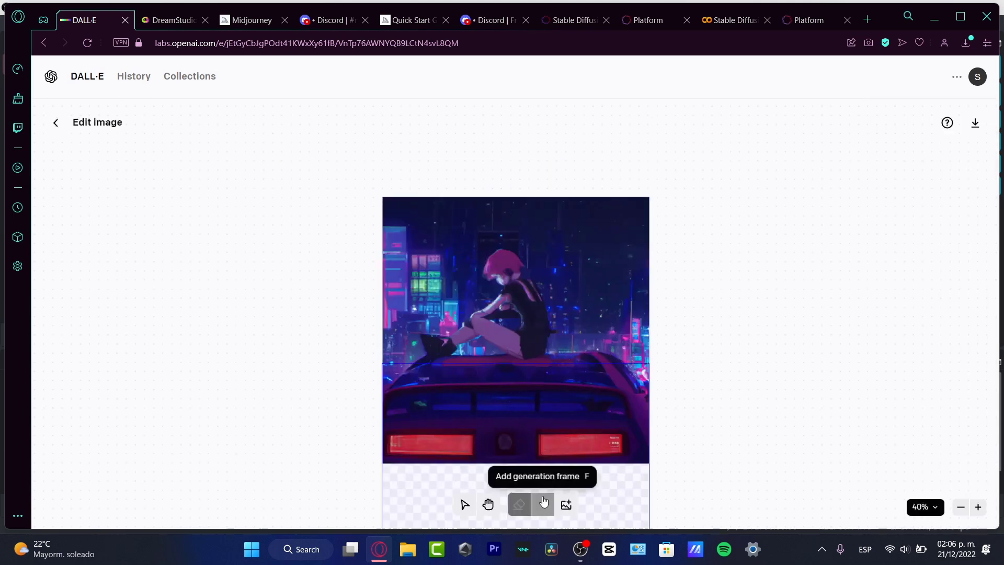
left_click(542, 504)
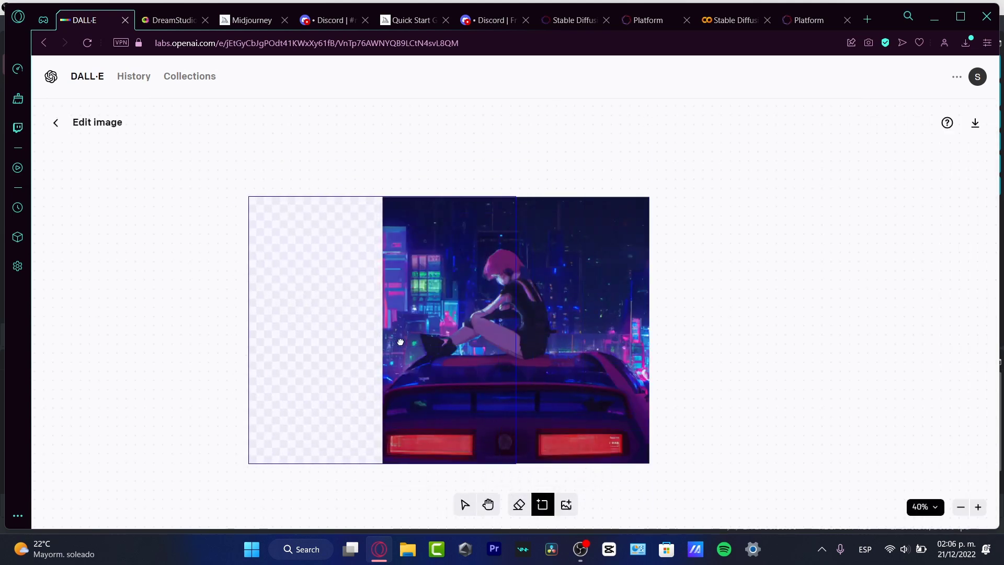
left_click(464, 504)
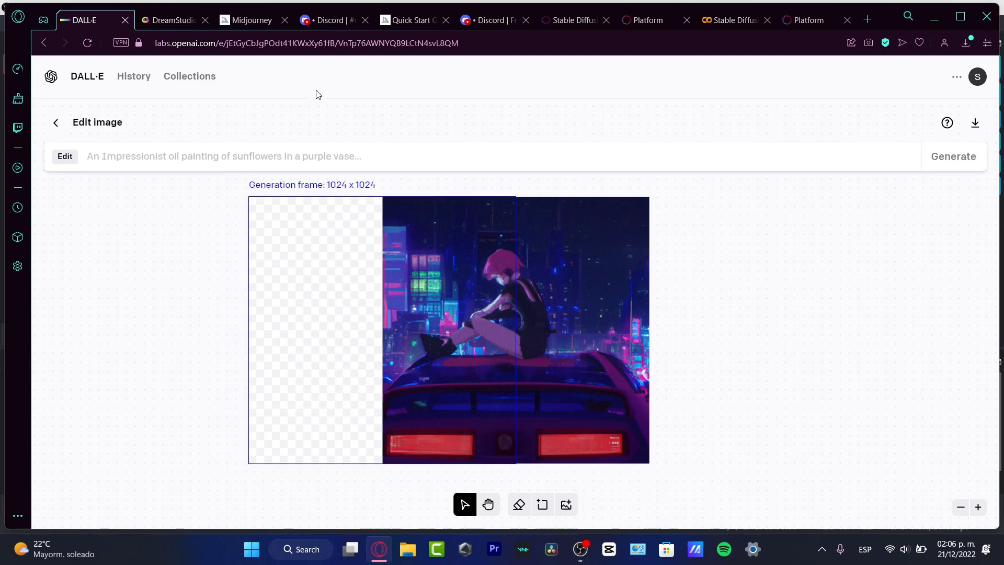
left_click(171, 20)
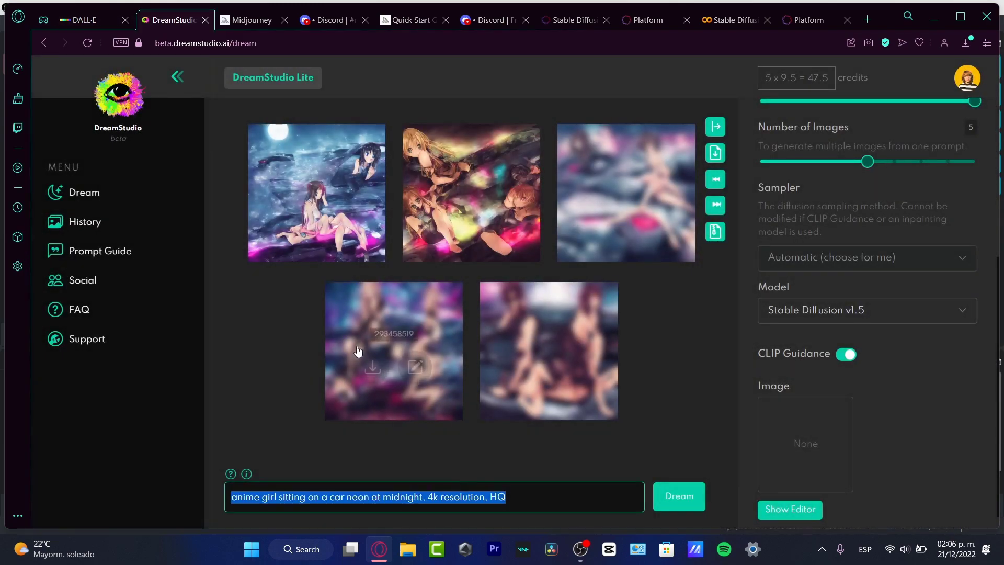
left_click(76, 20)
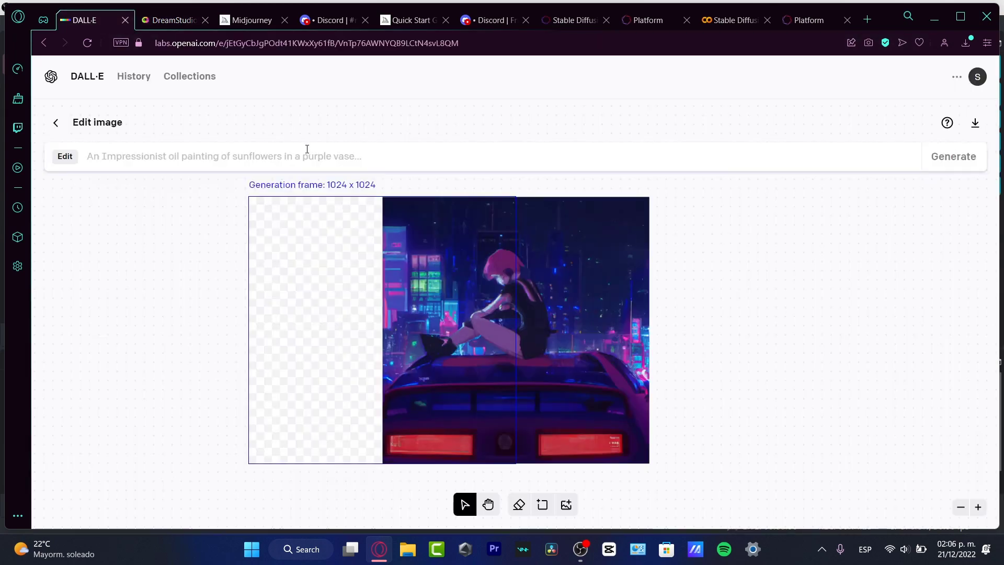
type("anime girl sitting on a car neon at midnight, 4k resolution, HQ")
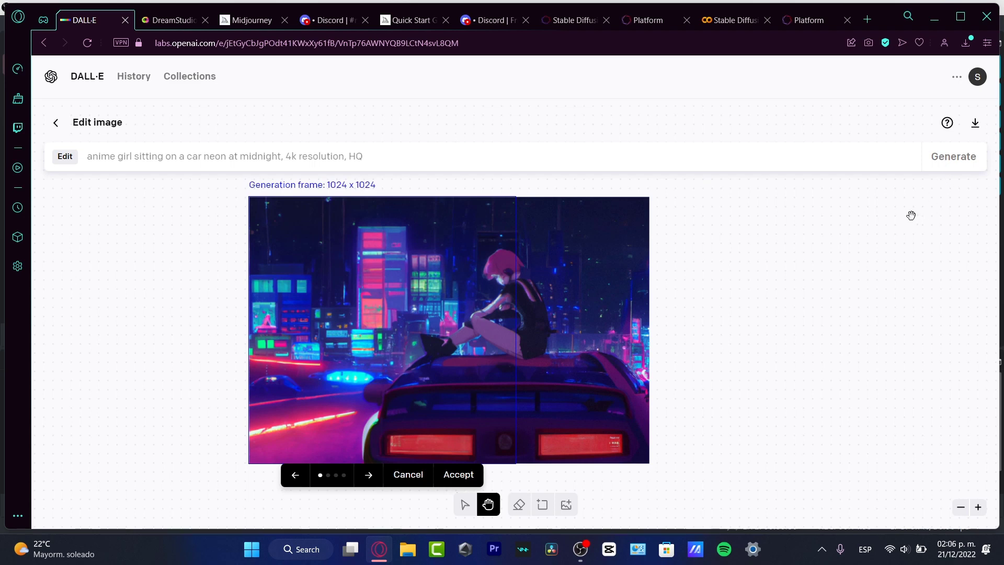
Step: Accept the first neon-street left extension and generate scenery for the empty right area
left_click(368, 475)
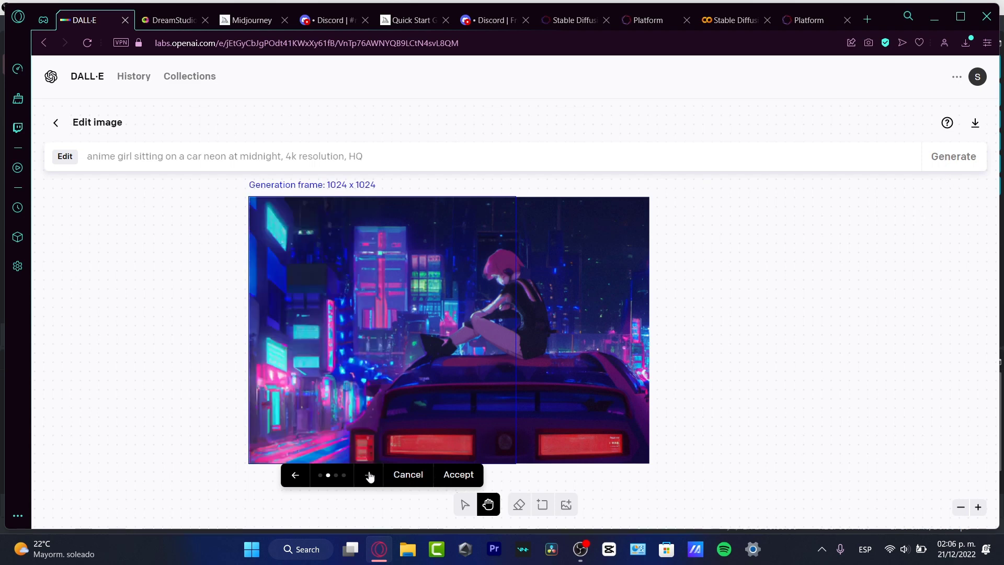
left_click(369, 475)
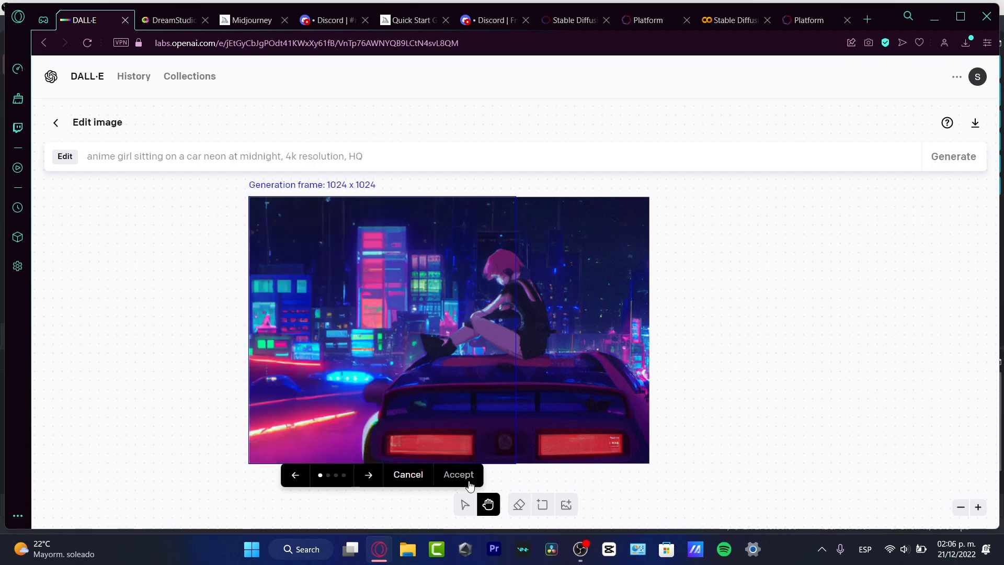
left_click(458, 475)
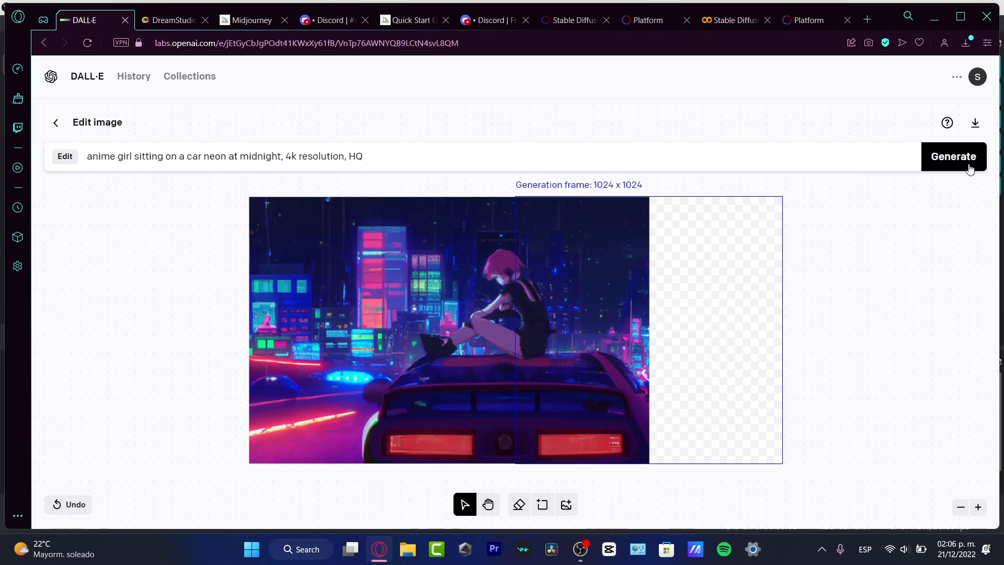
left_click(952, 156)
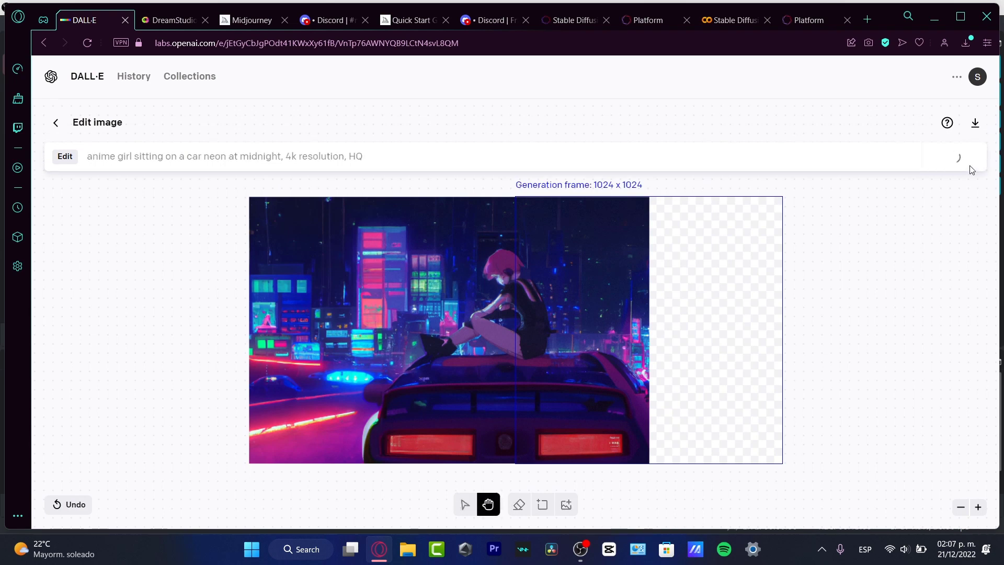